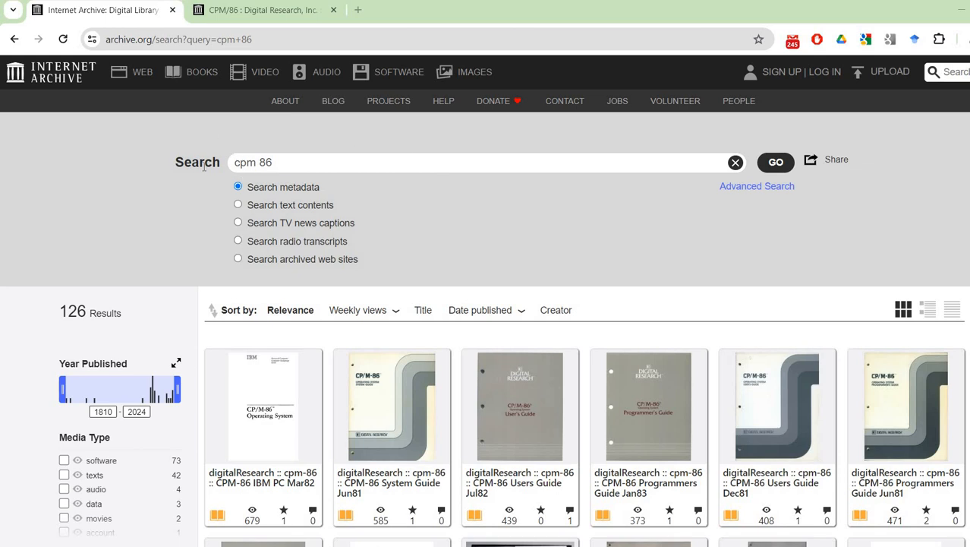
pyautogui.moveTo(96, 220)
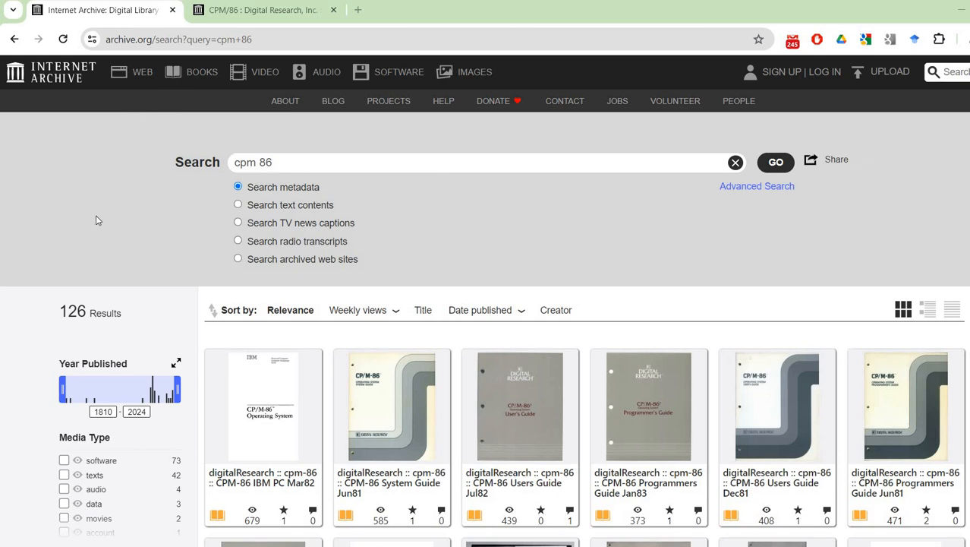
pyautogui.moveTo(108, 144)
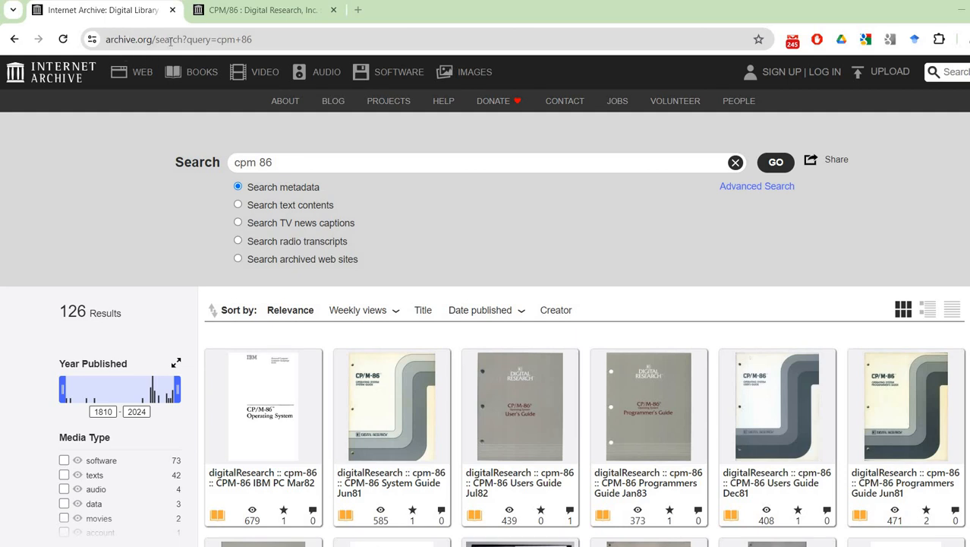
pyautogui.moveTo(126, 213)
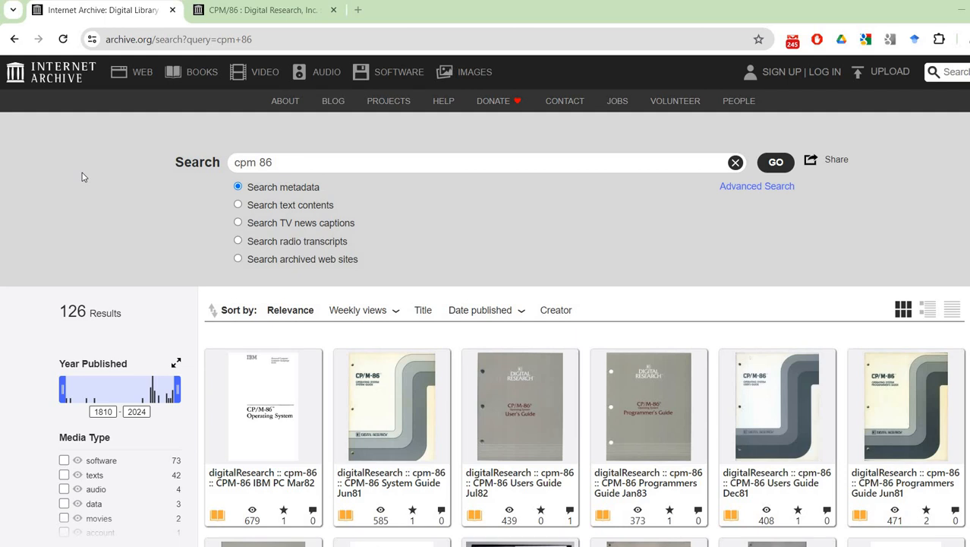
pyautogui.moveTo(457, 212)
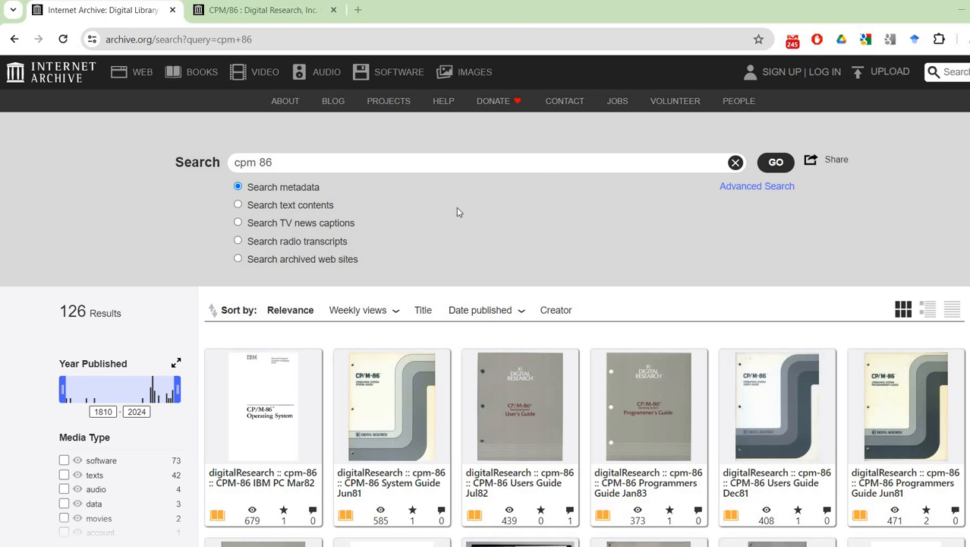
pyautogui.moveTo(528, 215)
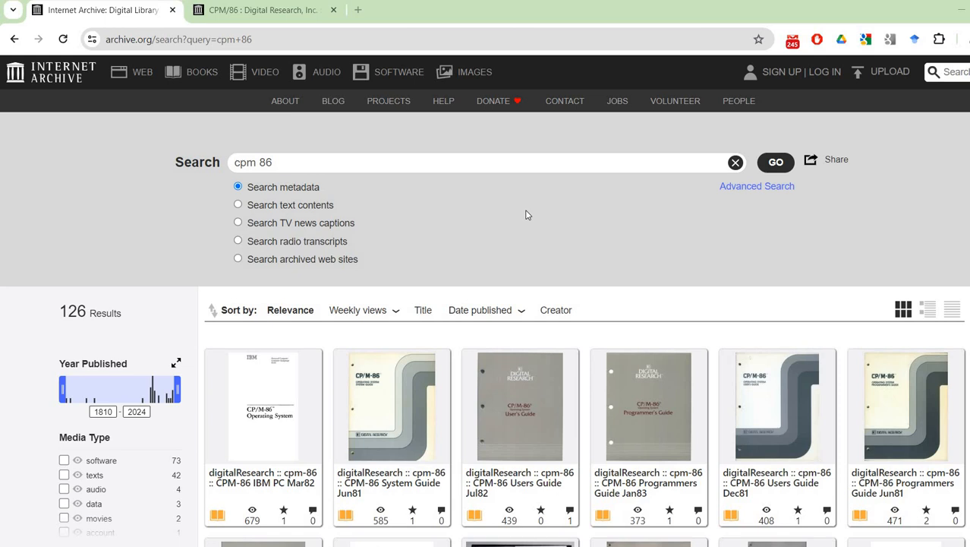
pyautogui.moveTo(521, 202)
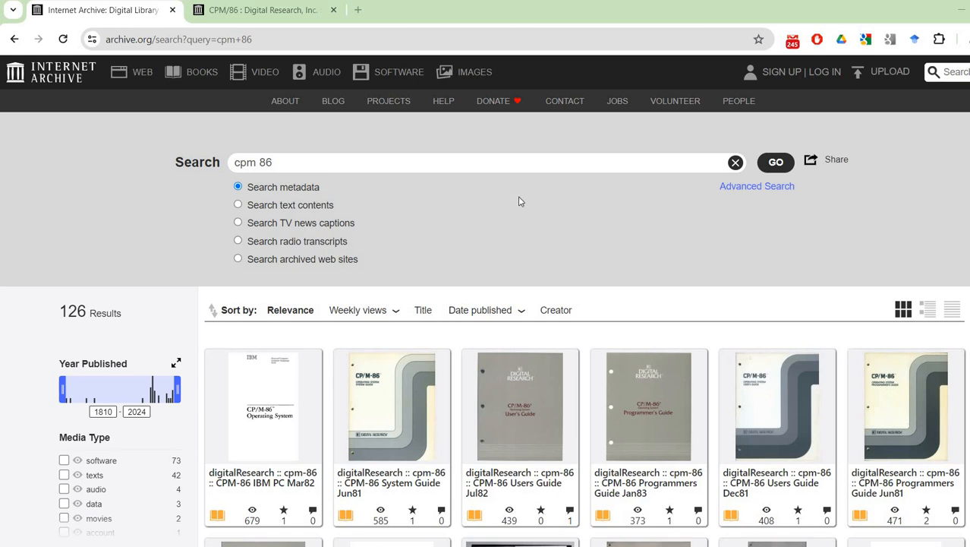
pyautogui.moveTo(509, 169)
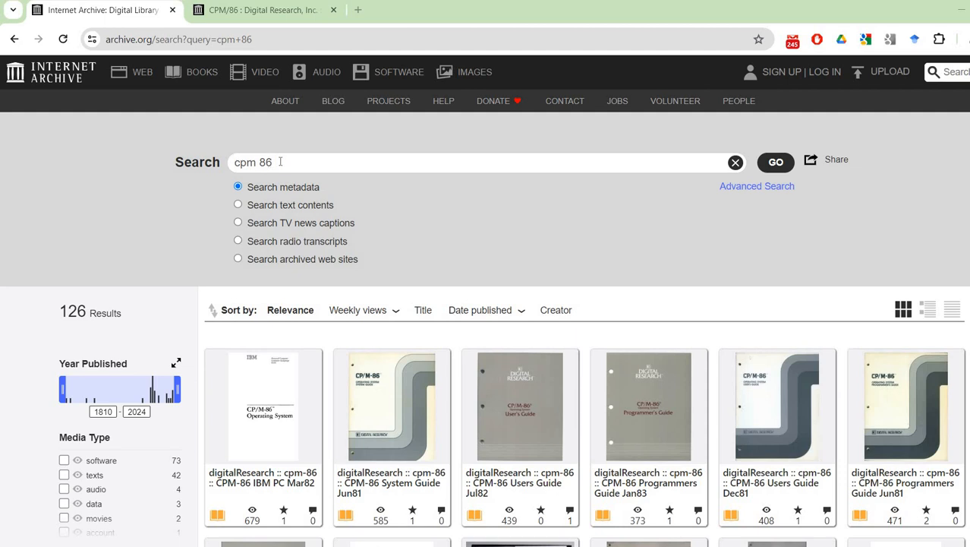
pyautogui.moveTo(444, 230)
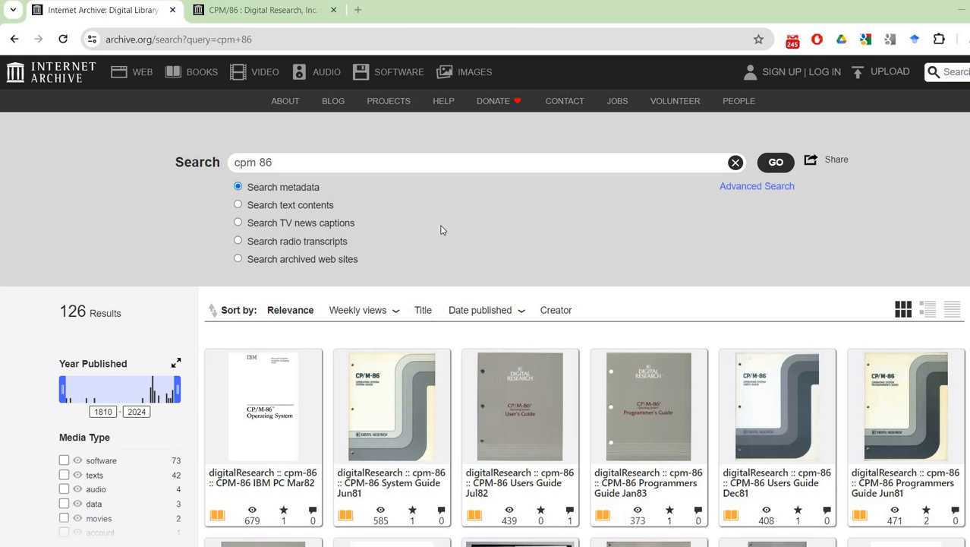
pyautogui.moveTo(592, 238)
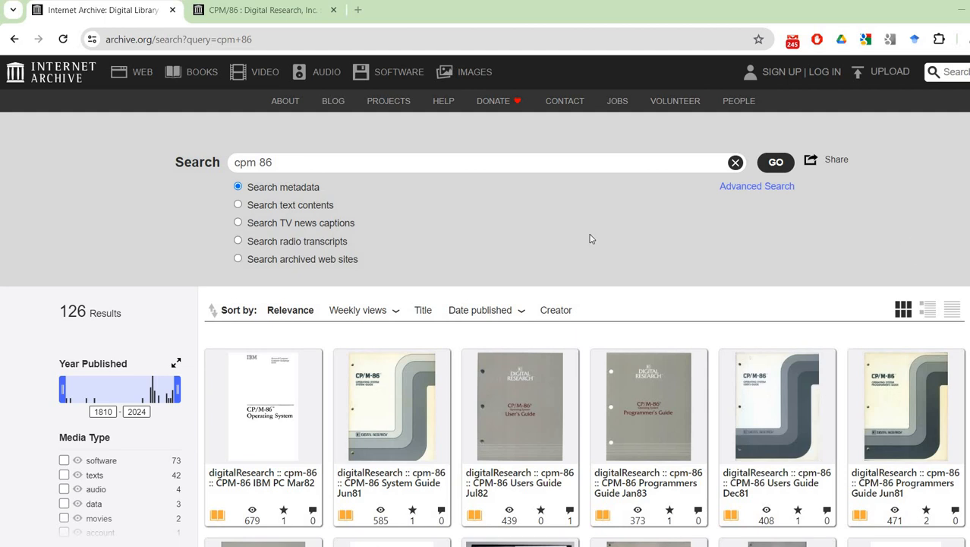
pyautogui.moveTo(87, 76)
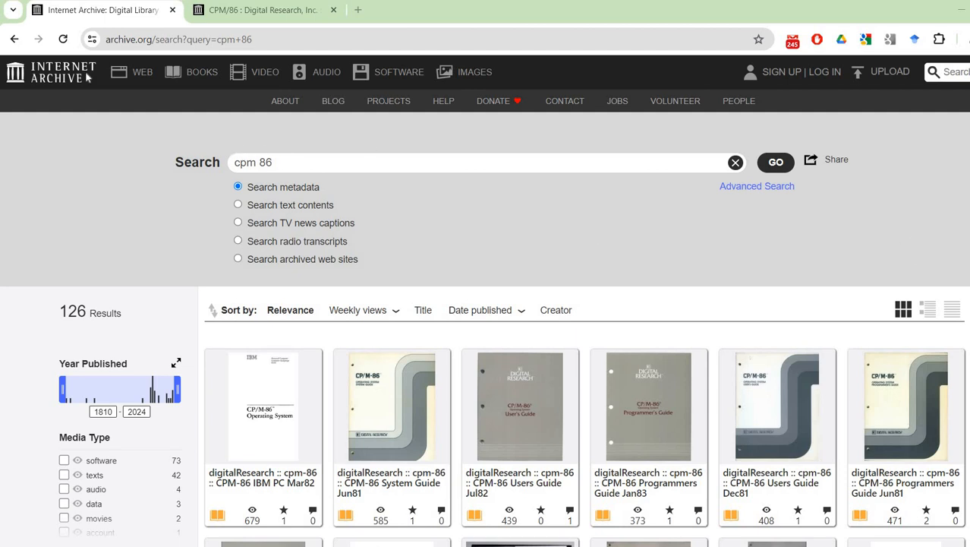
pyautogui.moveTo(922, 198)
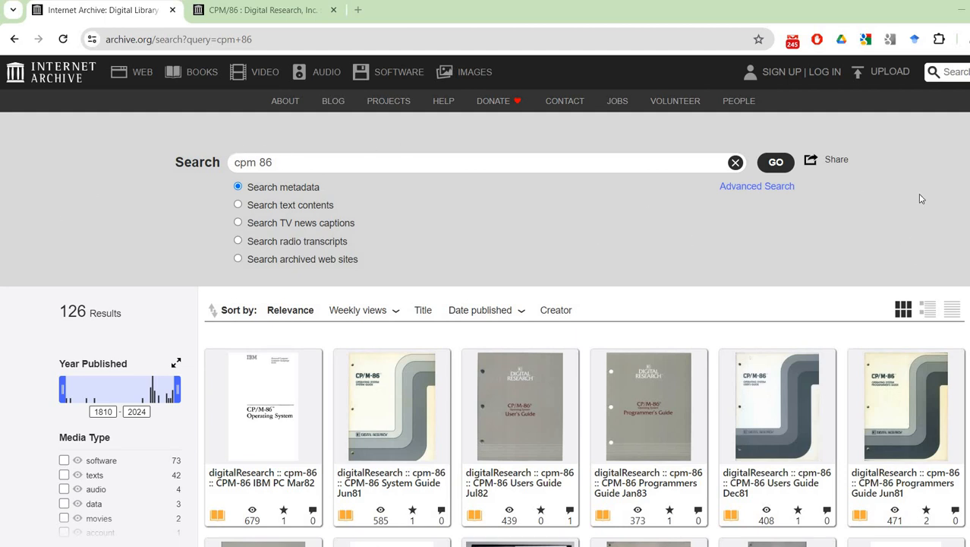
# Scroll down the search results to the CPM/86 tile by Digital Research, Inc
pyautogui.scroll(-3)
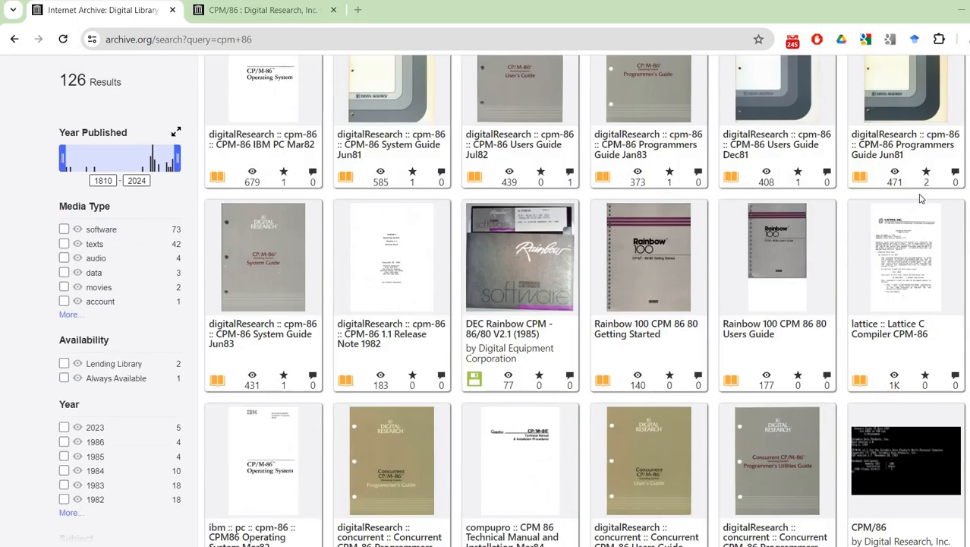
pyautogui.scroll(-3)
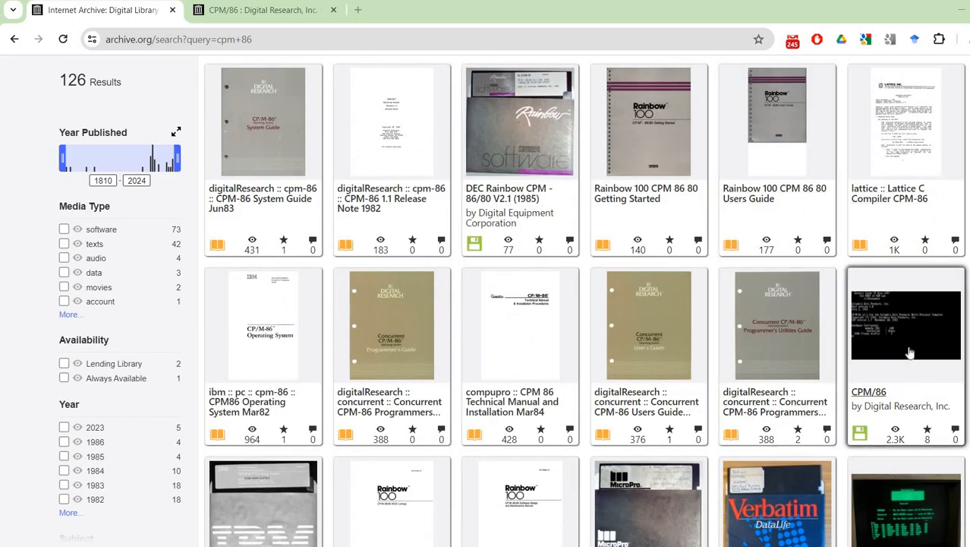
pyautogui.moveTo(907, 418)
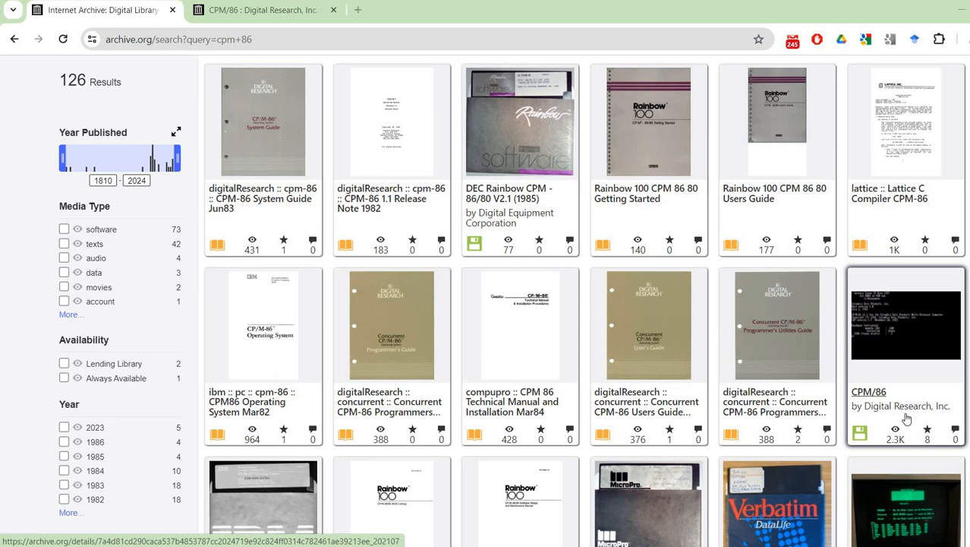
pyautogui.moveTo(907, 418)
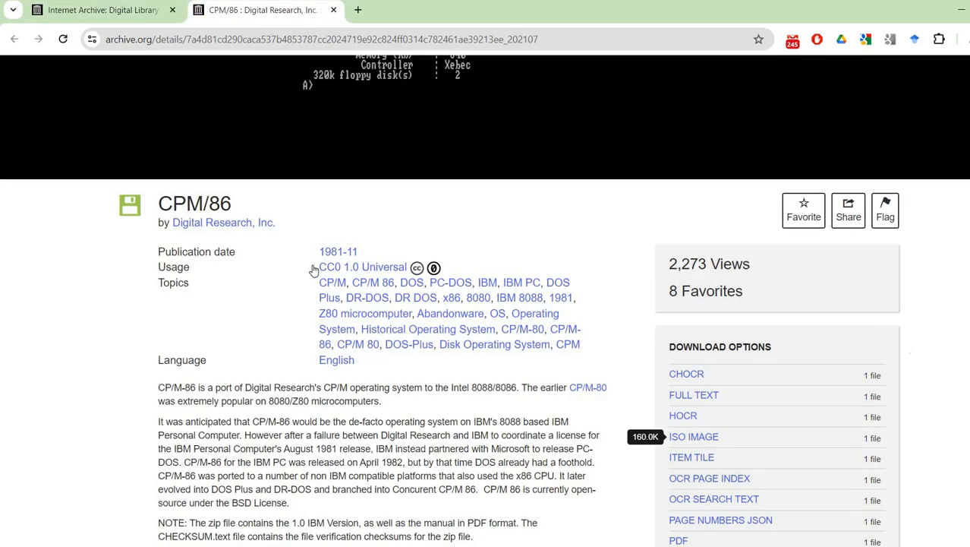
# Scroll the CPM/86 item page to find its download options
pyautogui.scroll(3)
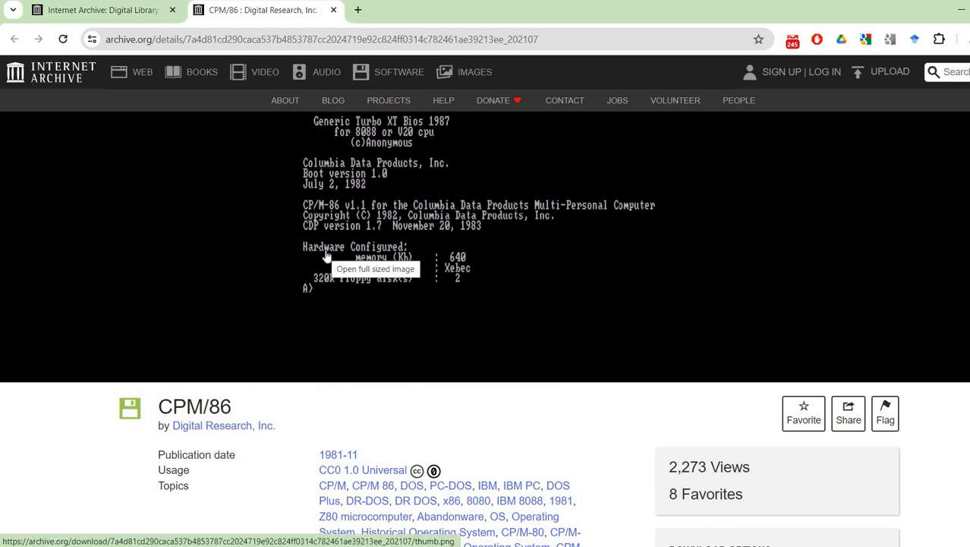
pyautogui.moveTo(404, 424)
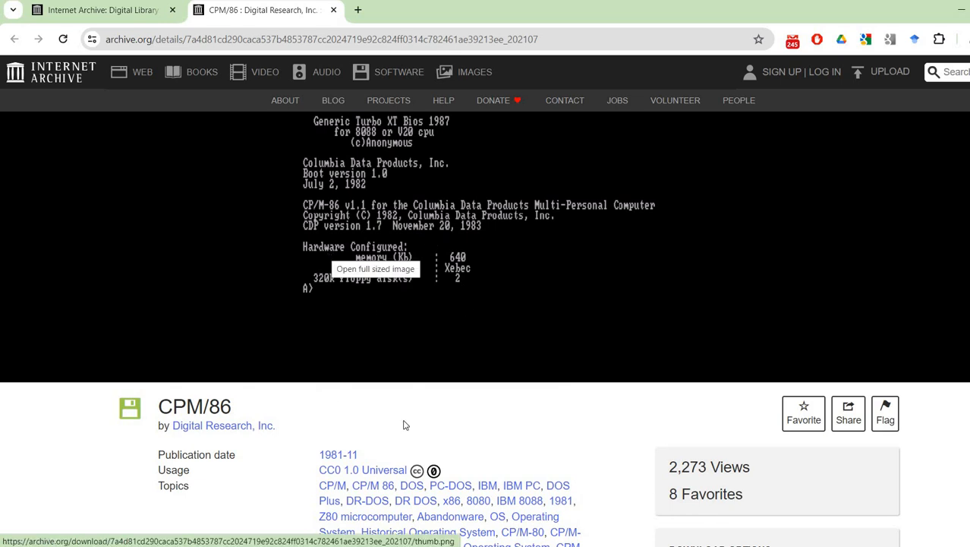
pyautogui.moveTo(343, 379)
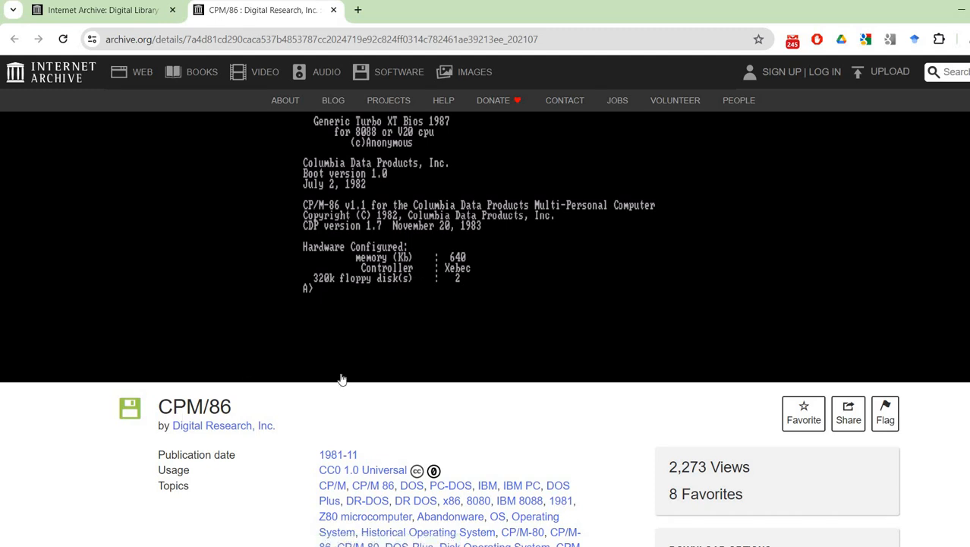
pyautogui.scroll(-3)
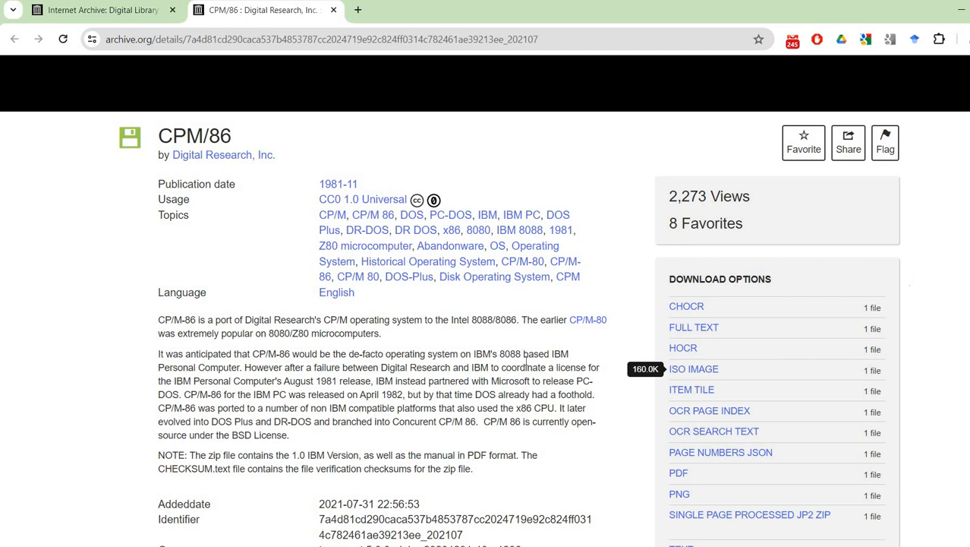
pyautogui.moveTo(693, 368)
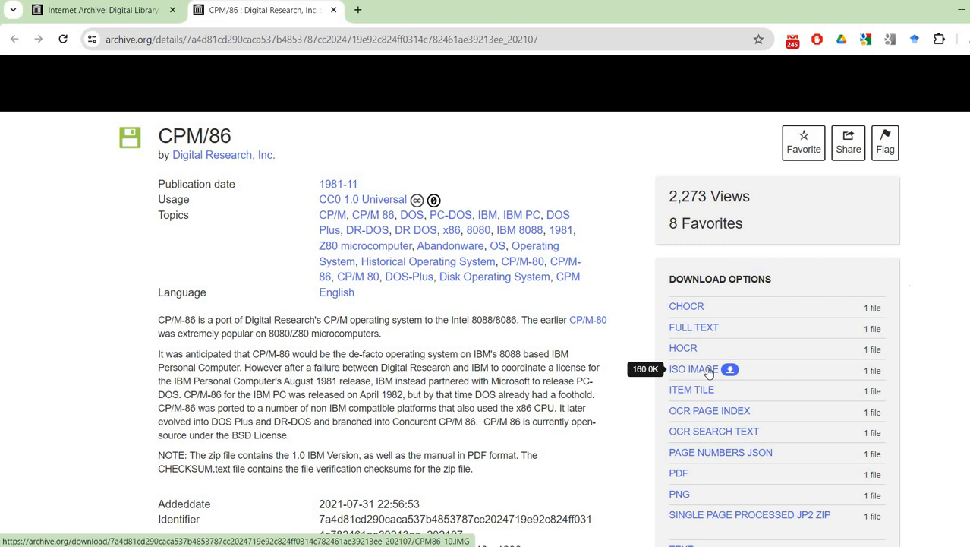
pyautogui.moveTo(682, 376)
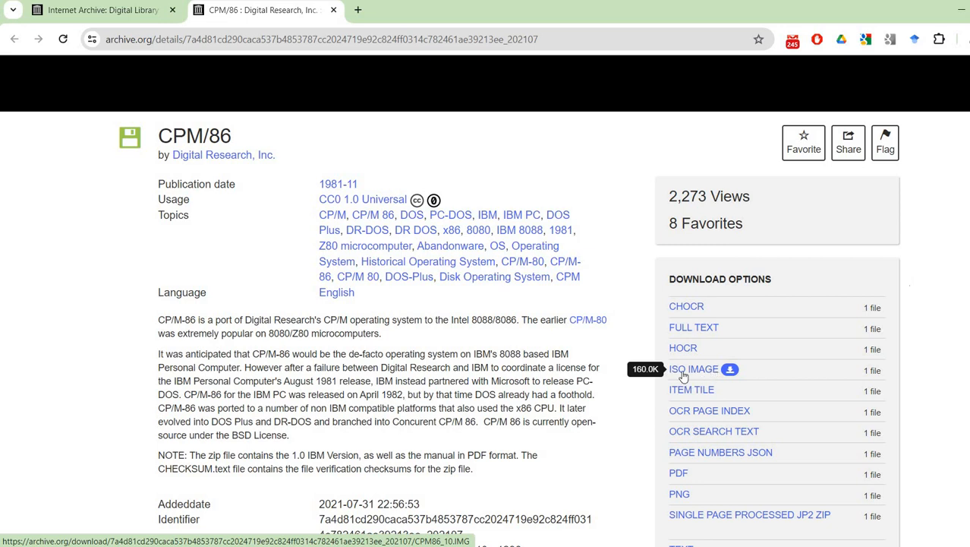
pyautogui.moveTo(98, 489)
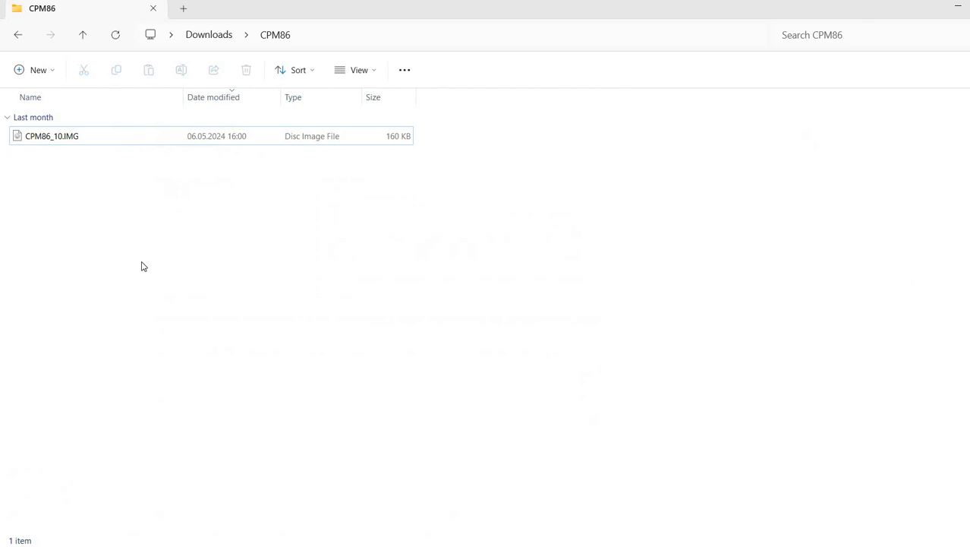
pyautogui.moveTo(52, 318)
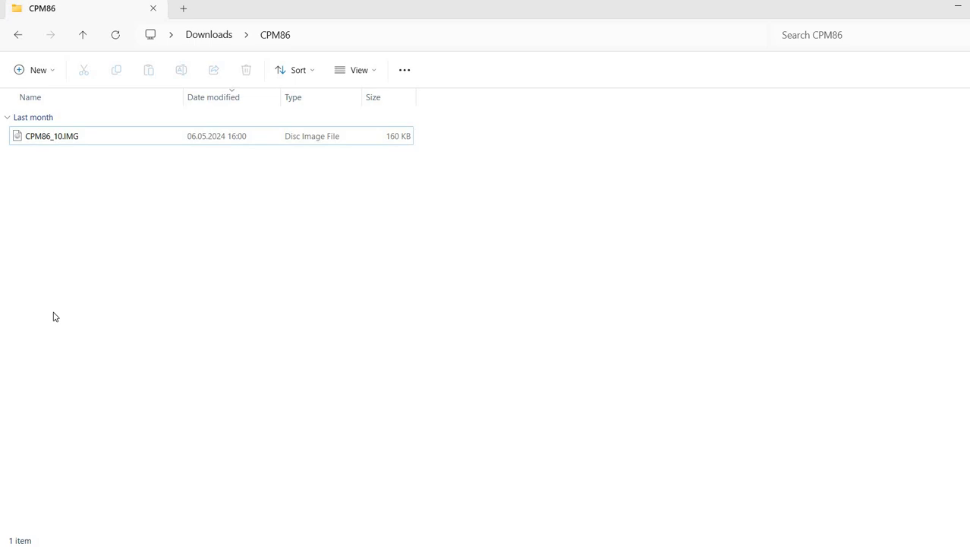
pyautogui.moveTo(68, 135)
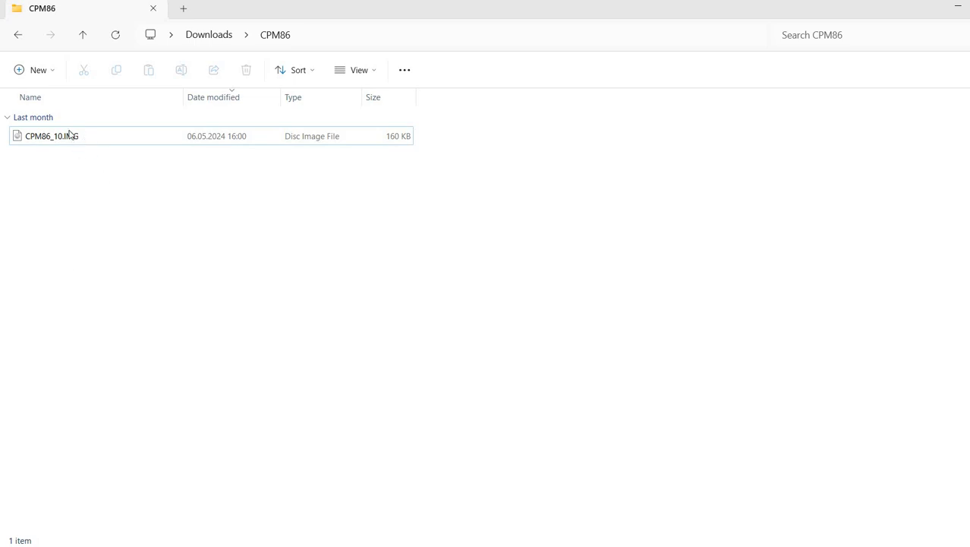
# Select the 160 KB CPM86_10.IMG file in the Downloads\CPM86 folder
pyautogui.click(52, 135)
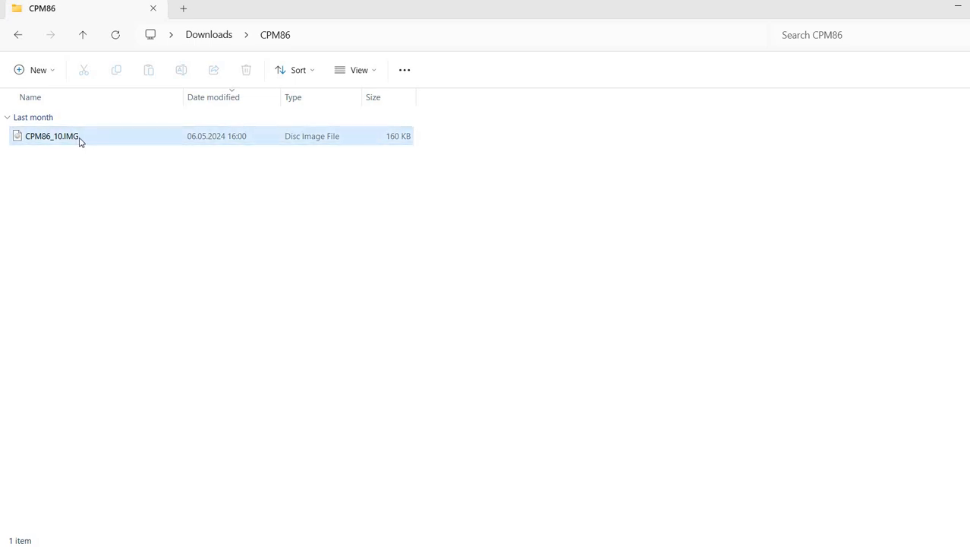
pyautogui.click(52, 136)
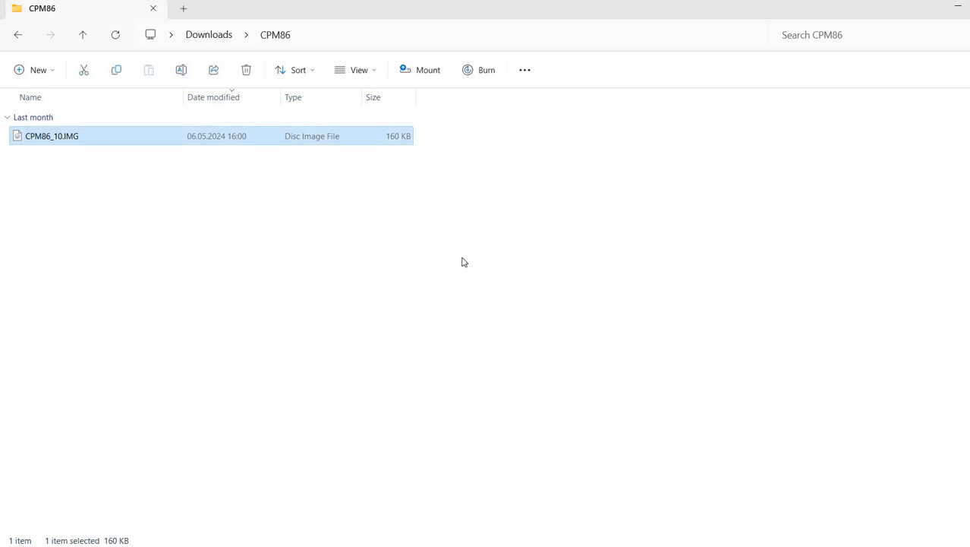
pyautogui.moveTo(401, 146)
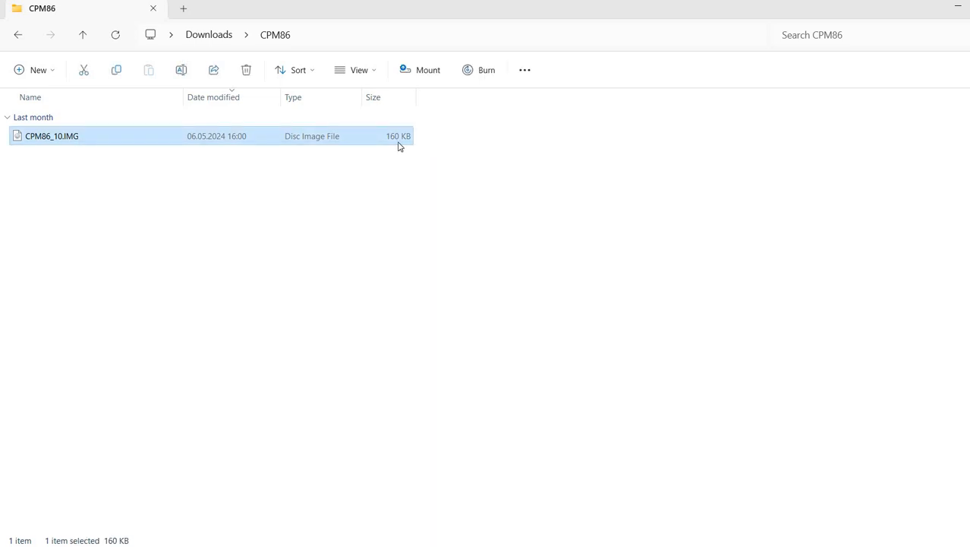
pyautogui.moveTo(406, 150)
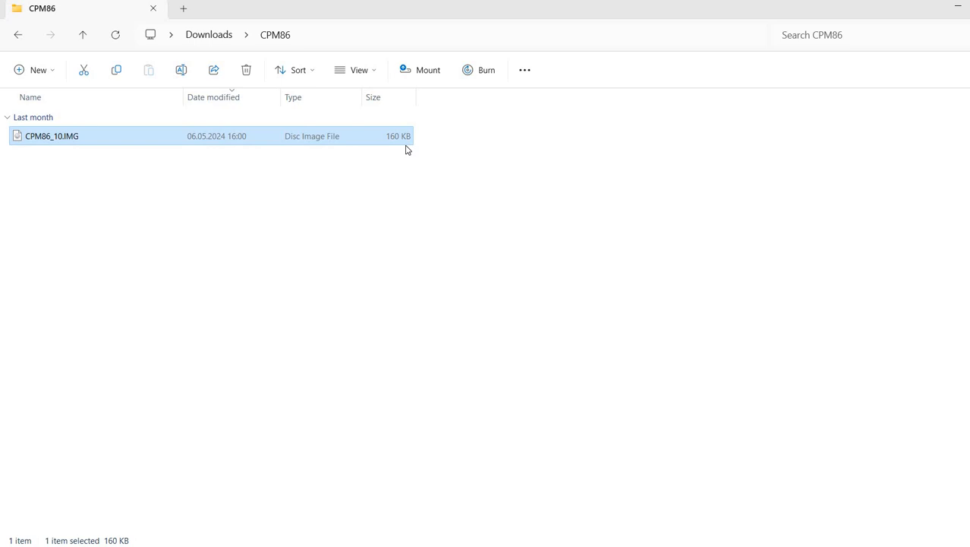
pyautogui.moveTo(403, 238)
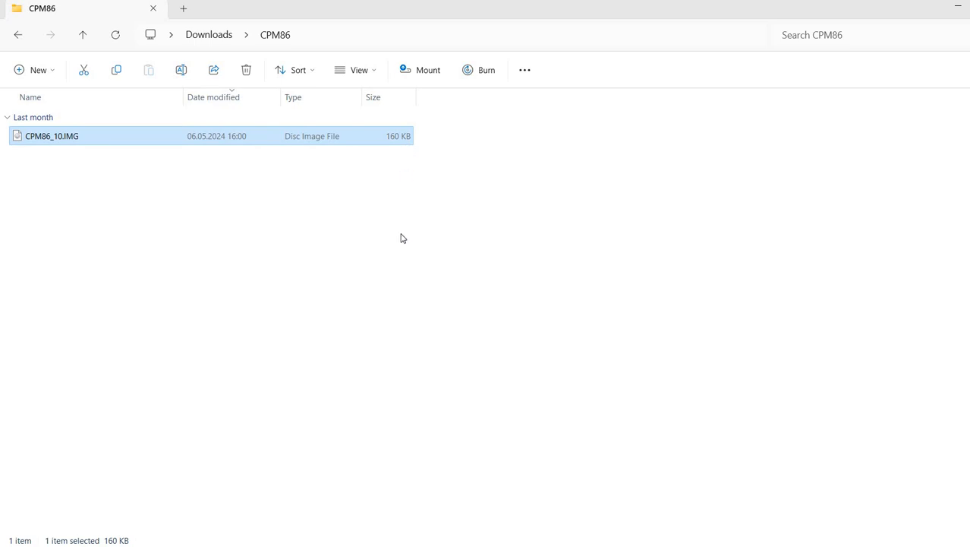
pyautogui.moveTo(401, 129)
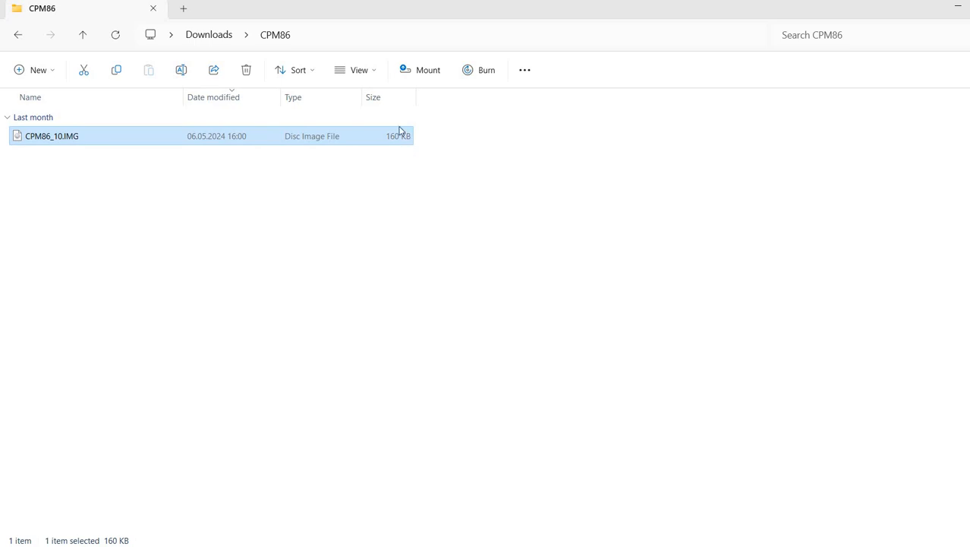
pyautogui.moveTo(447, 377)
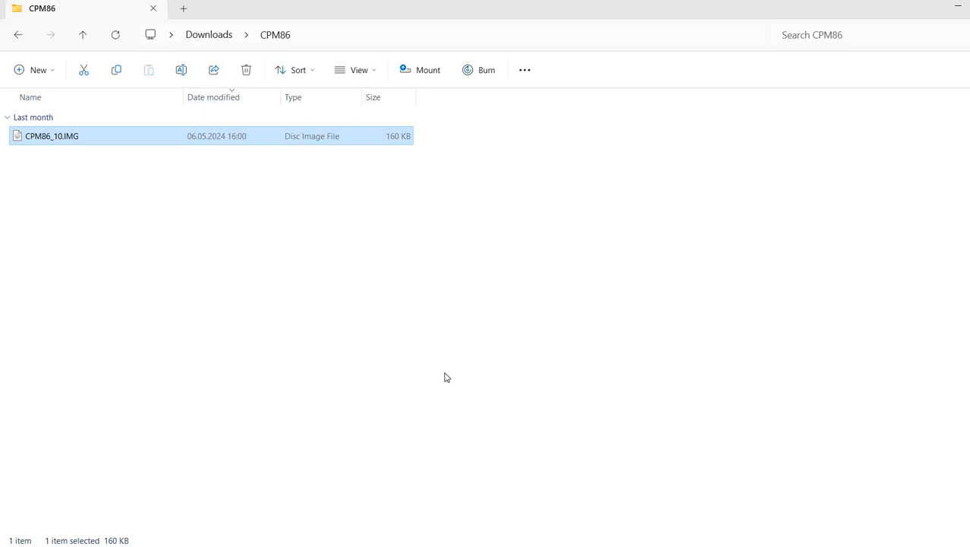
pyautogui.moveTo(35, 135)
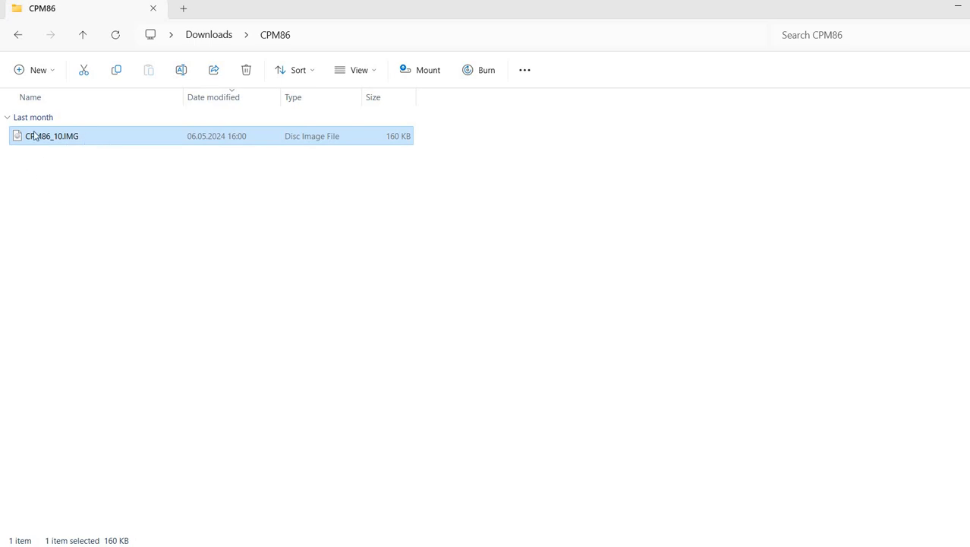
pyautogui.moveTo(38, 269)
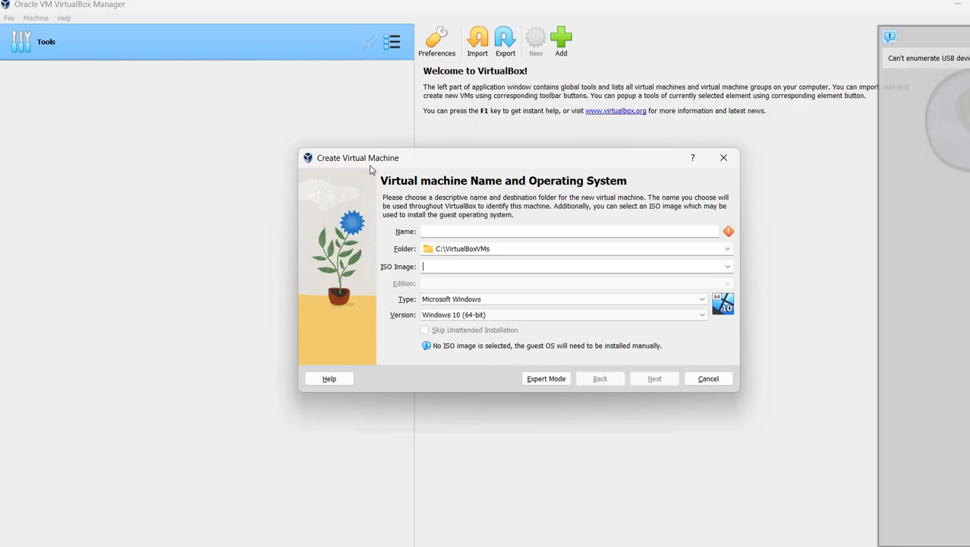
pyautogui.moveTo(130, 251)
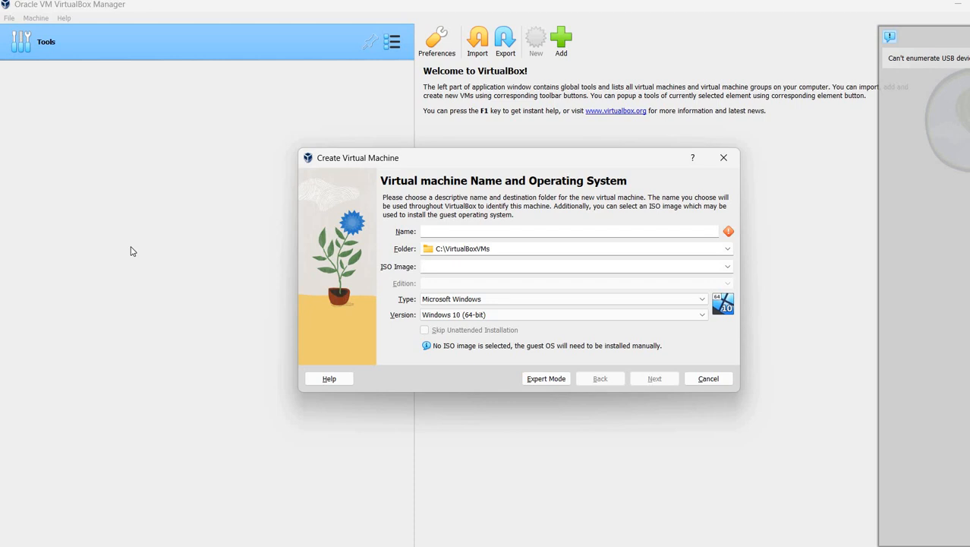
pyautogui.moveTo(141, 248)
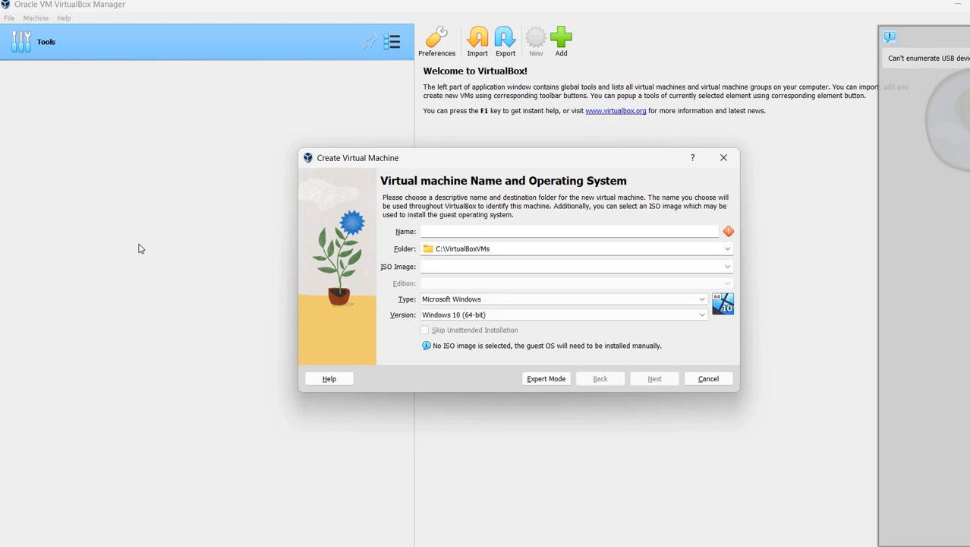
# Enter CPM86 in the Name field of the Create Virtual Machine wizard
pyautogui.click(569, 266)
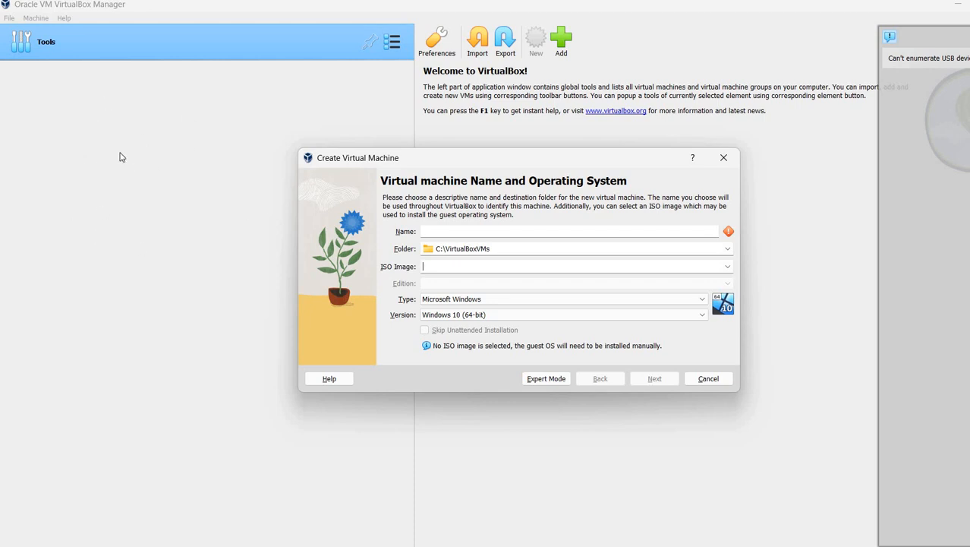
pyautogui.moveTo(476, 228)
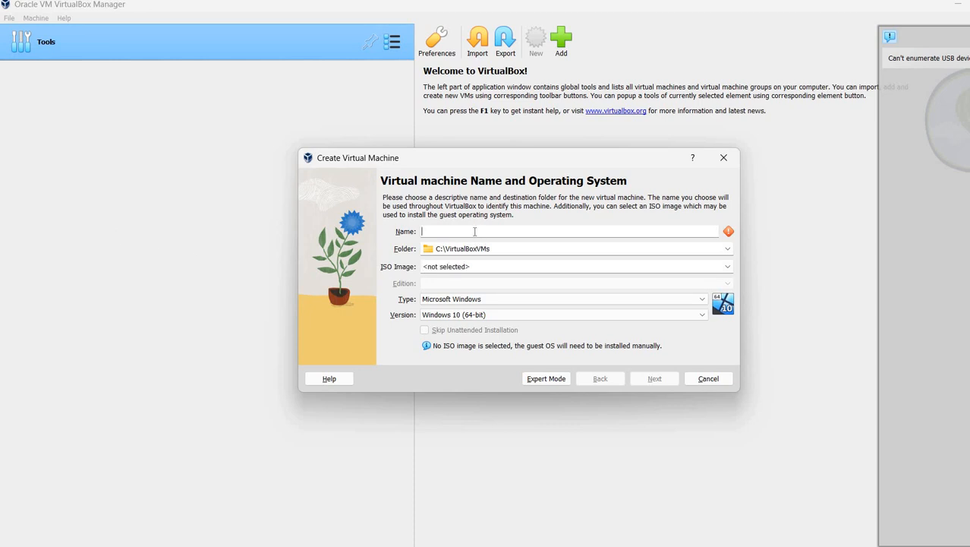
pyautogui.moveTo(474, 232)
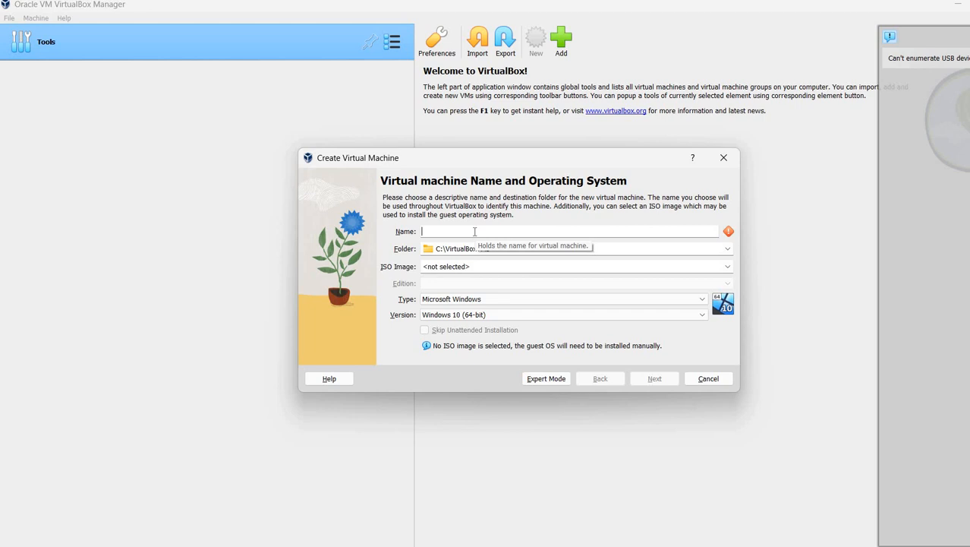
pyautogui.write('CPM')
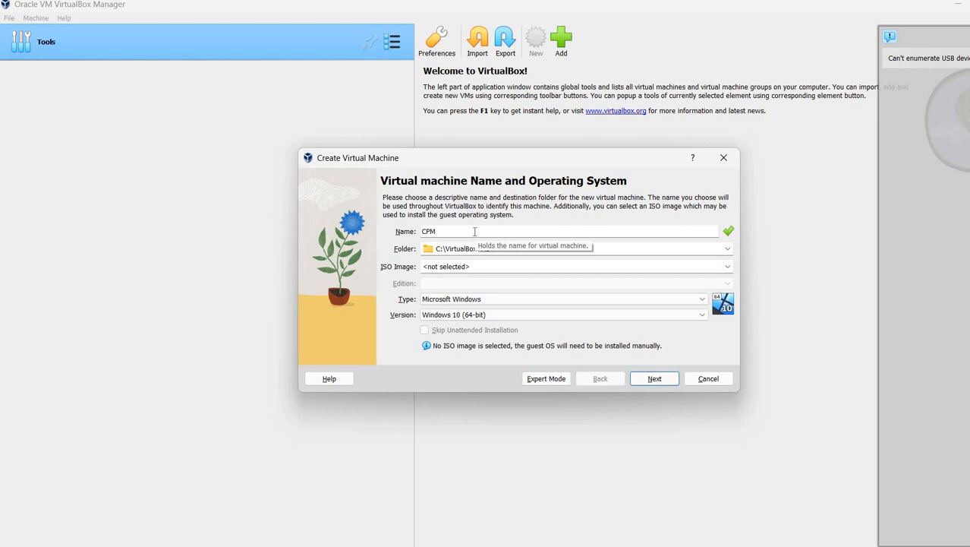
pyautogui.write('86')
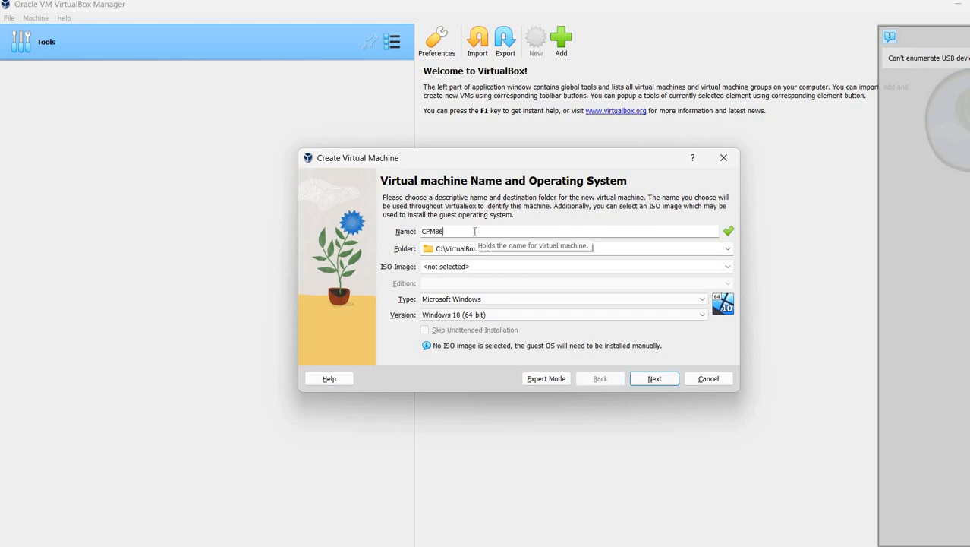
pyautogui.moveTo(88, 284)
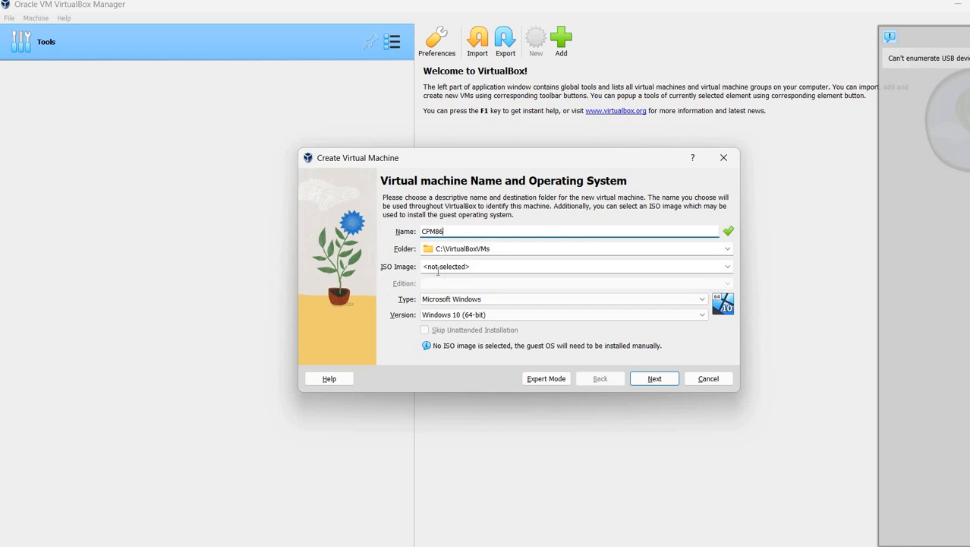
pyautogui.moveTo(512, 248)
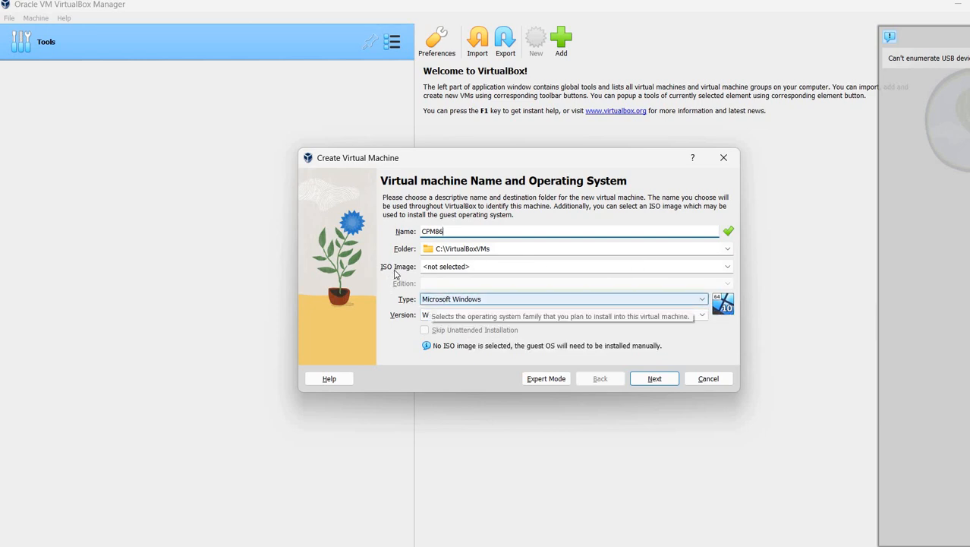
pyautogui.moveTo(673, 271)
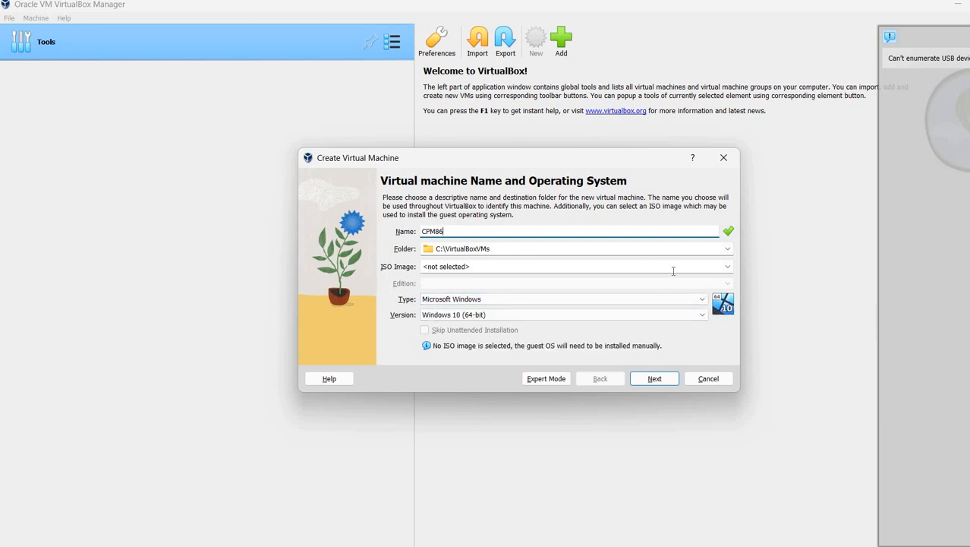
pyautogui.moveTo(727, 267)
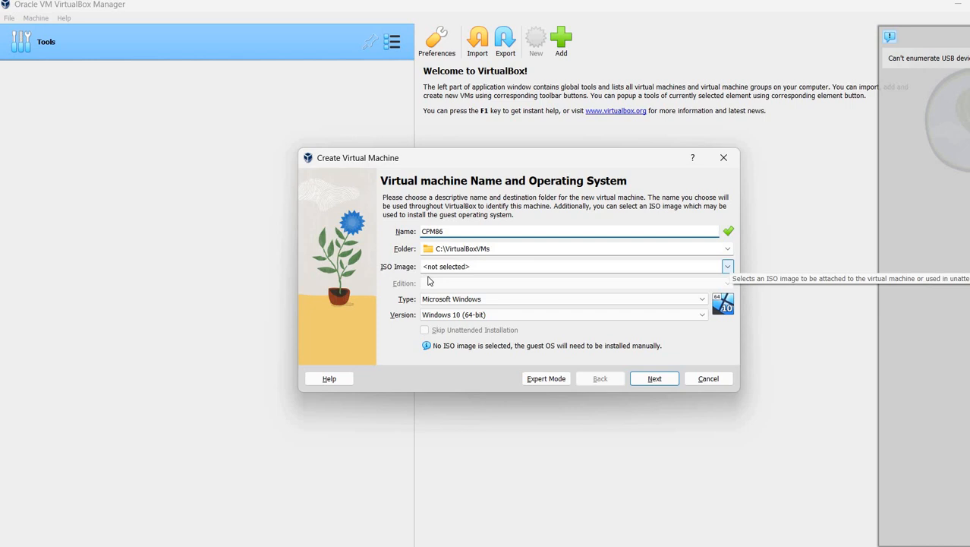
pyautogui.moveTo(445, 293)
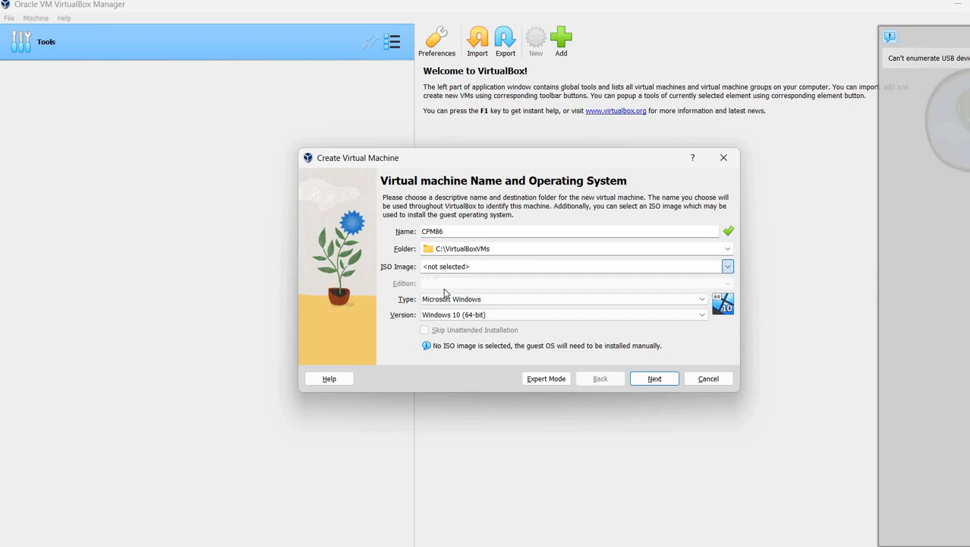
pyautogui.click(727, 266)
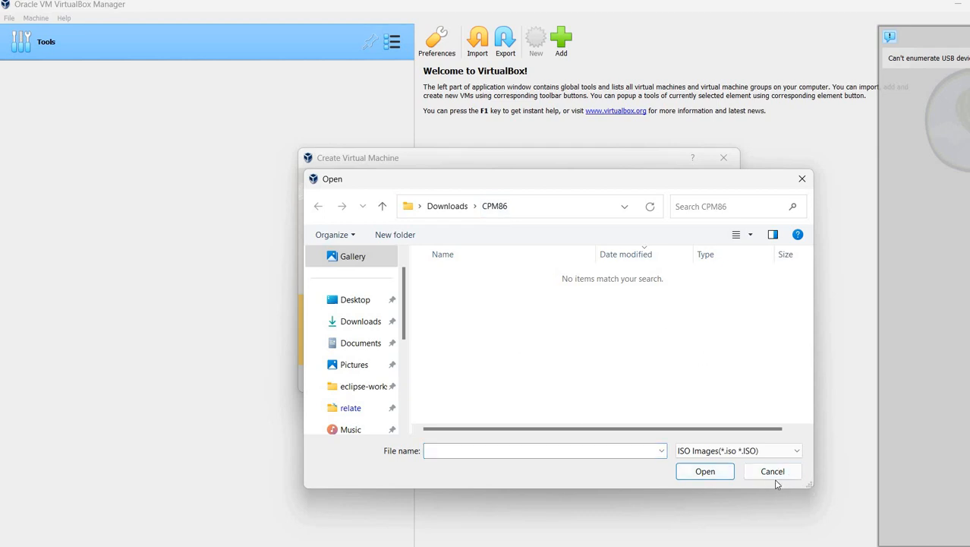
pyautogui.click(772, 471)
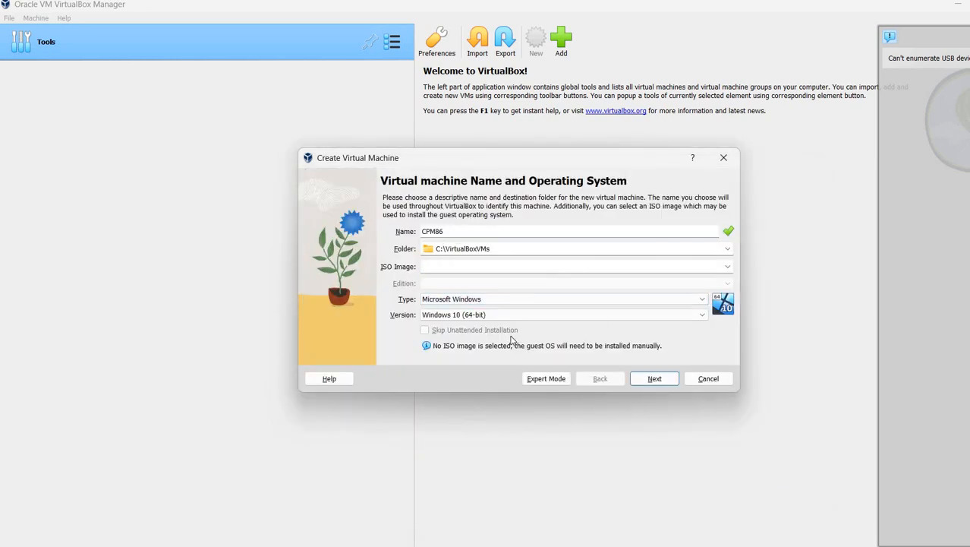
pyautogui.moveTo(469, 277)
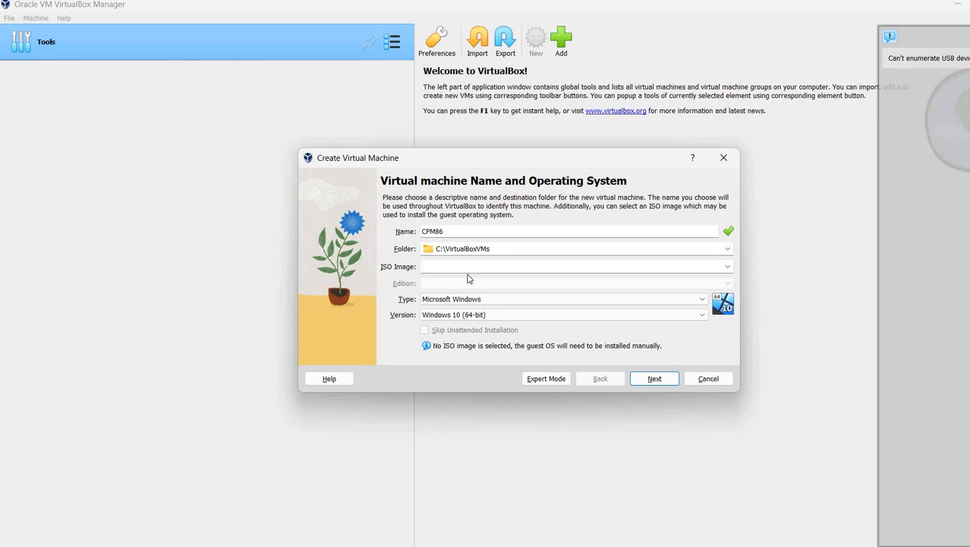
pyautogui.click(570, 266)
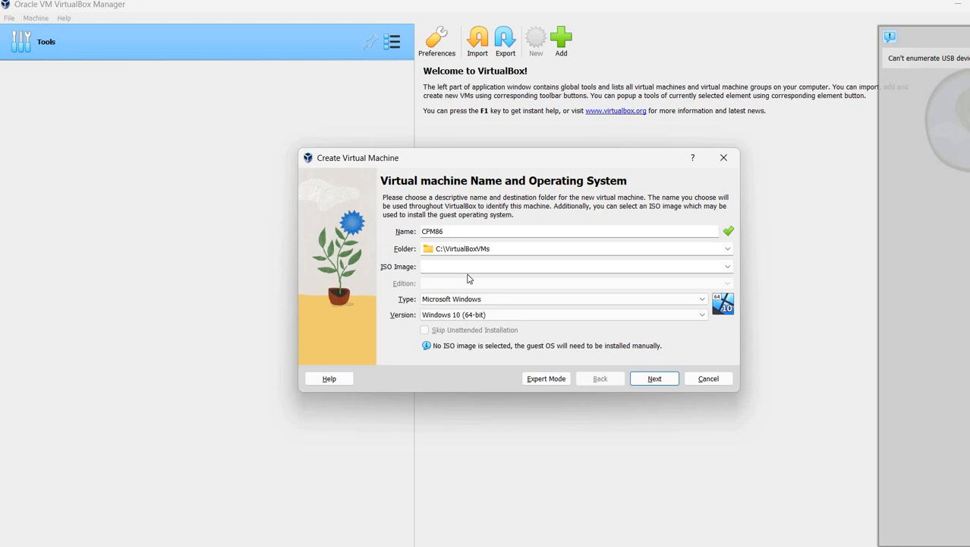
pyautogui.moveTo(545, 297)
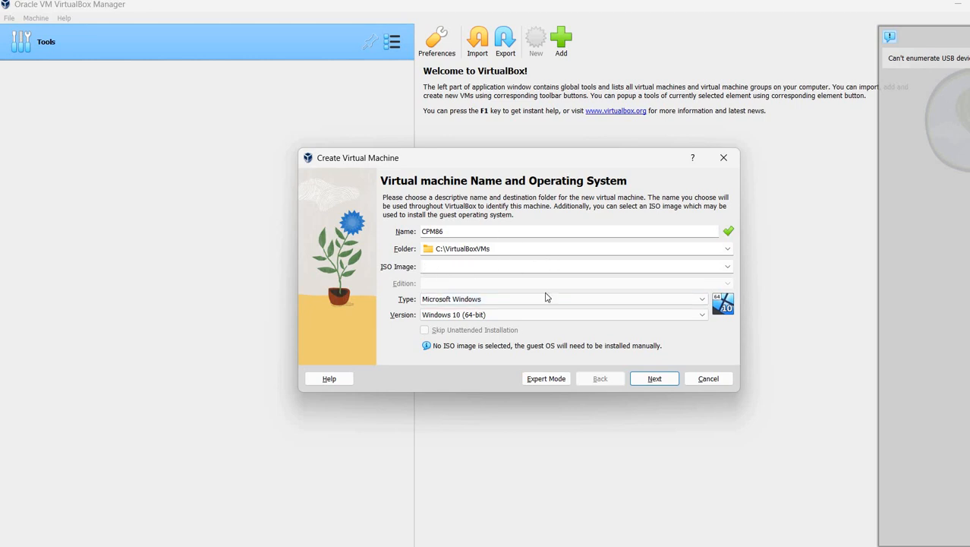
# Name the machine CPM86 and set its operating system type to Other
pyautogui.click(573, 266)
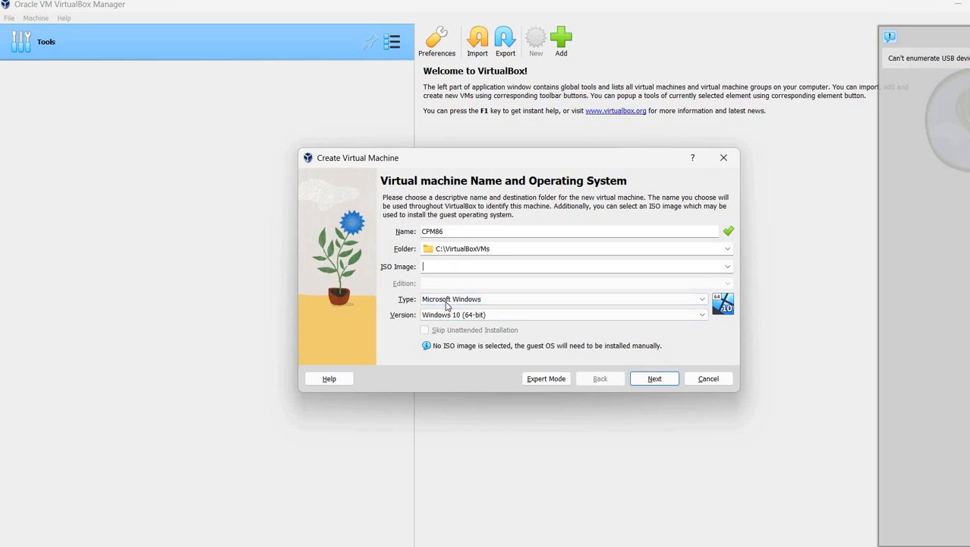
pyautogui.moveTo(486, 304)
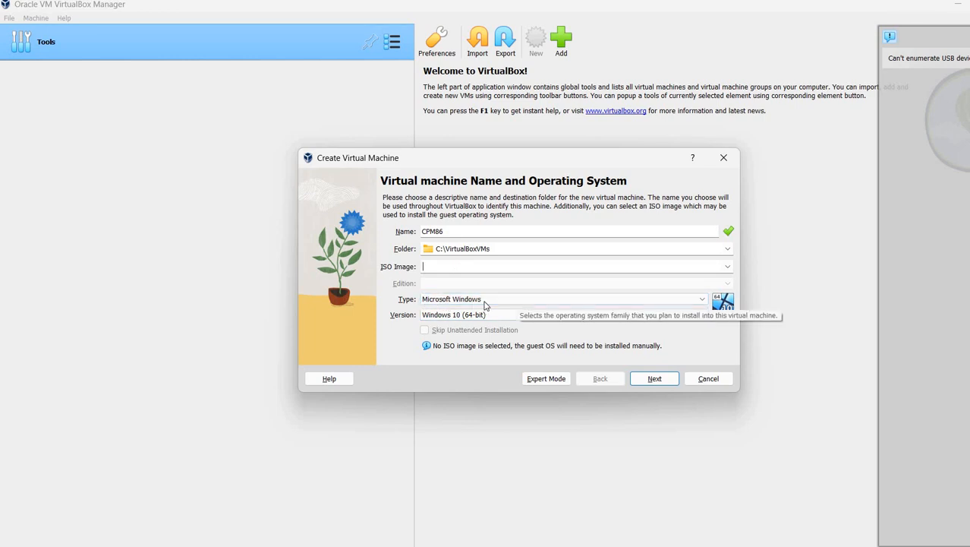
pyautogui.click(701, 299)
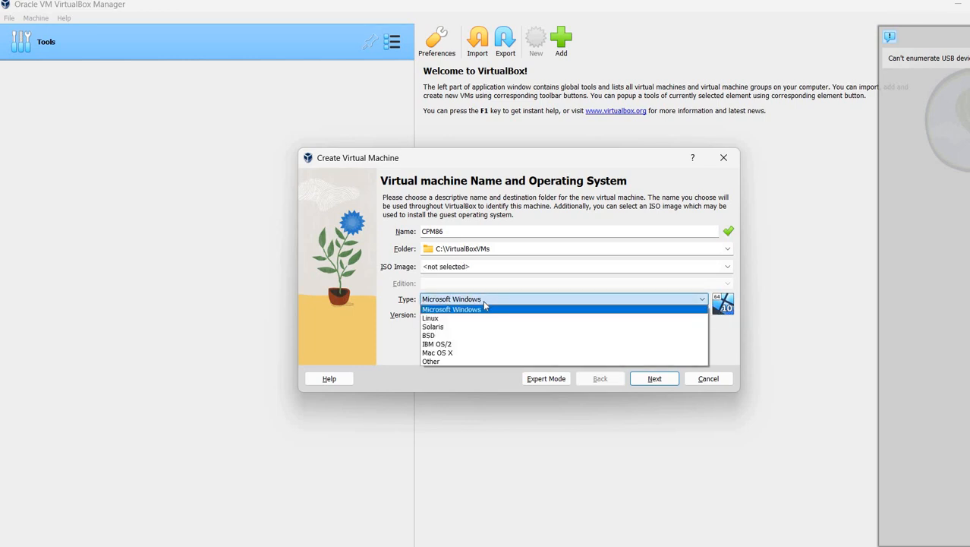
pyautogui.moveTo(432, 360)
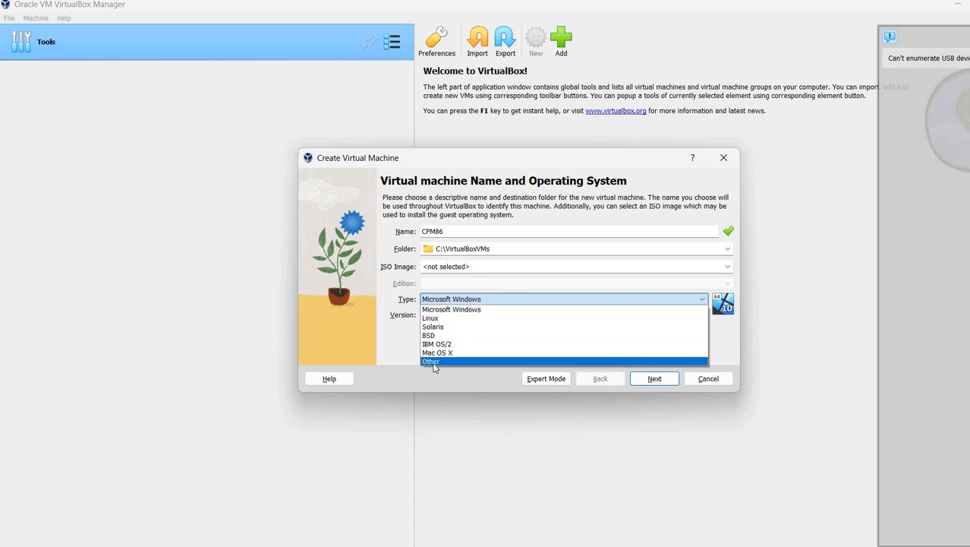
pyautogui.click(432, 361)
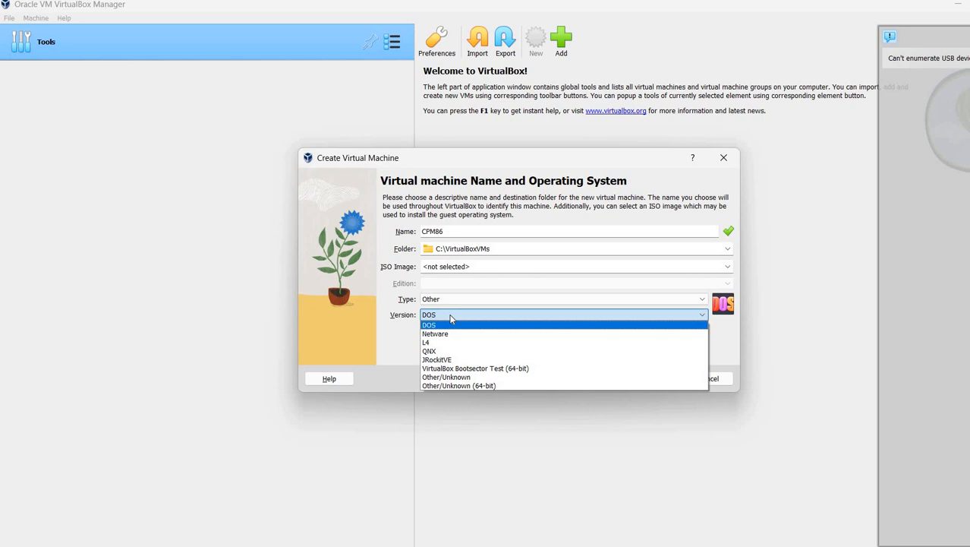
pyautogui.moveTo(523, 376)
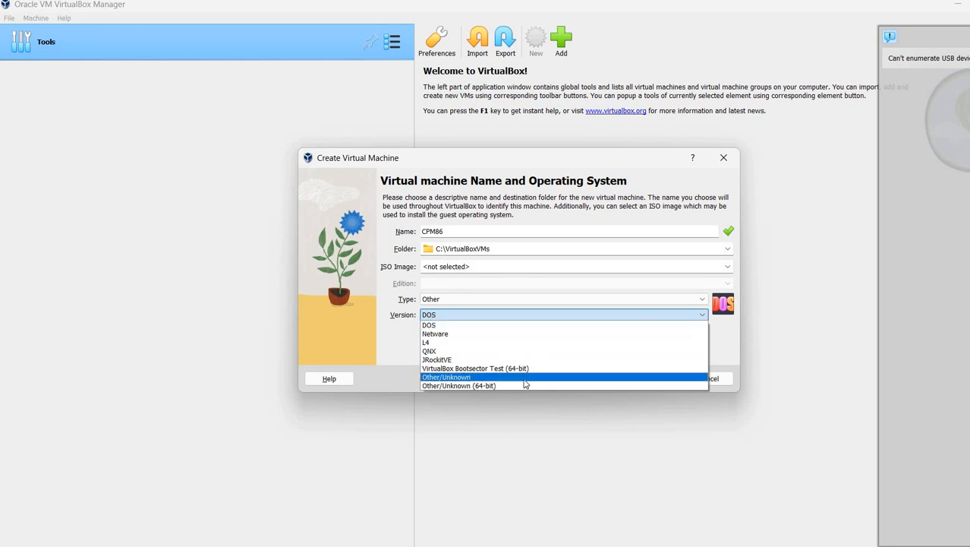
pyautogui.moveTo(480, 422)
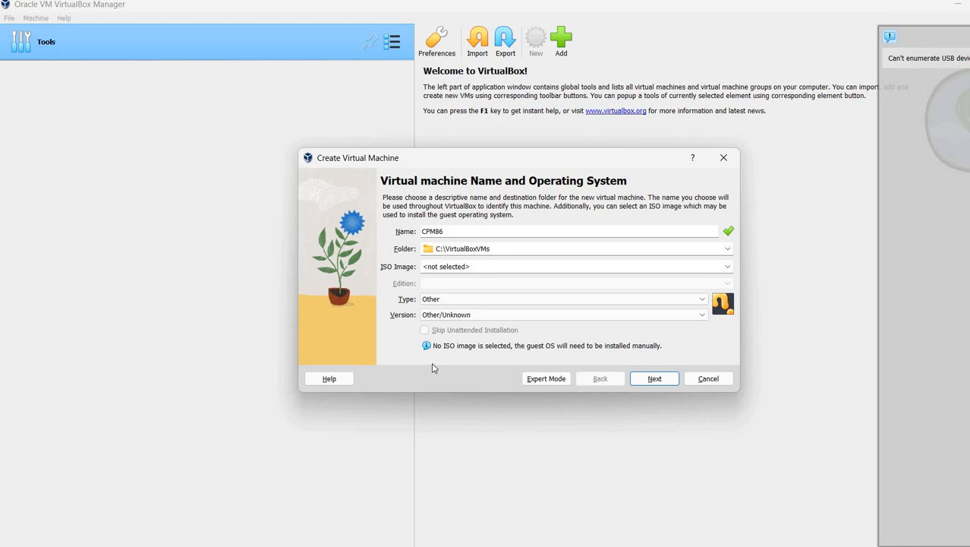
pyautogui.moveTo(491, 360)
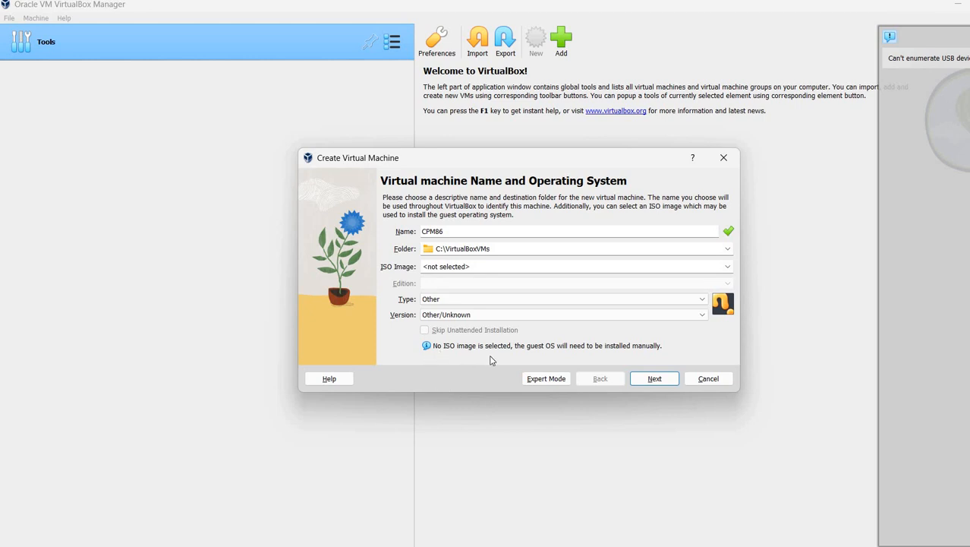
pyautogui.moveTo(603, 359)
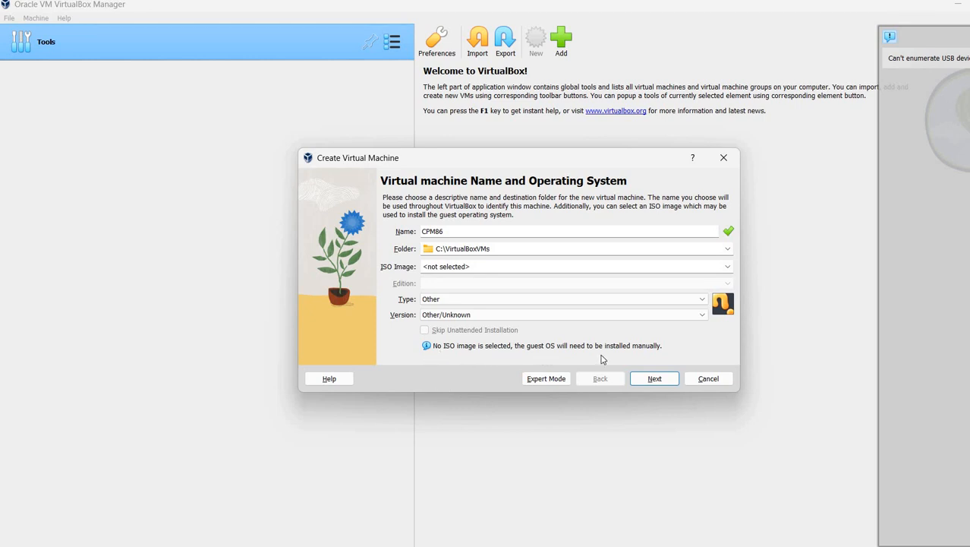
pyautogui.moveTo(658, 357)
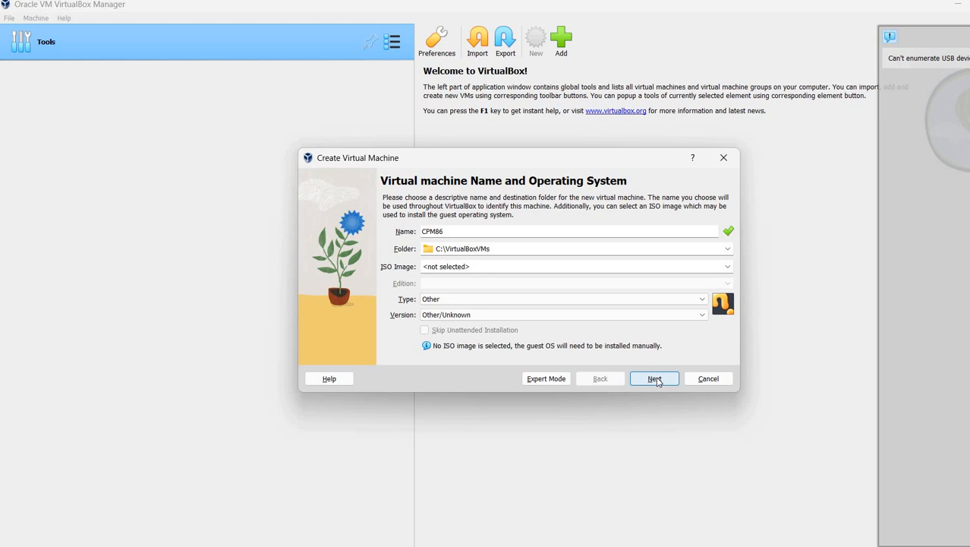
pyautogui.moveTo(654, 378)
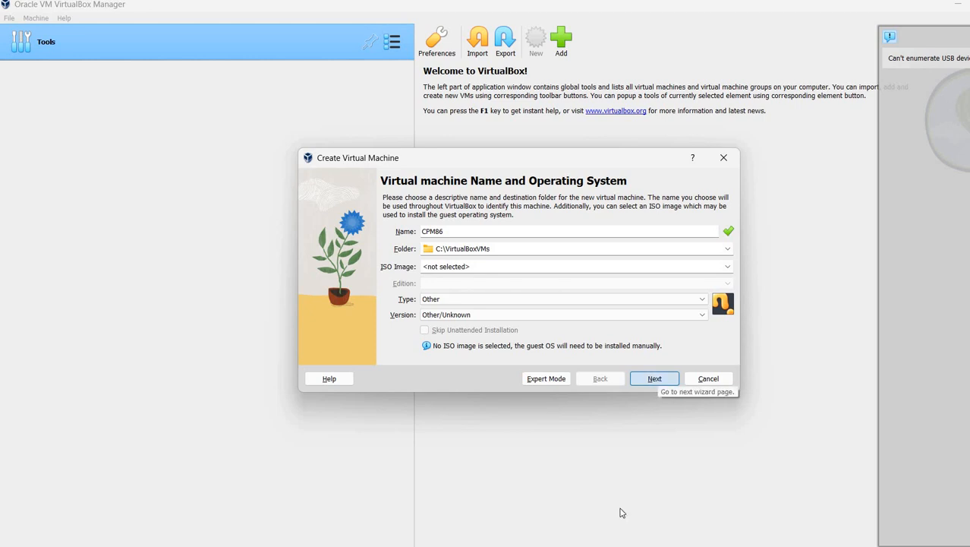
# On the Hardware step, lower base memory to 4 MB with 1 processor
pyautogui.click(653, 378)
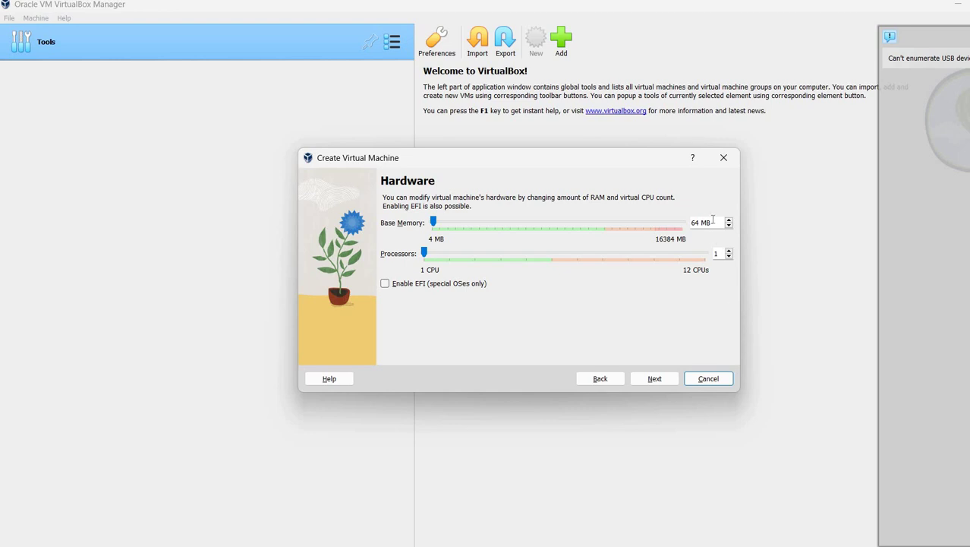
pyautogui.moveTo(435, 222)
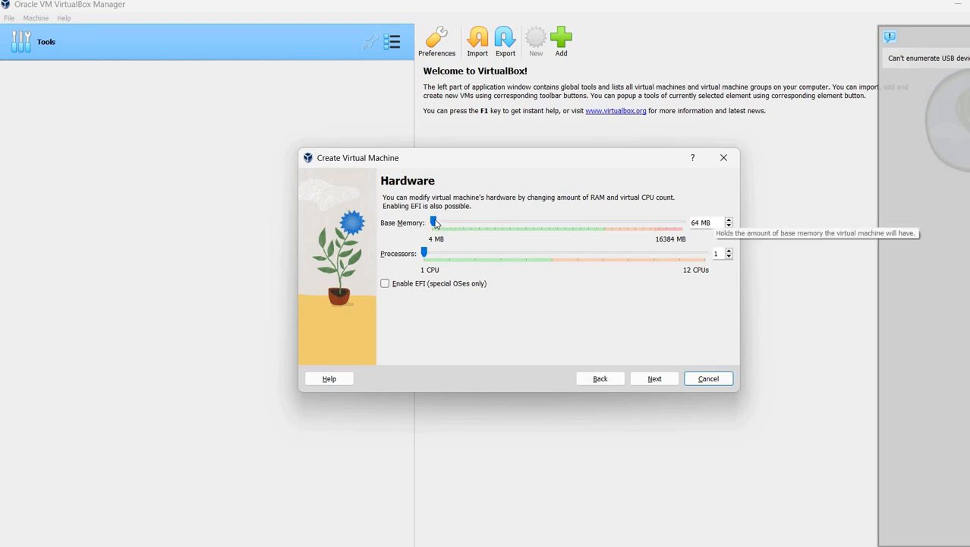
pyautogui.moveTo(435, 223); pyautogui.dragTo(421, 222)
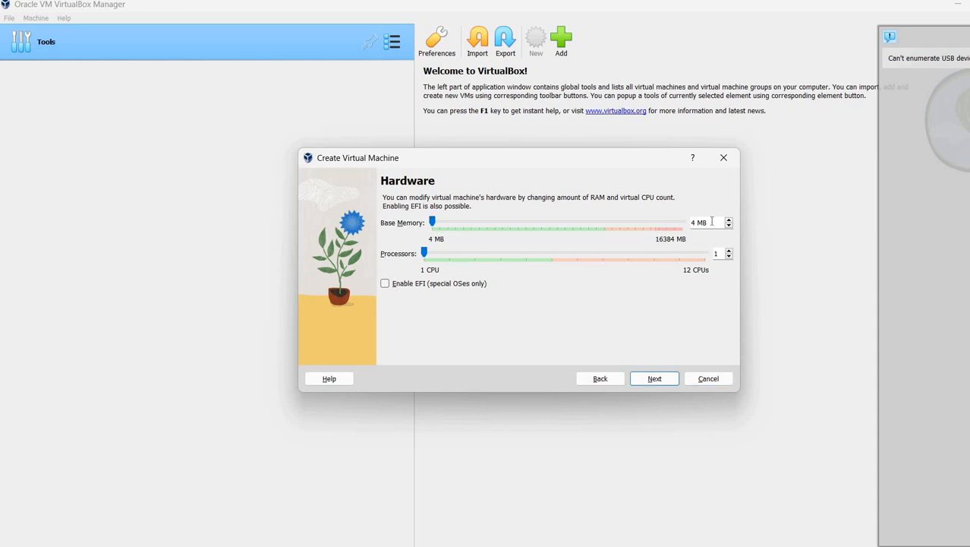
pyautogui.moveTo(422, 322)
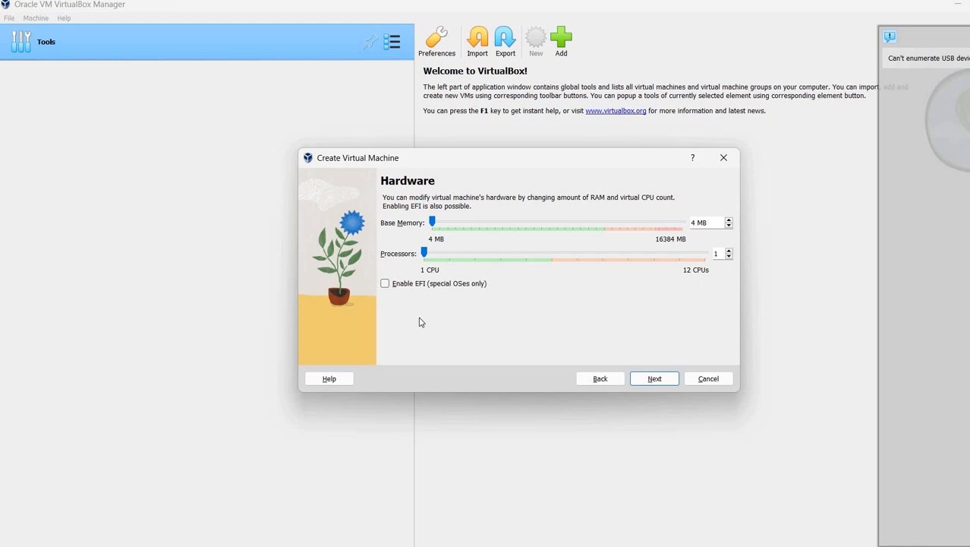
pyautogui.moveTo(519, 373)
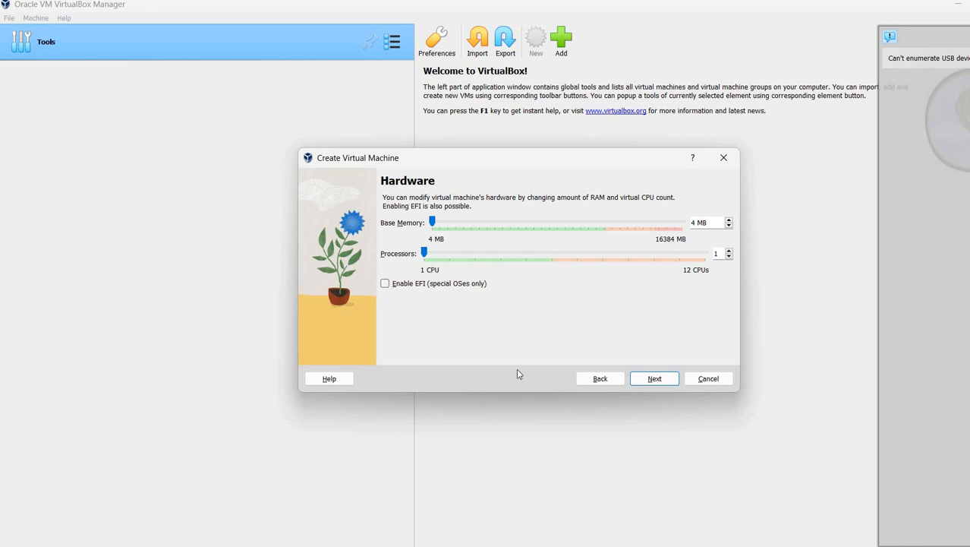
pyautogui.moveTo(679, 368)
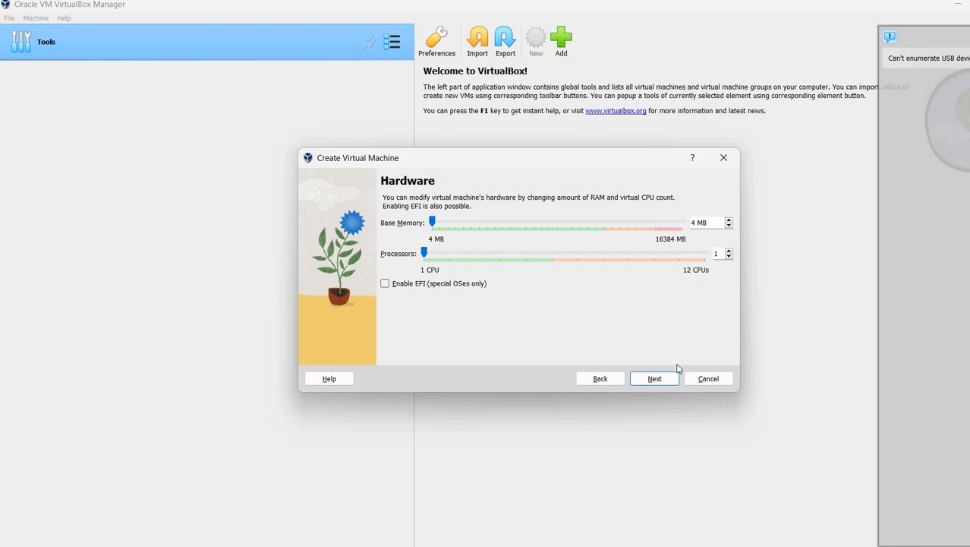
pyautogui.moveTo(655, 378)
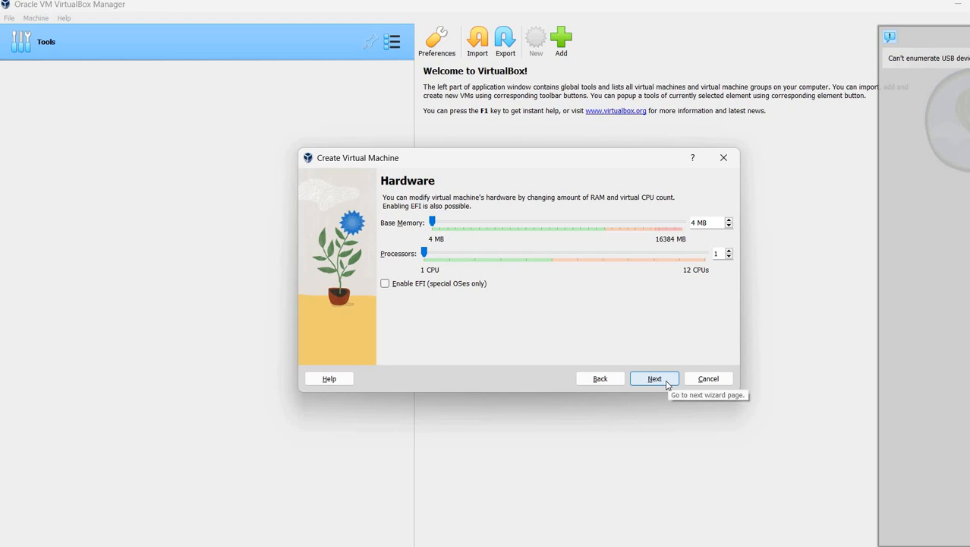
# On the Virtual Hard disk step, choose 'Do Not Add a Virtual Hard Disk'
pyautogui.click(654, 378)
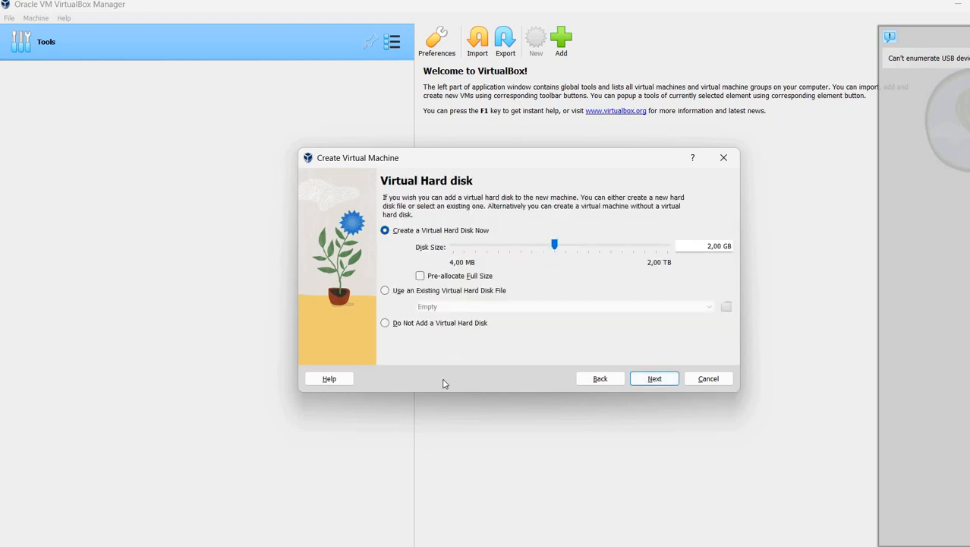
pyautogui.moveTo(413, 327)
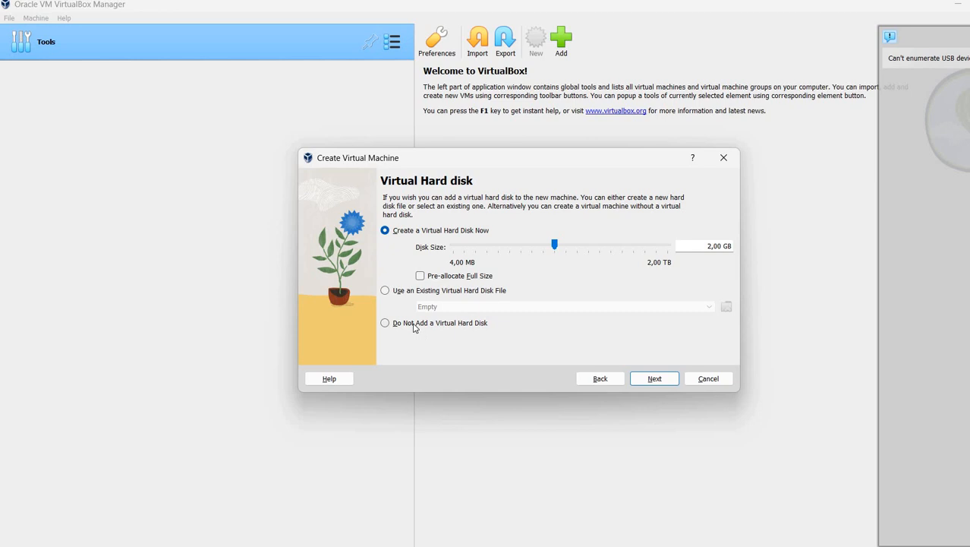
pyautogui.moveTo(414, 329)
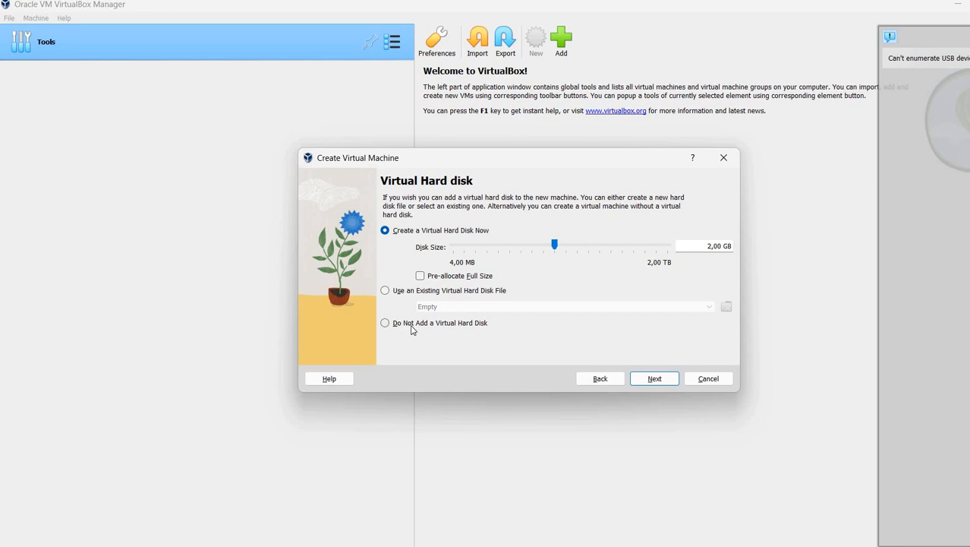
pyautogui.click(385, 323)
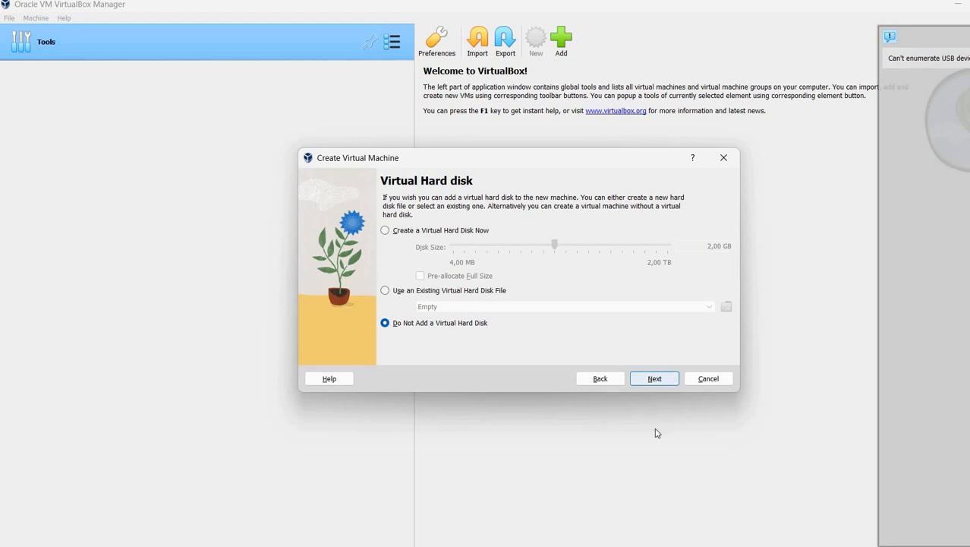
# Finish the wizard from the Summary and accept the no-hard-disk warning
pyautogui.click(653, 378)
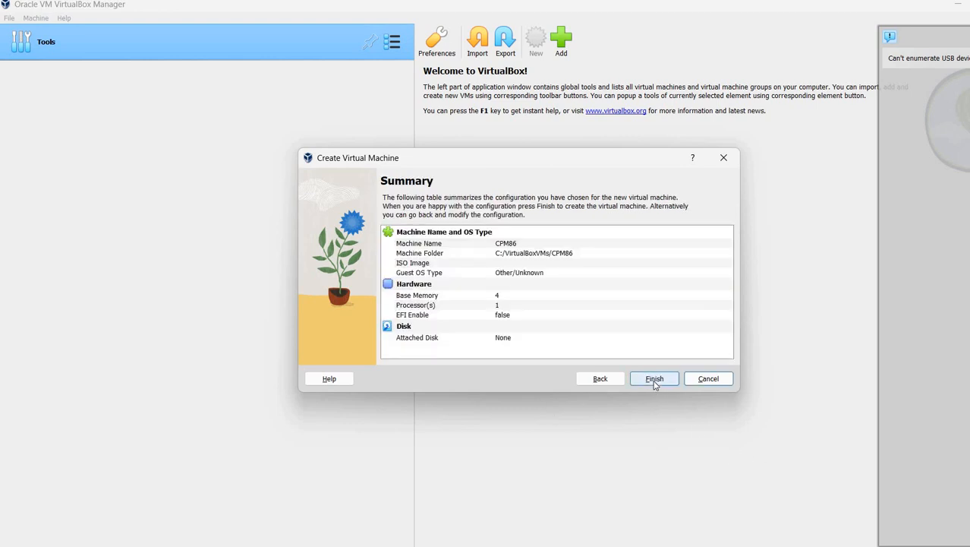
pyautogui.moveTo(654, 378)
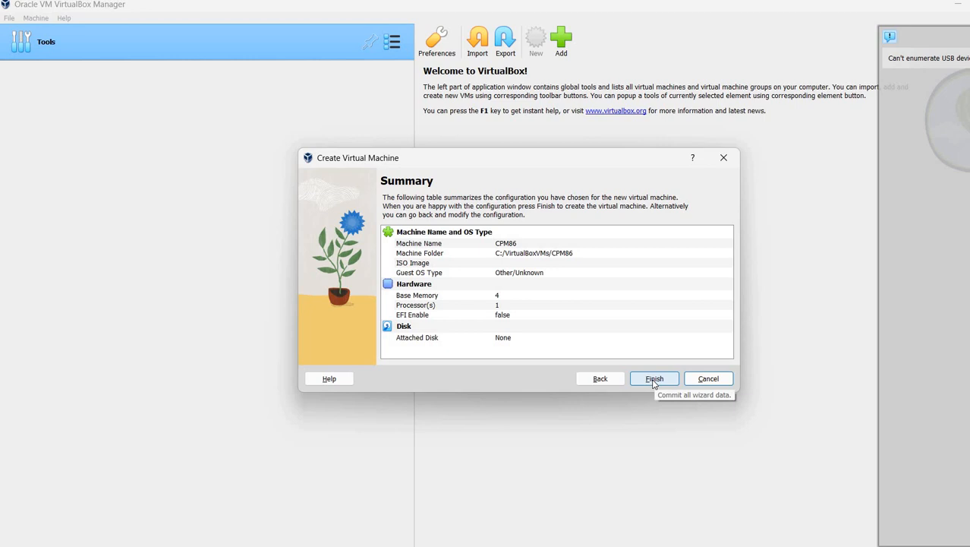
pyautogui.click(654, 378)
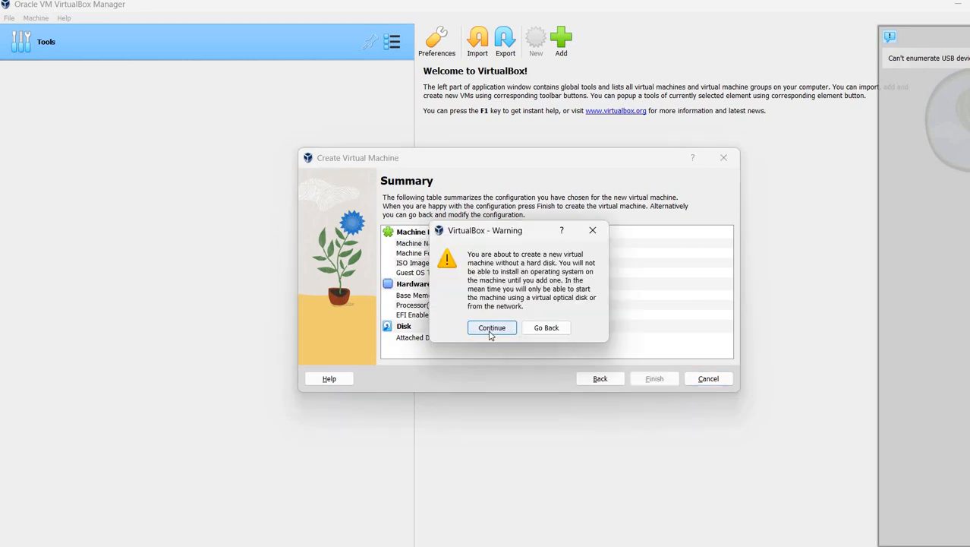
pyautogui.moveTo(486, 327)
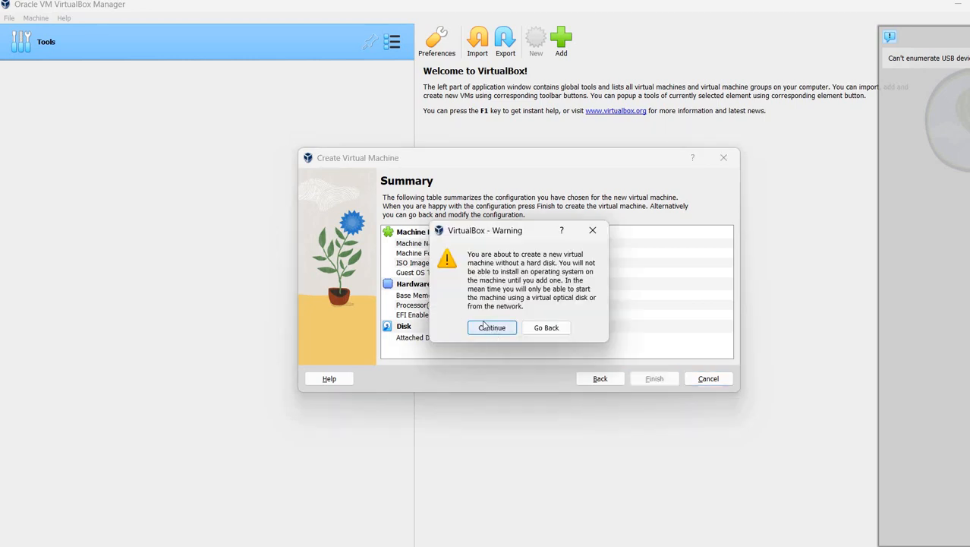
pyautogui.moveTo(454, 307)
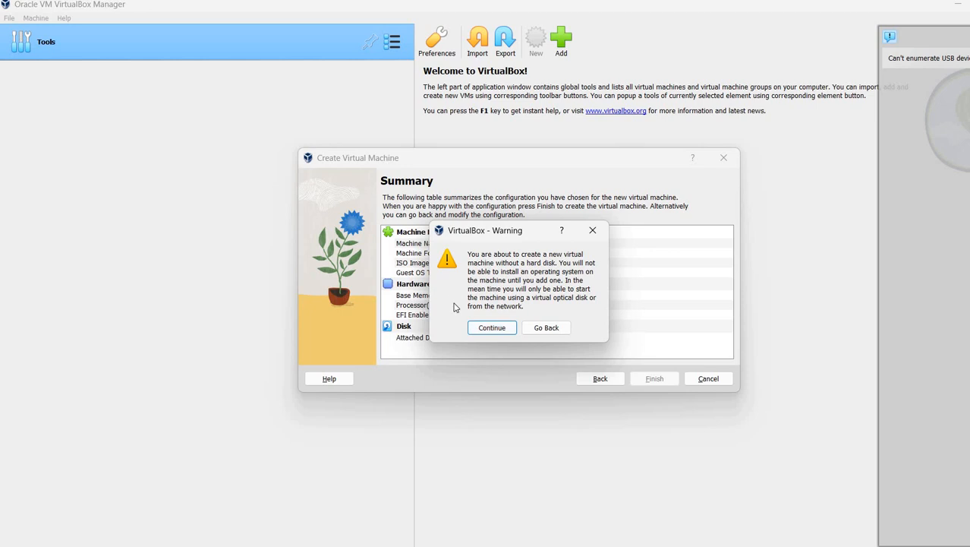
pyautogui.moveTo(459, 348)
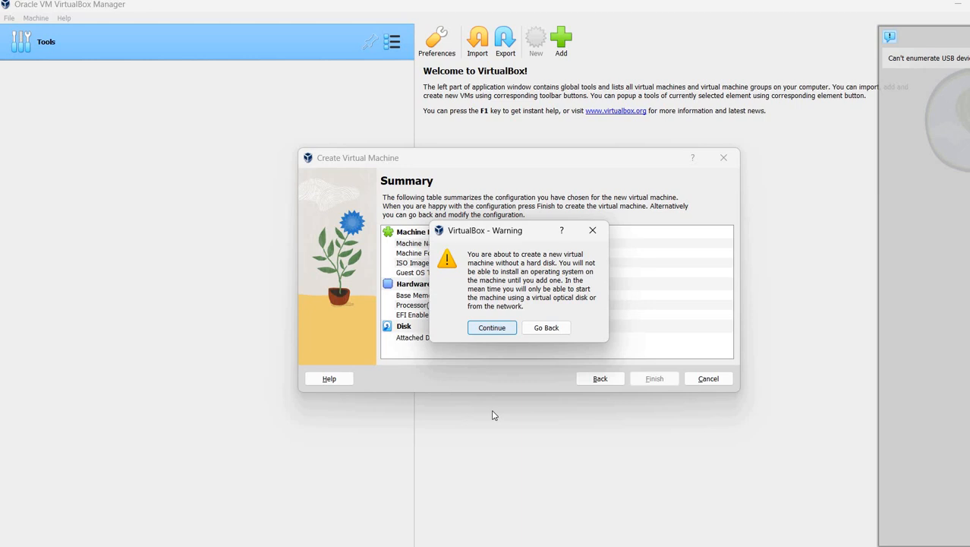
pyautogui.click(492, 327)
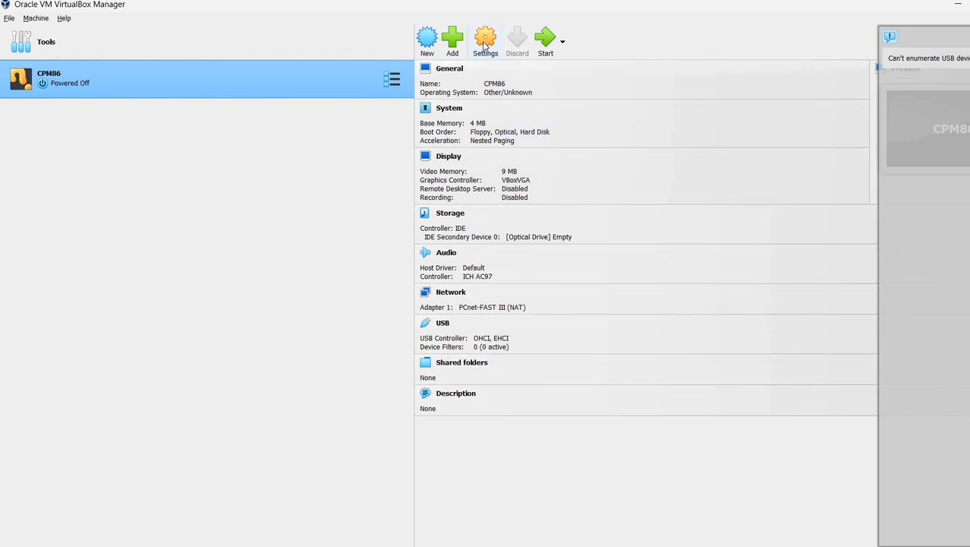
# In CPM86 settings, disable the USB controller, the first network adapter, and audio
pyautogui.click(485, 39)
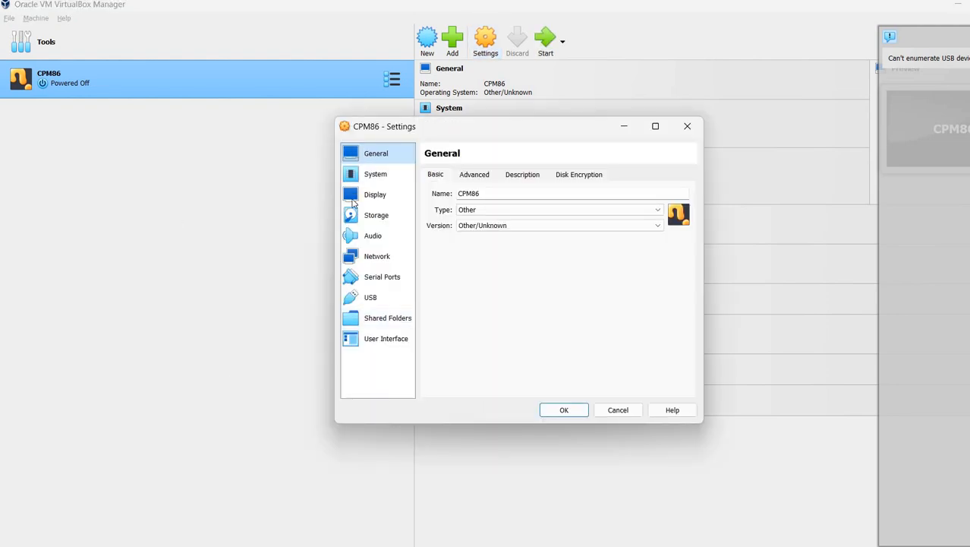
pyautogui.moveTo(359, 378)
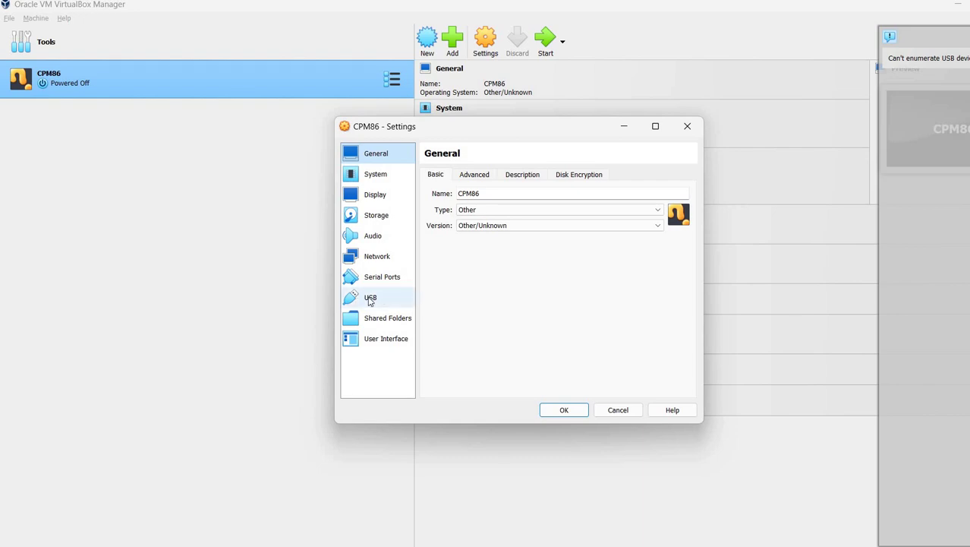
pyautogui.click(371, 297)
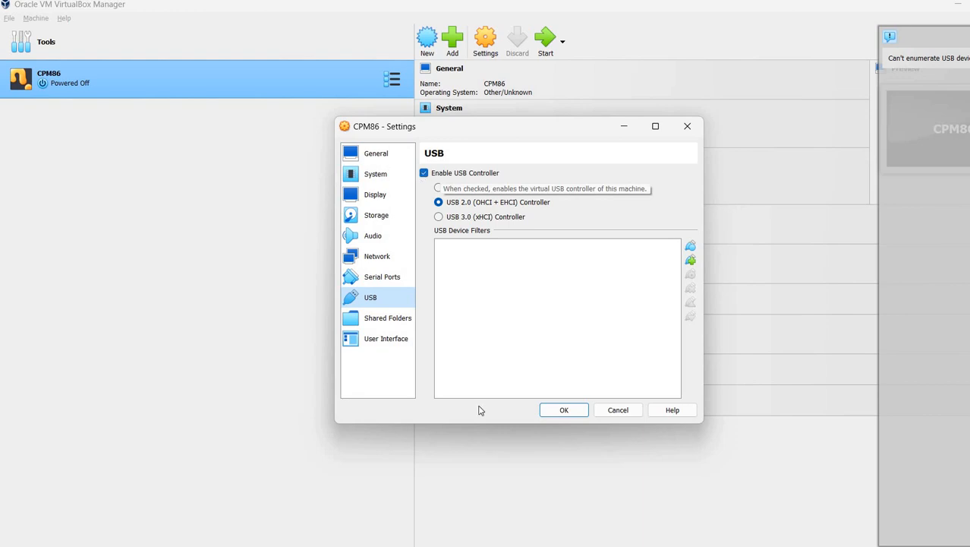
pyautogui.click(424, 173)
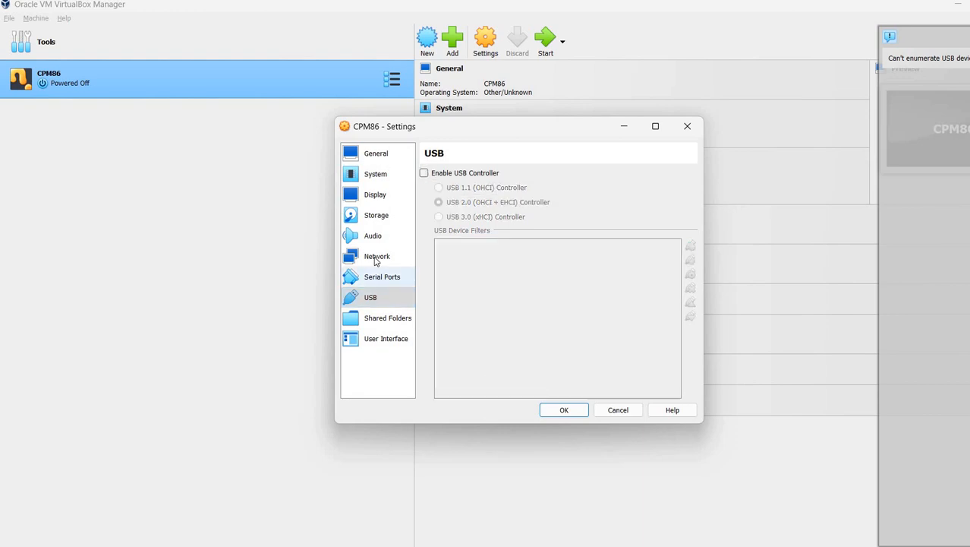
pyautogui.click(377, 256)
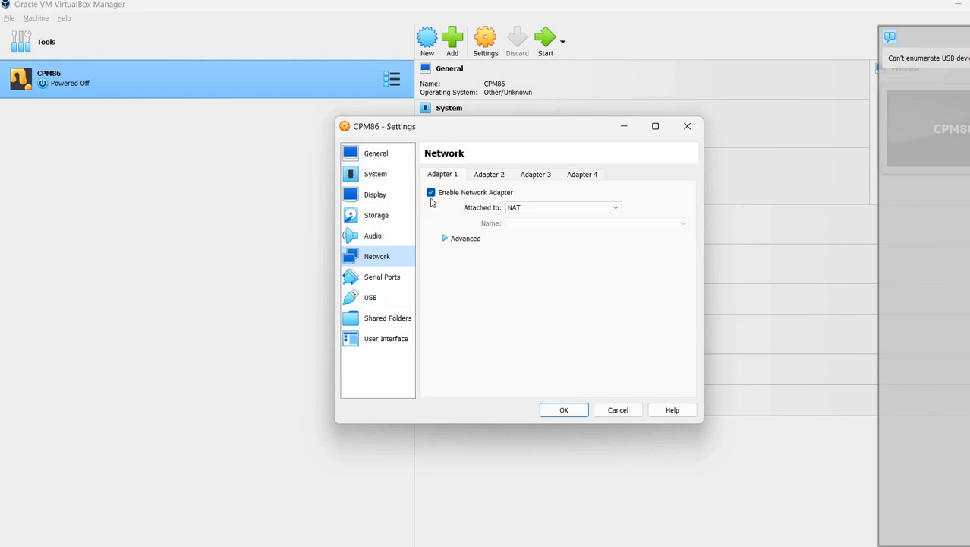
pyautogui.click(431, 192)
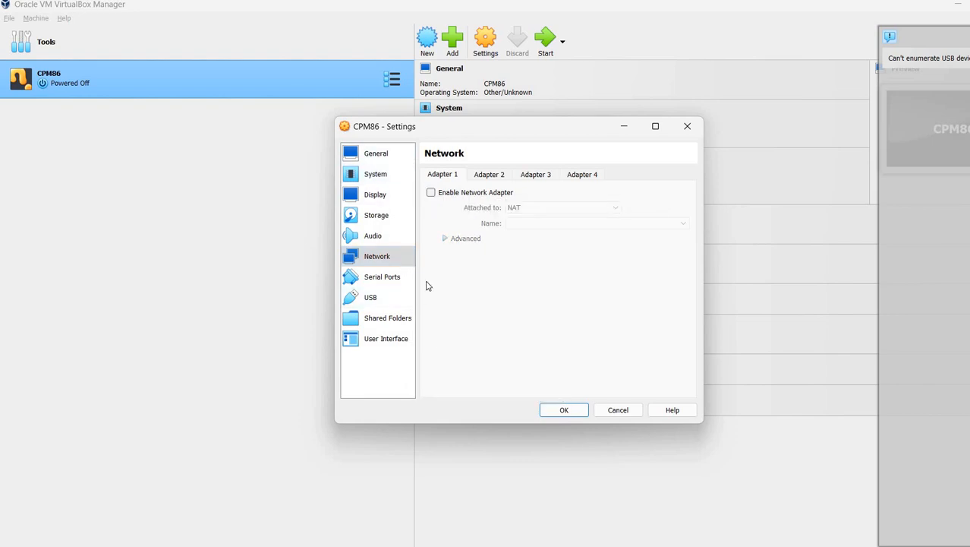
pyautogui.click(373, 235)
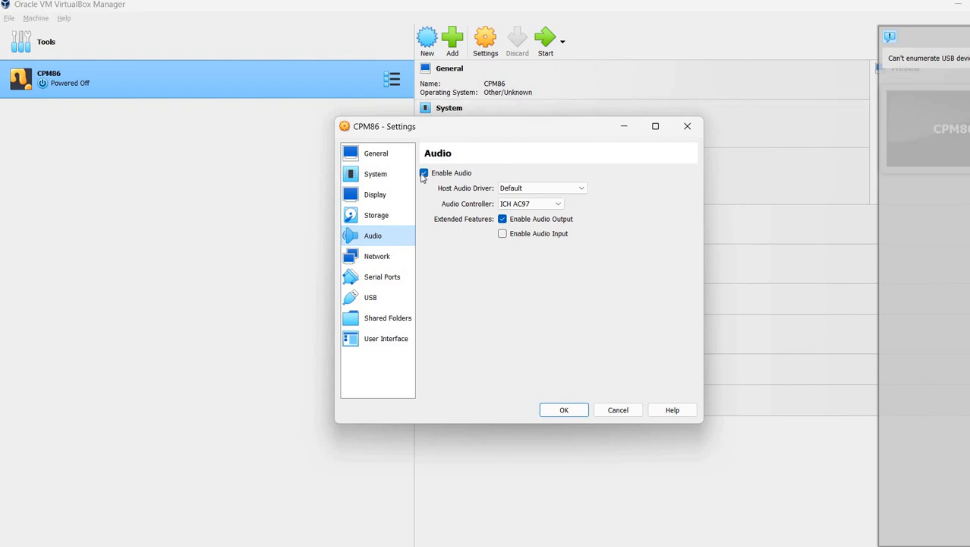
pyautogui.click(423, 173)
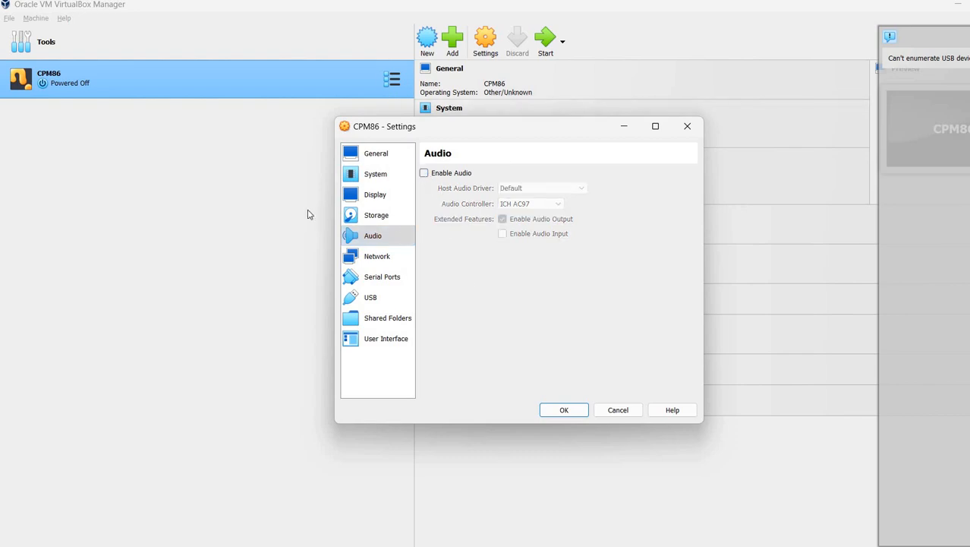
# Set the System boot order to Floppy only, unchecking Hard Disk and Optical
pyautogui.click(377, 214)
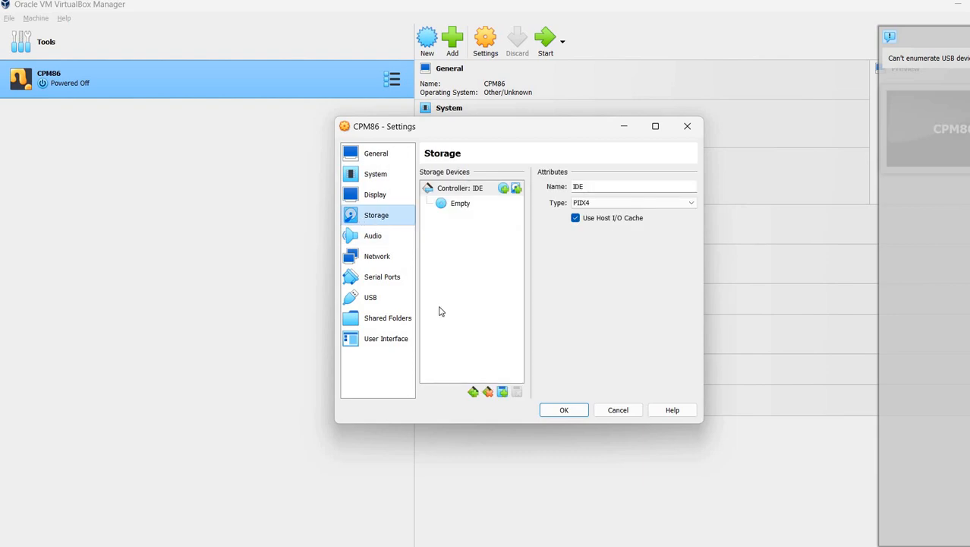
pyautogui.moveTo(470, 223)
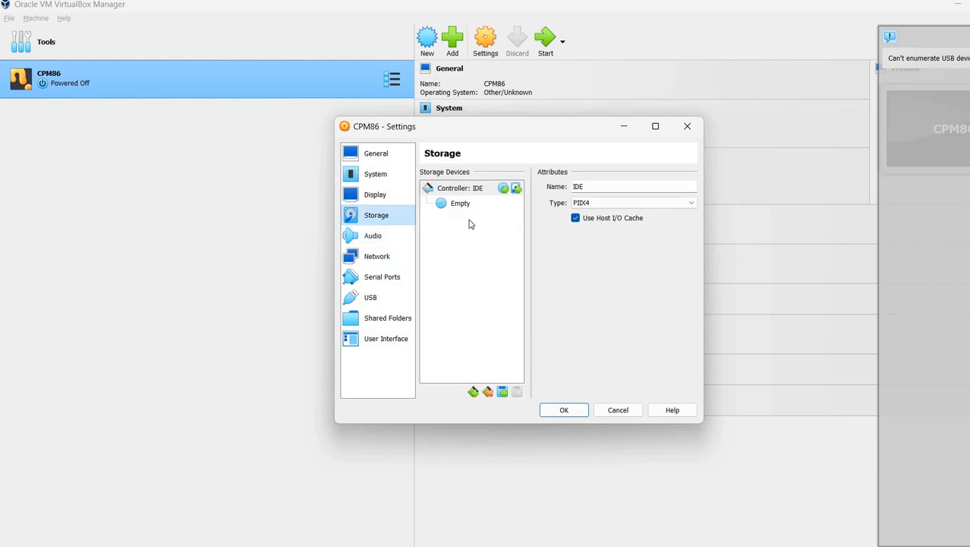
pyautogui.moveTo(368, 206)
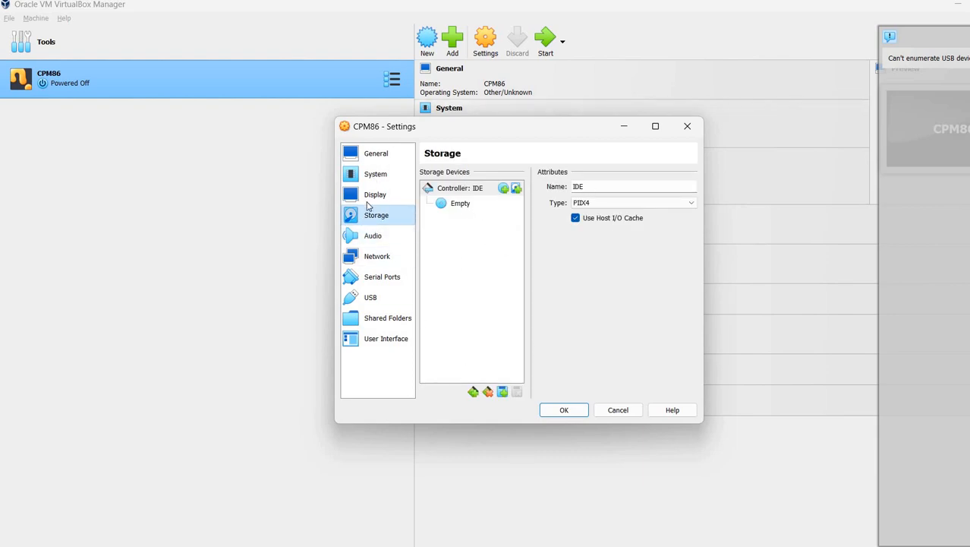
pyautogui.click(375, 195)
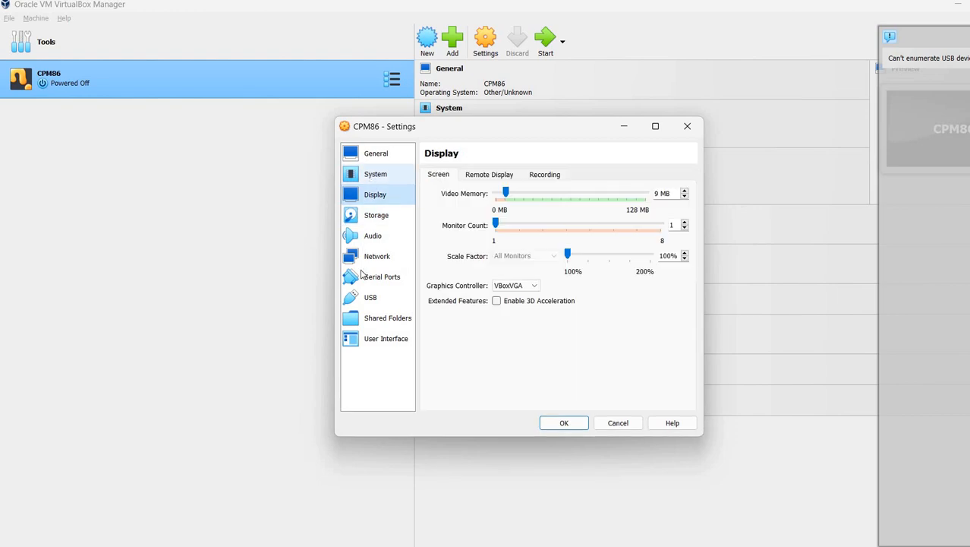
pyautogui.click(375, 173)
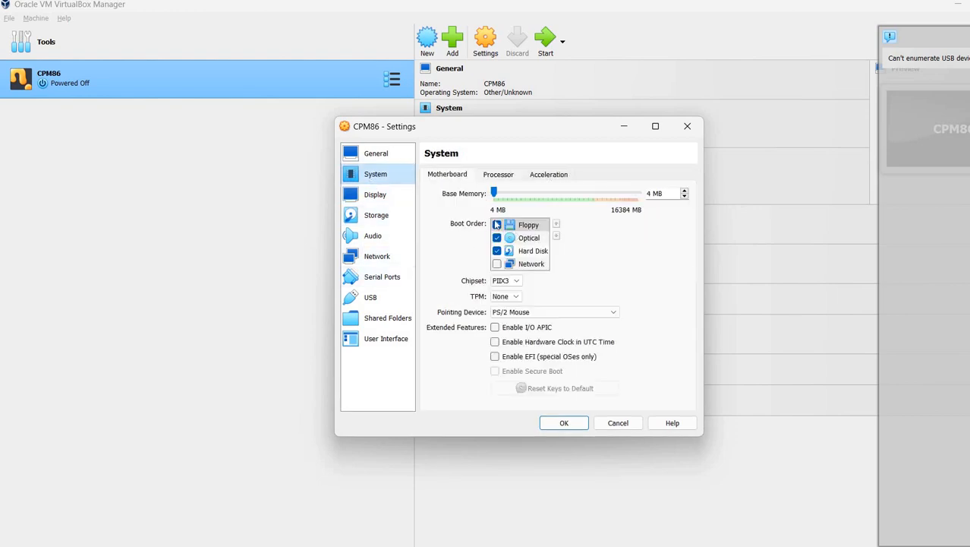
pyautogui.click(497, 224)
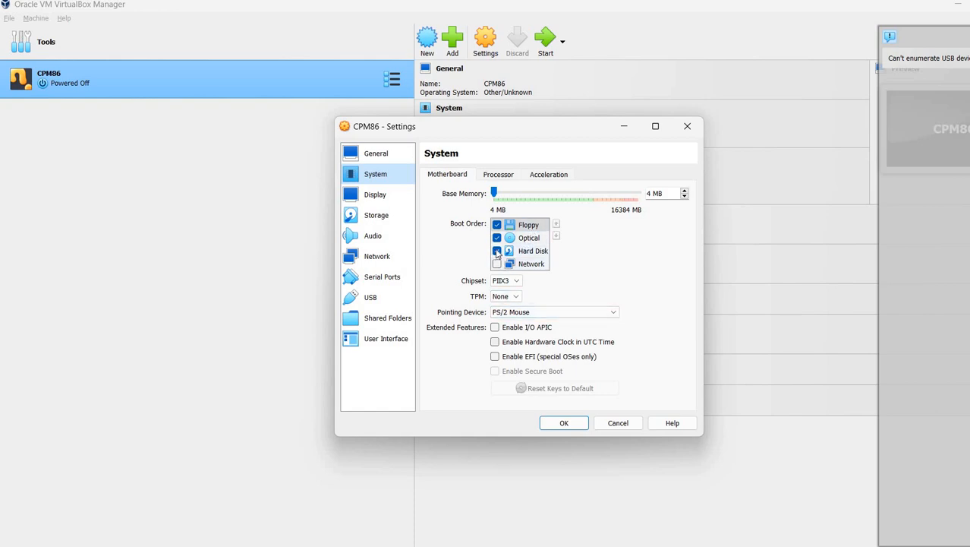
pyautogui.click(497, 251)
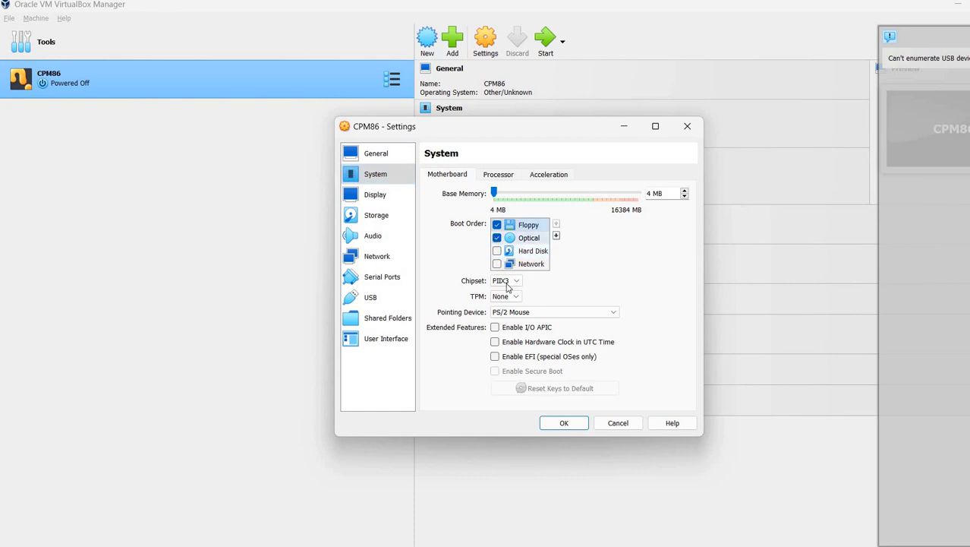
pyautogui.click(496, 237)
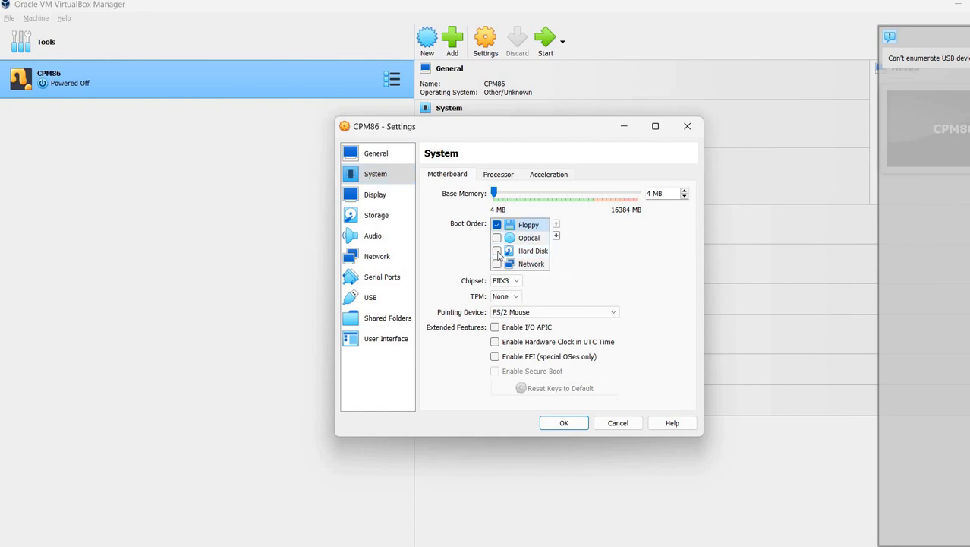
# Review the Processor and Acceleration tabs, then return to Storage settings
pyautogui.click(498, 174)
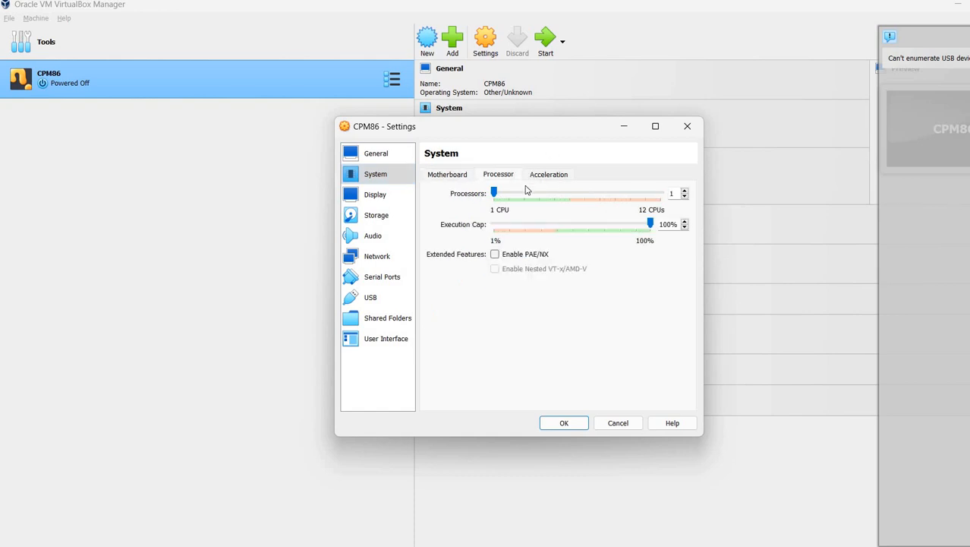
pyautogui.click(548, 174)
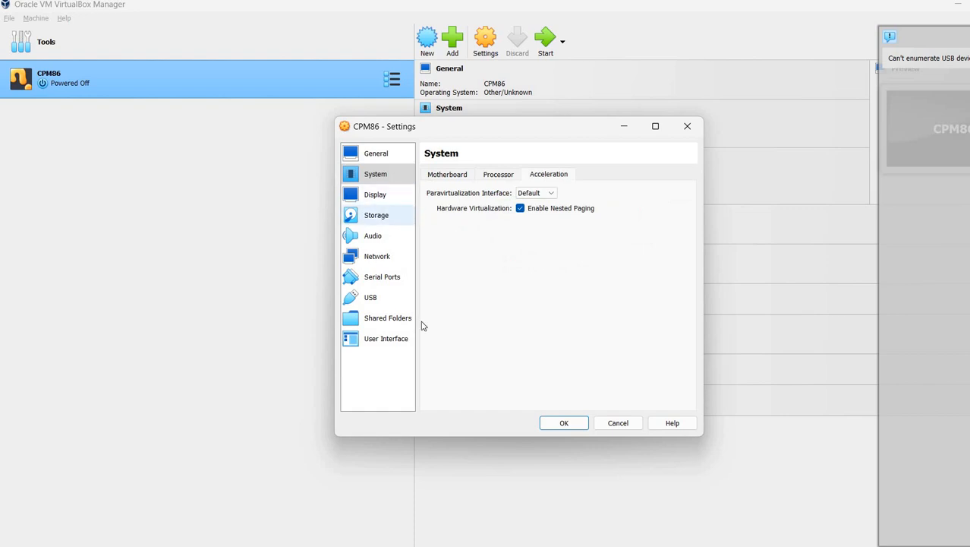
pyautogui.click(377, 215)
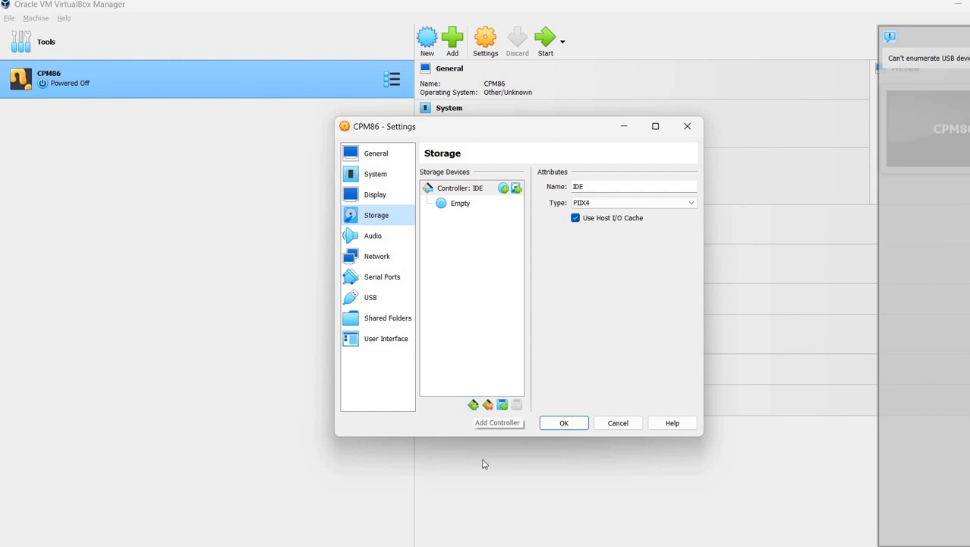
# Add an I82078 floppy controller to CPM86's storage
pyautogui.click(498, 403)
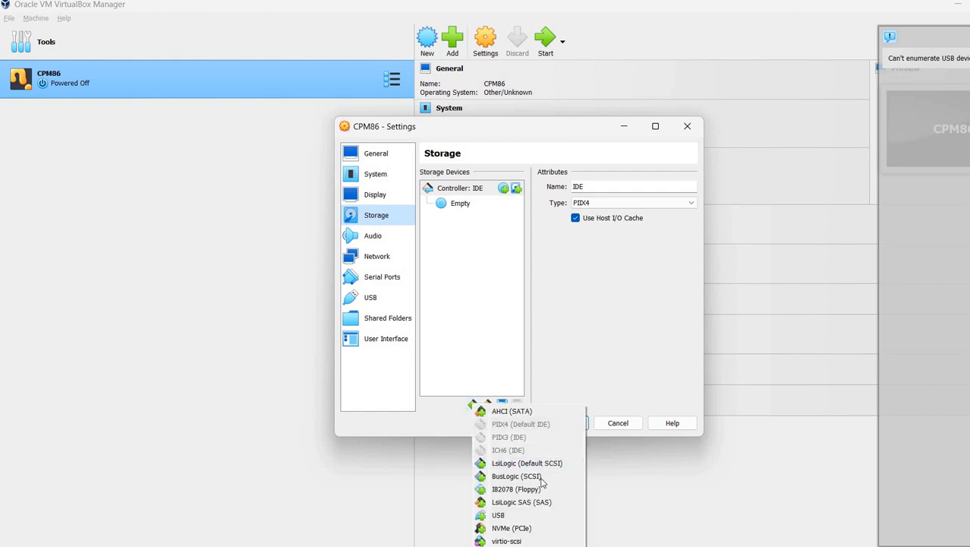
pyautogui.moveTo(596, 330)
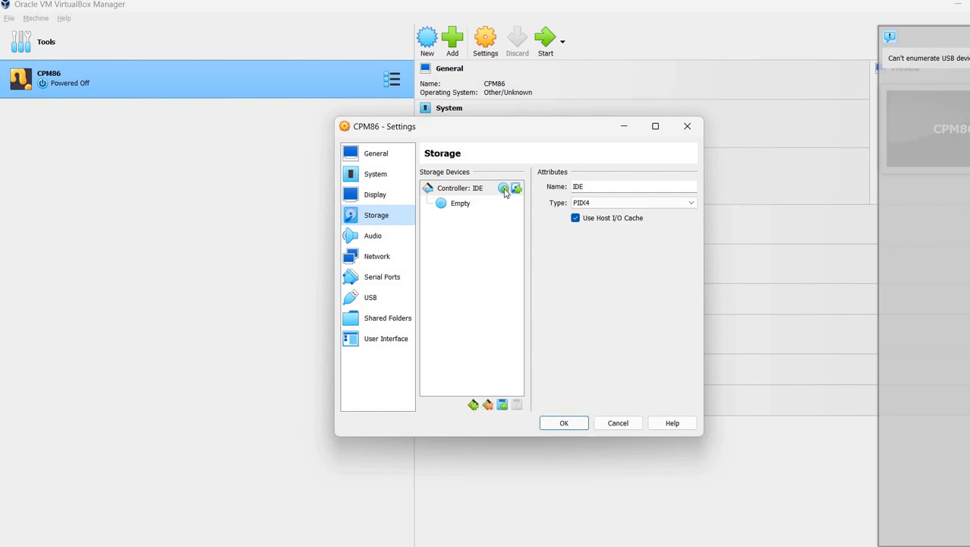
pyautogui.moveTo(517, 188)
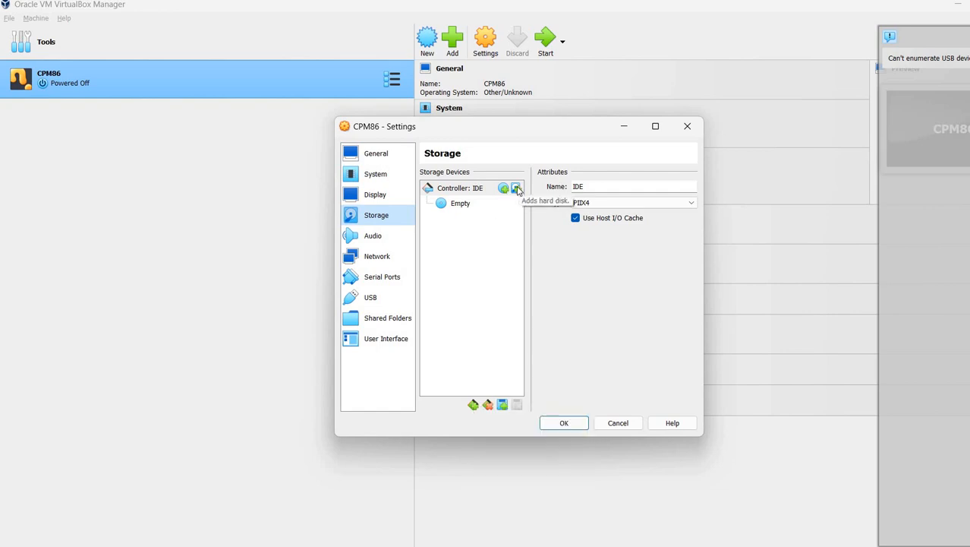
pyautogui.moveTo(606, 345)
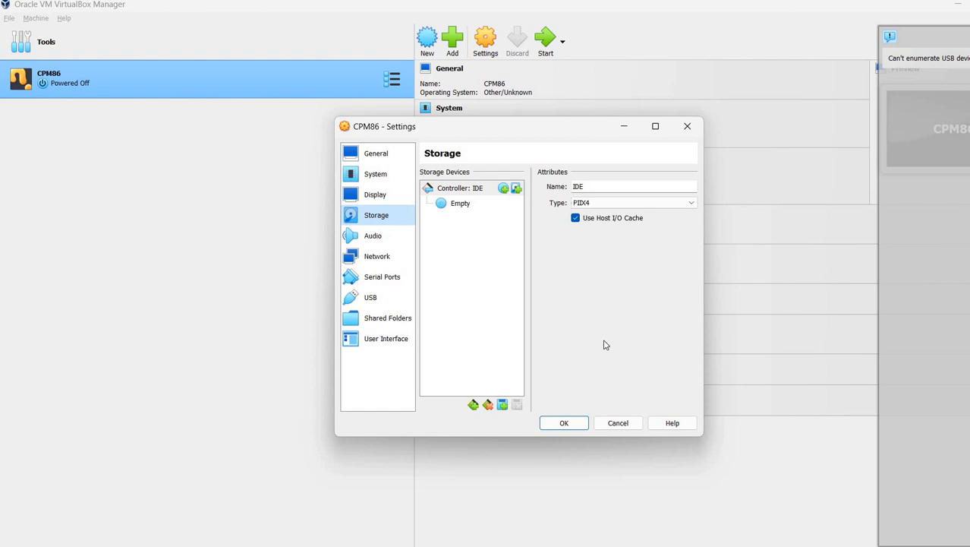
pyautogui.moveTo(549, 211)
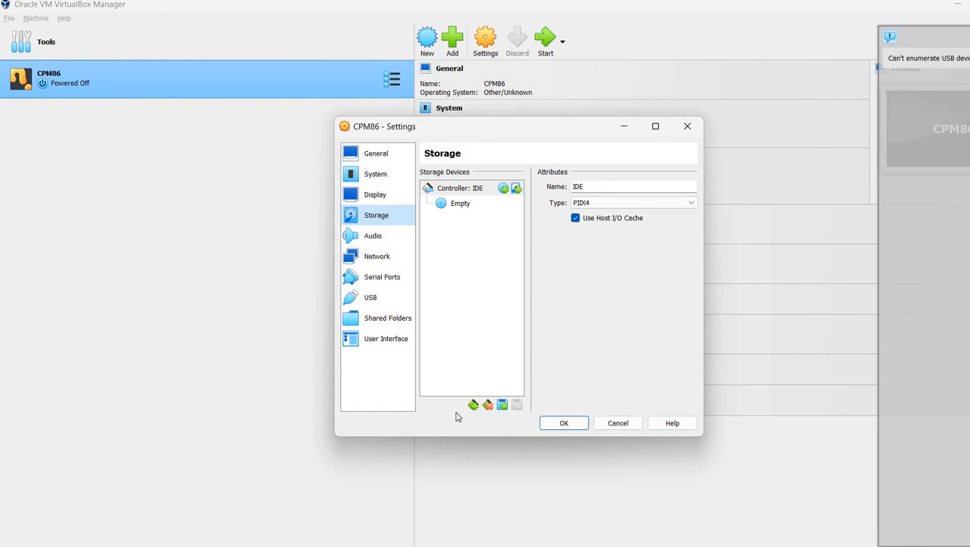
pyautogui.click(488, 404)
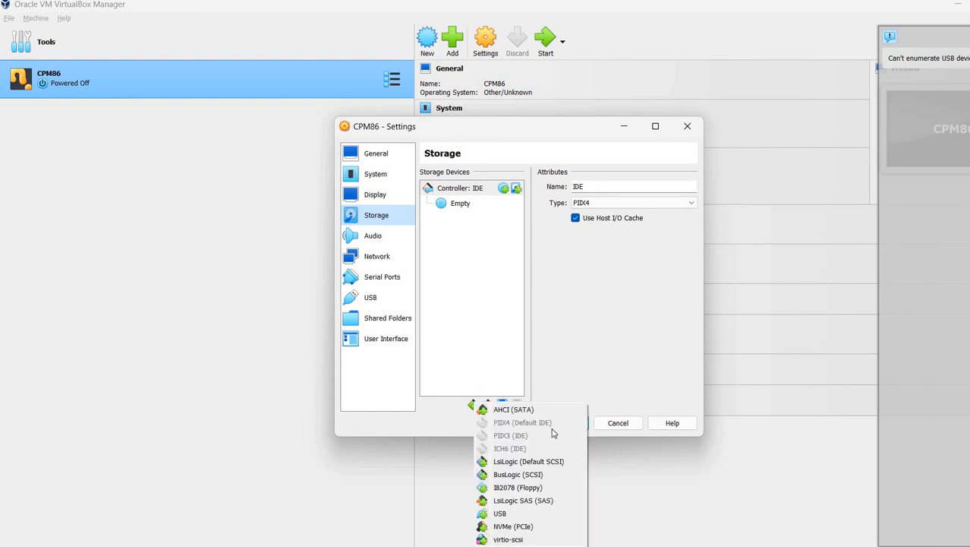
pyautogui.moveTo(519, 487)
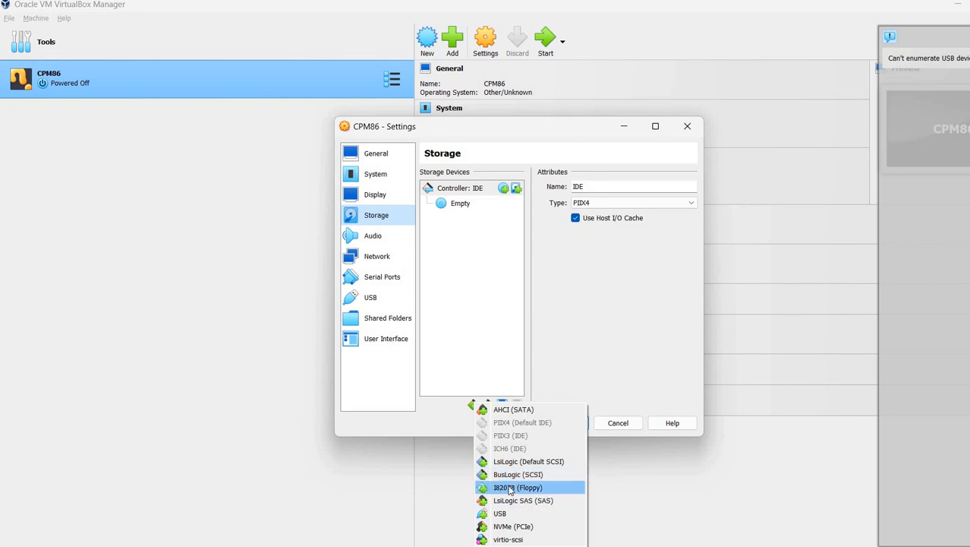
pyautogui.click(517, 487)
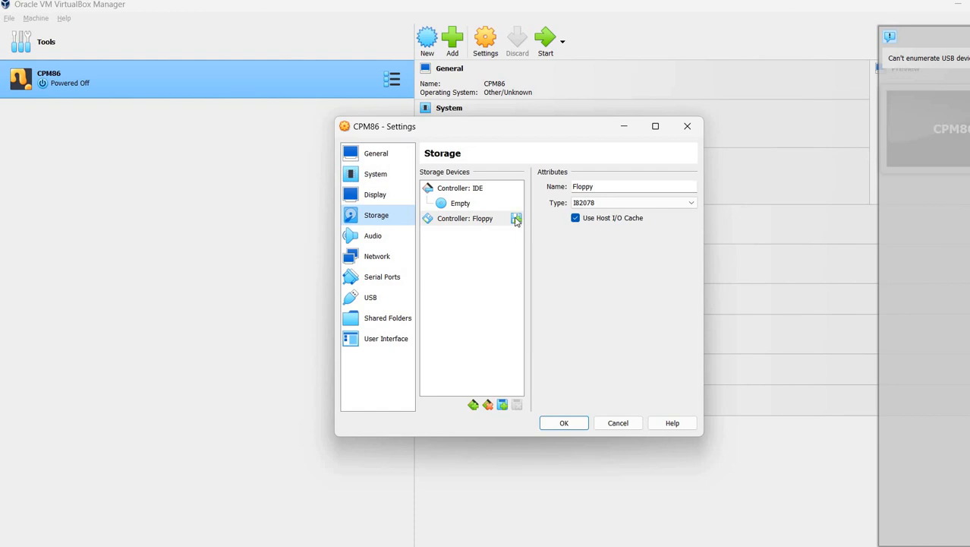
# Attach CPM86_10.IMG as the floppy drive image and save the storage settings
pyautogui.click(516, 219)
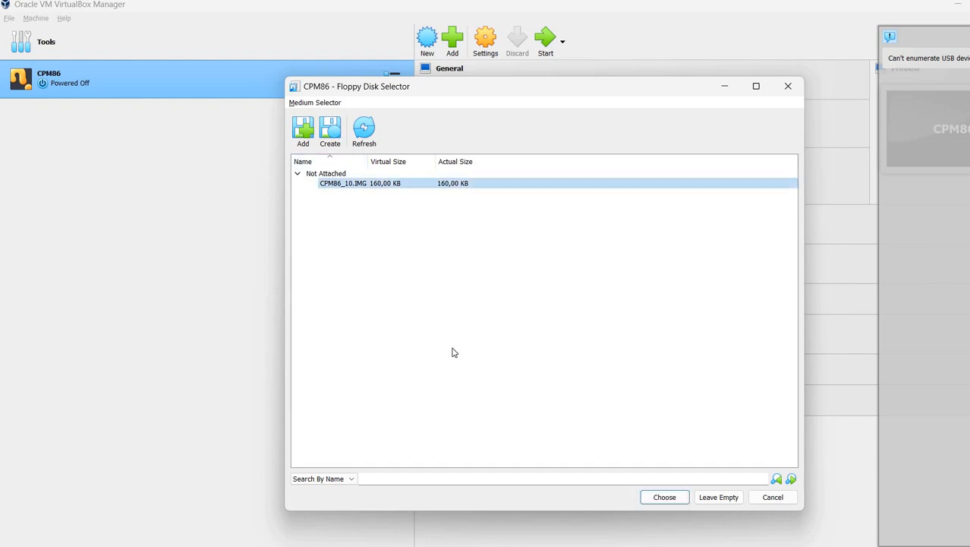
pyautogui.moveTo(381, 183)
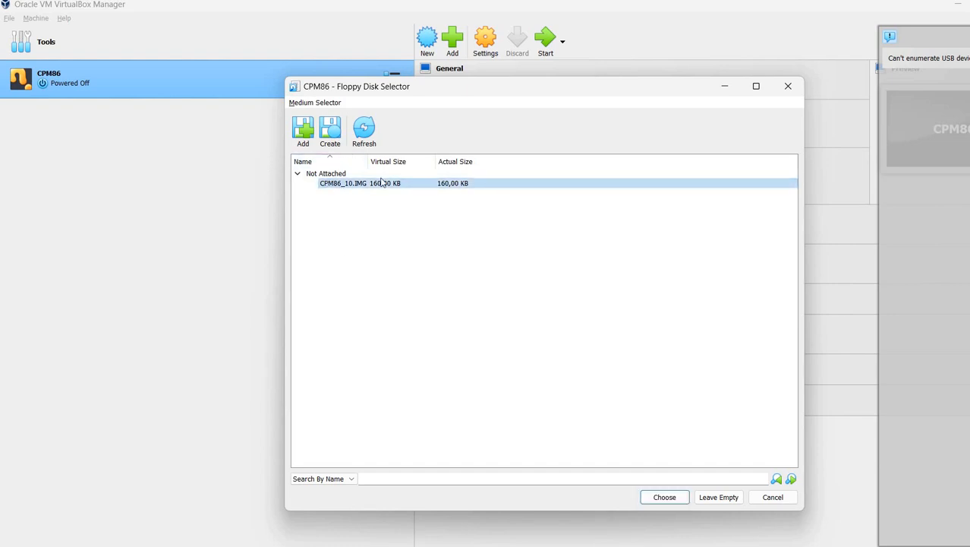
pyautogui.moveTo(352, 211)
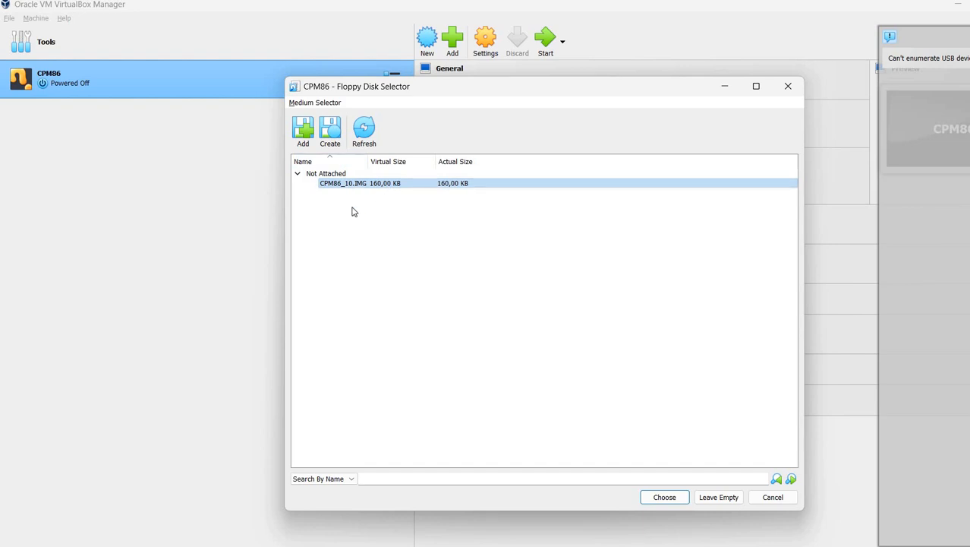
pyautogui.moveTo(536, 55)
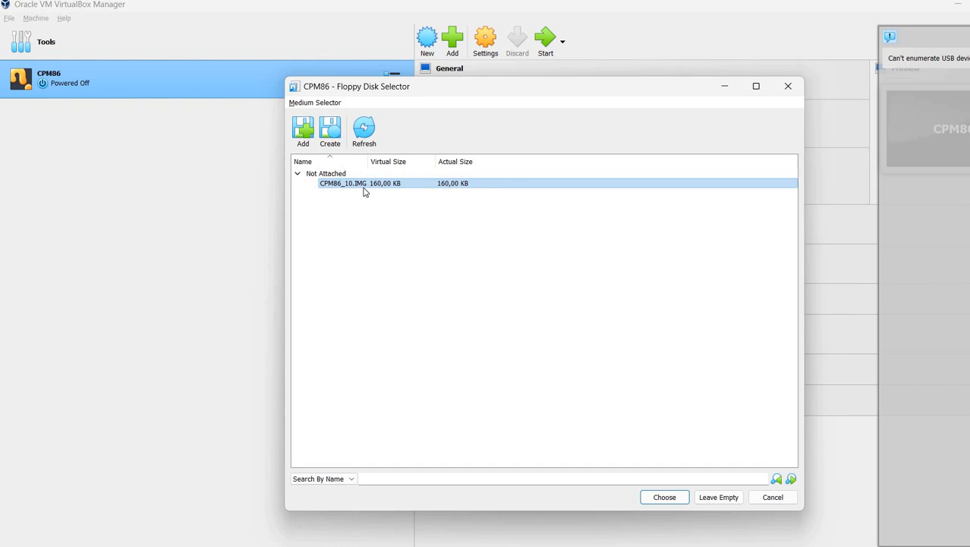
pyautogui.moveTo(303, 129)
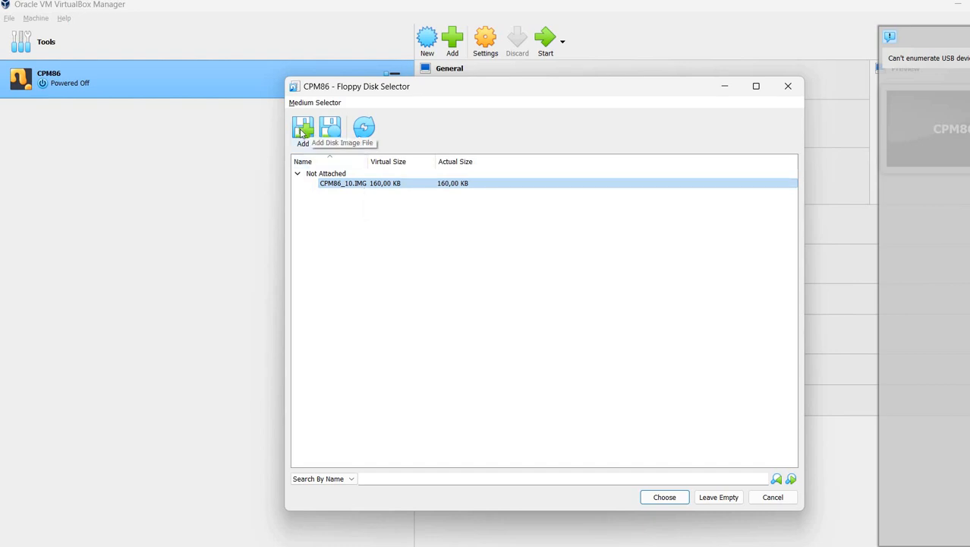
pyautogui.click(303, 128)
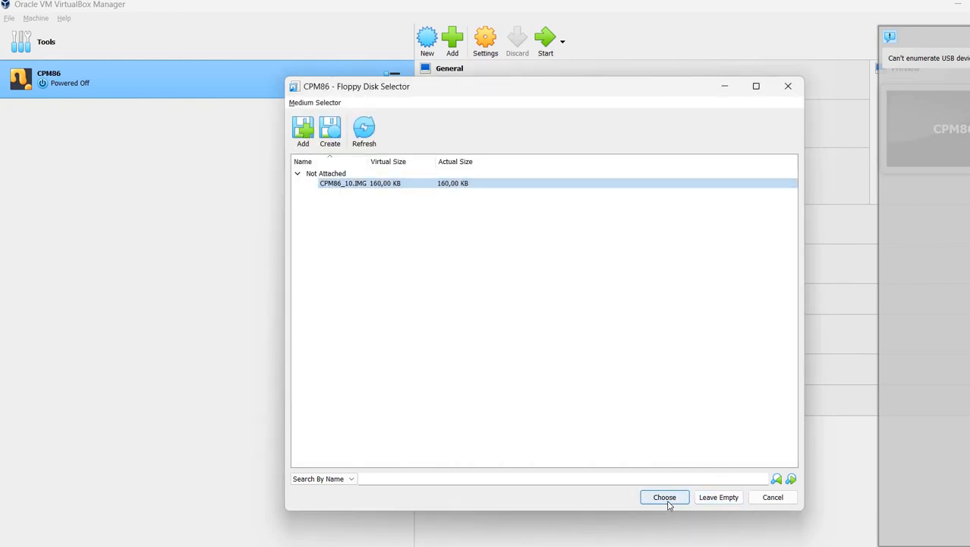
pyautogui.moveTo(664, 497)
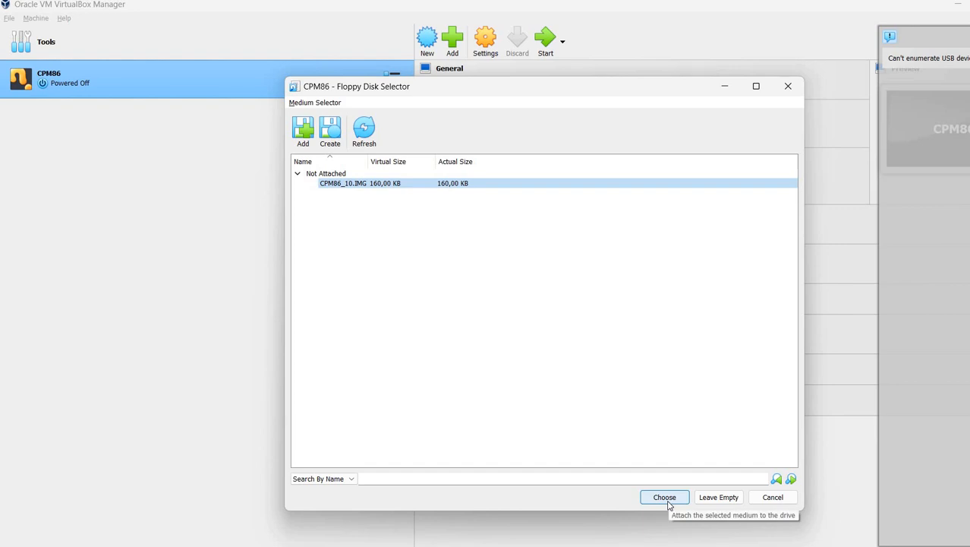
pyautogui.click(664, 497)
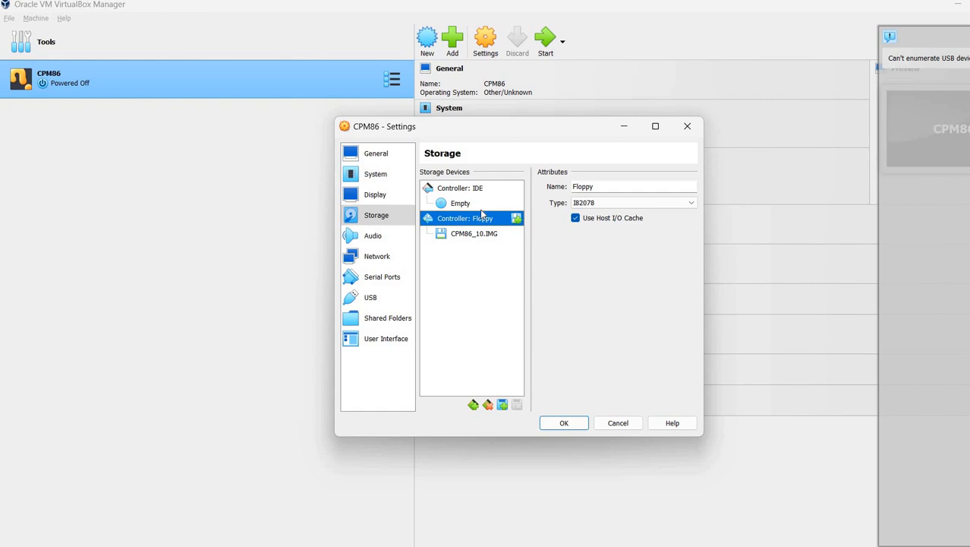
pyautogui.moveTo(479, 297)
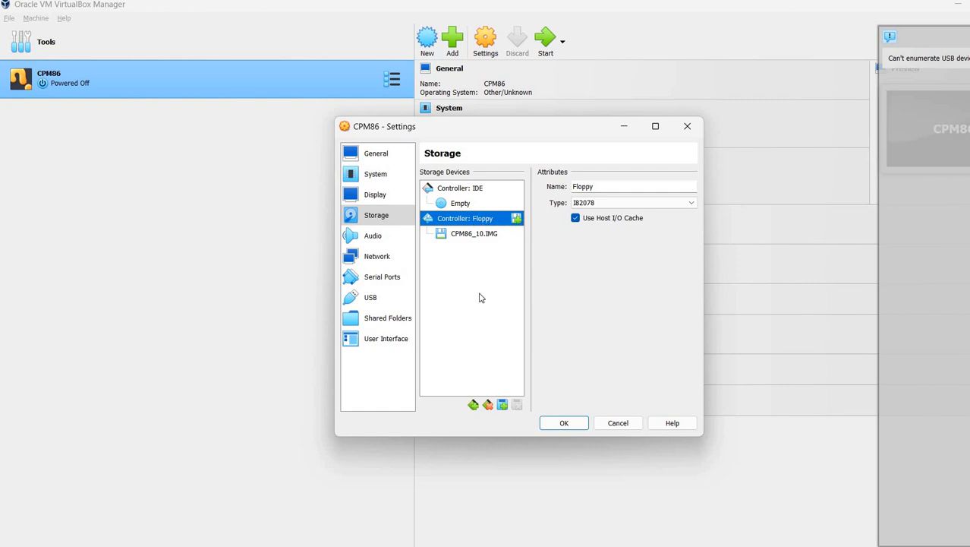
pyautogui.click(474, 233)
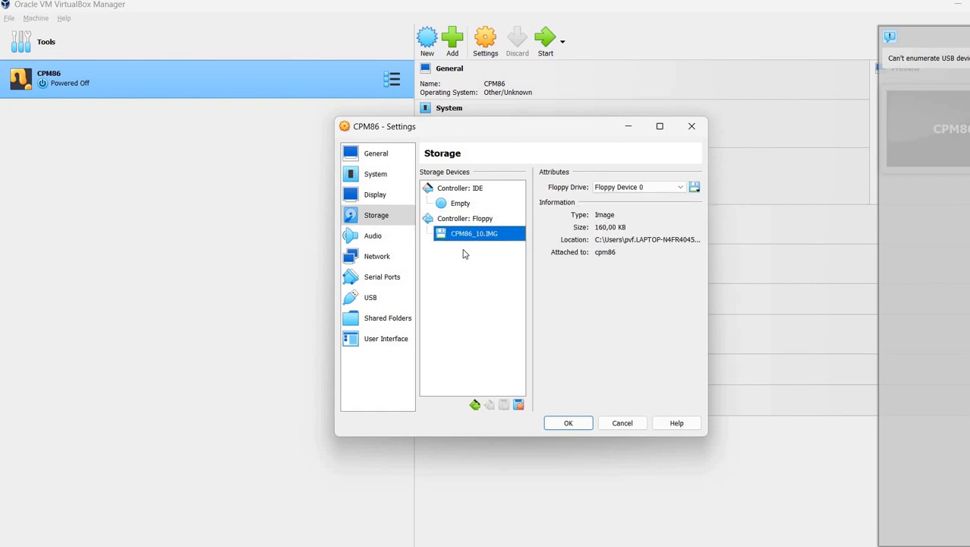
pyautogui.moveTo(558, 464)
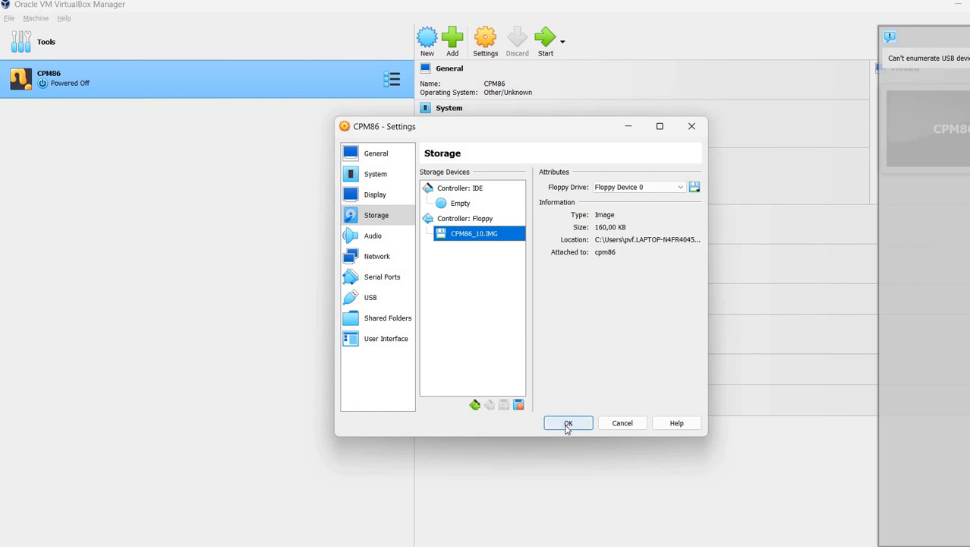
pyautogui.click(568, 422)
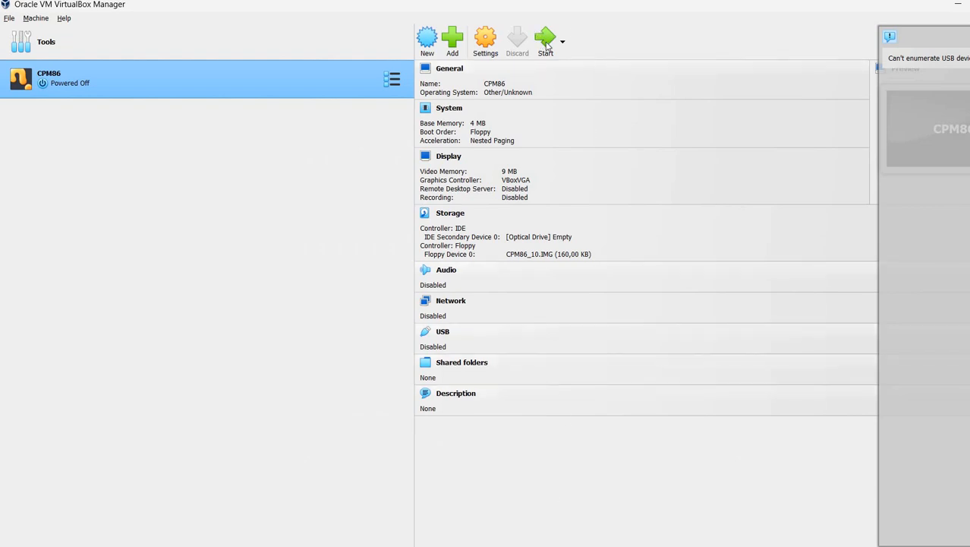
# Start the CPM86 machine and let CP/M-86 1.0 boot to the A> prompt
pyautogui.click(546, 39)
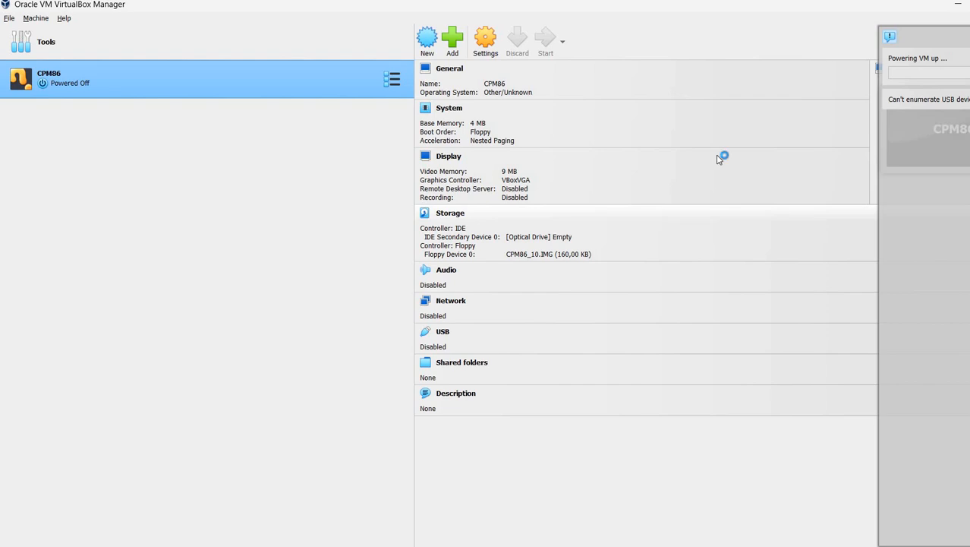
pyautogui.click(545, 40)
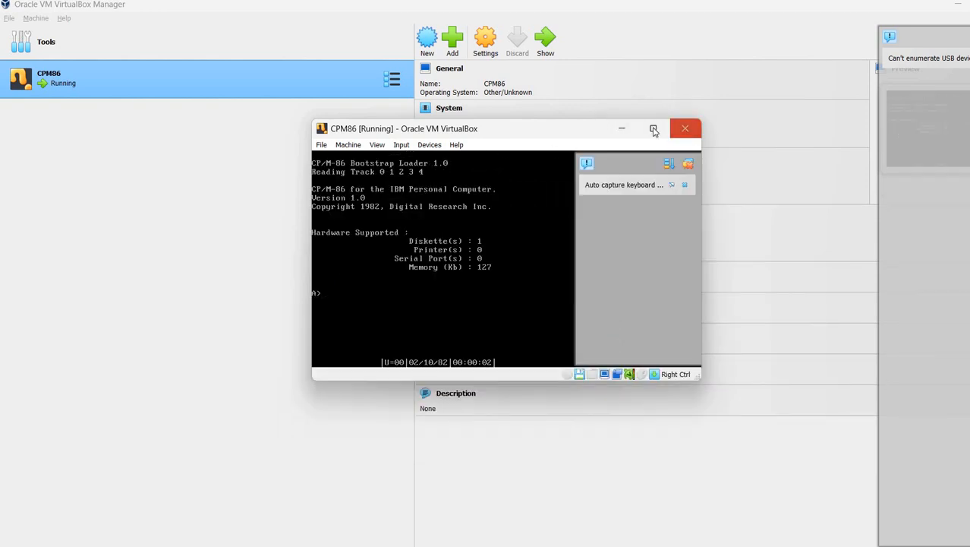
# Maximize the CPM86 window and switch its display to Scaled Mode
pyautogui.click(654, 128)
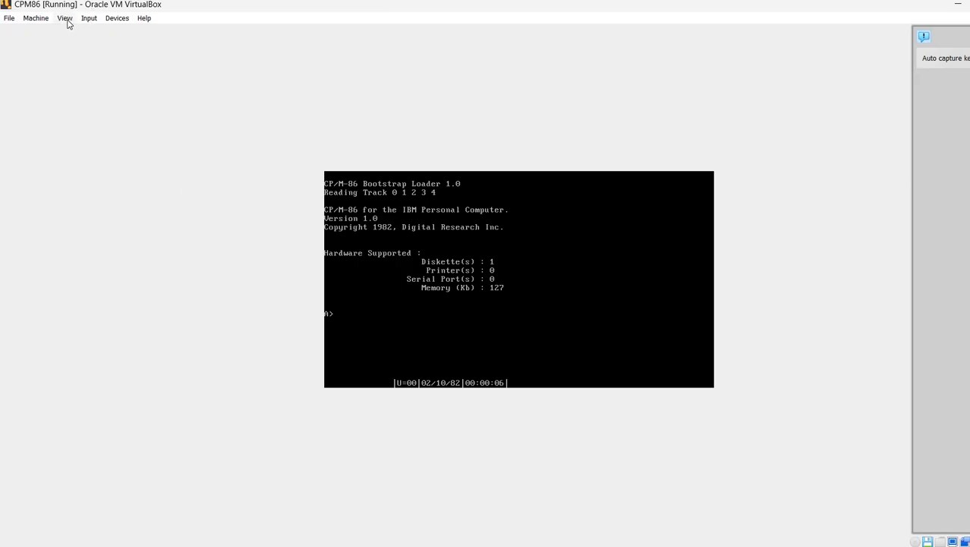
pyautogui.click(65, 18)
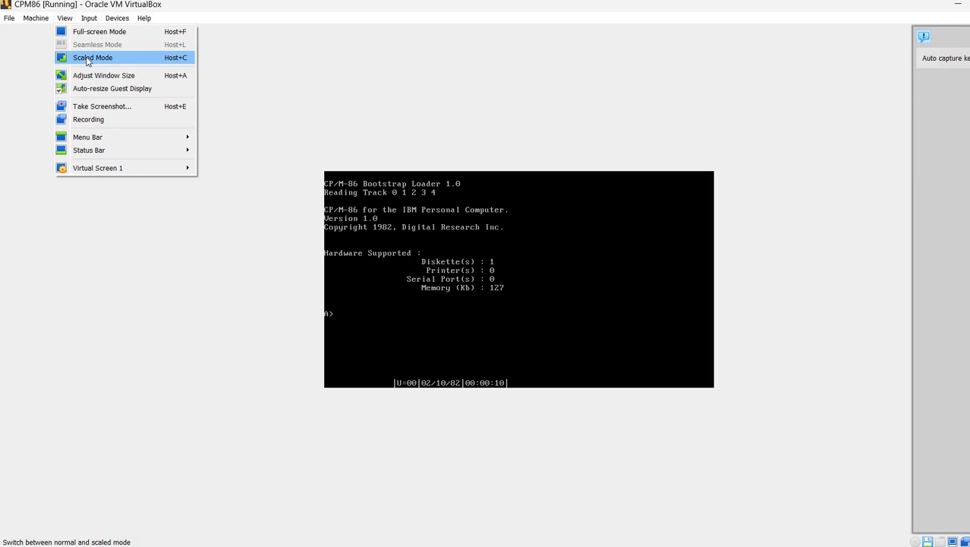
pyautogui.click(92, 57)
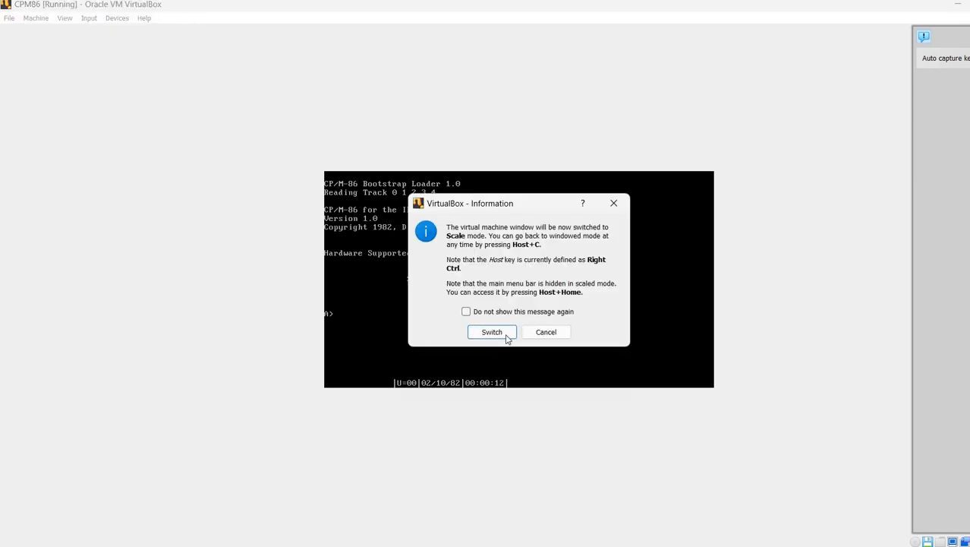
pyautogui.moveTo(492, 336)
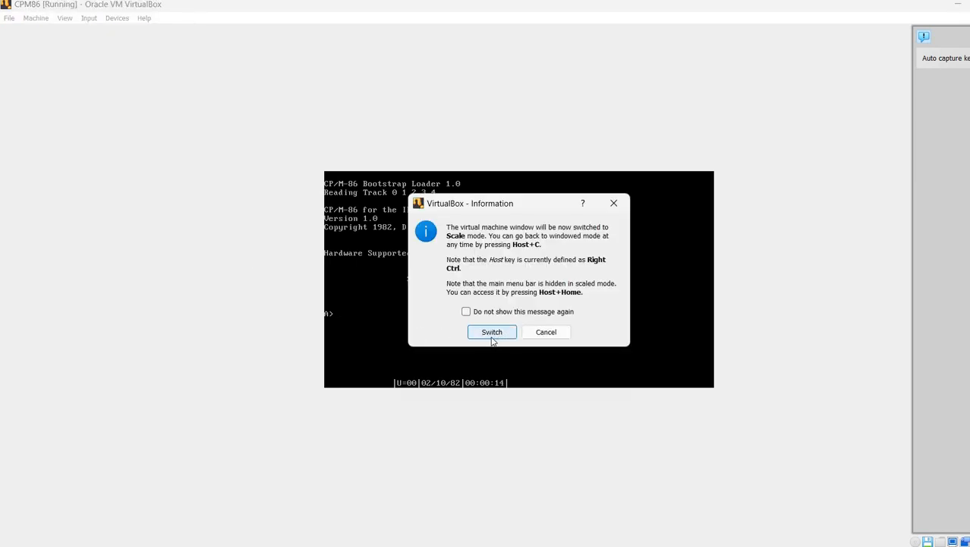
pyautogui.click(545, 332)
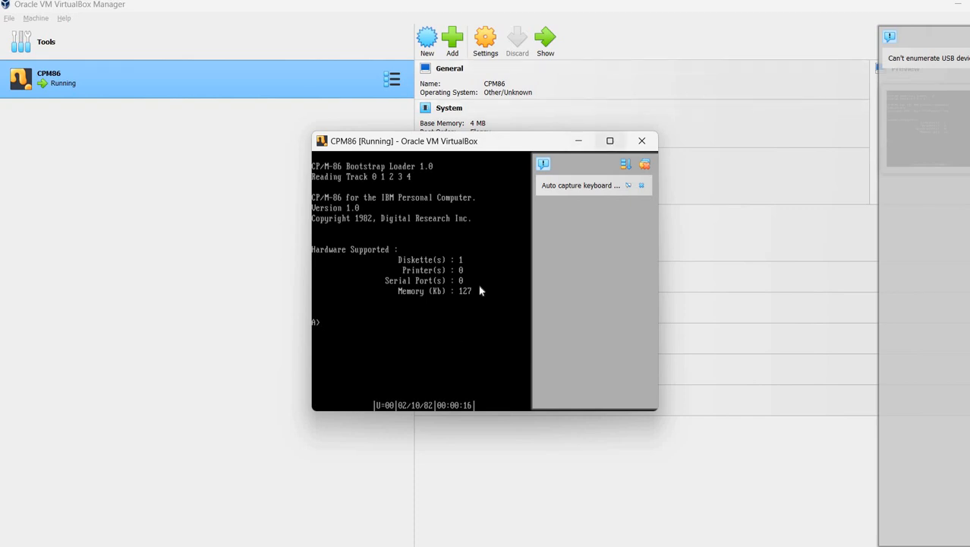
pyautogui.click(610, 141)
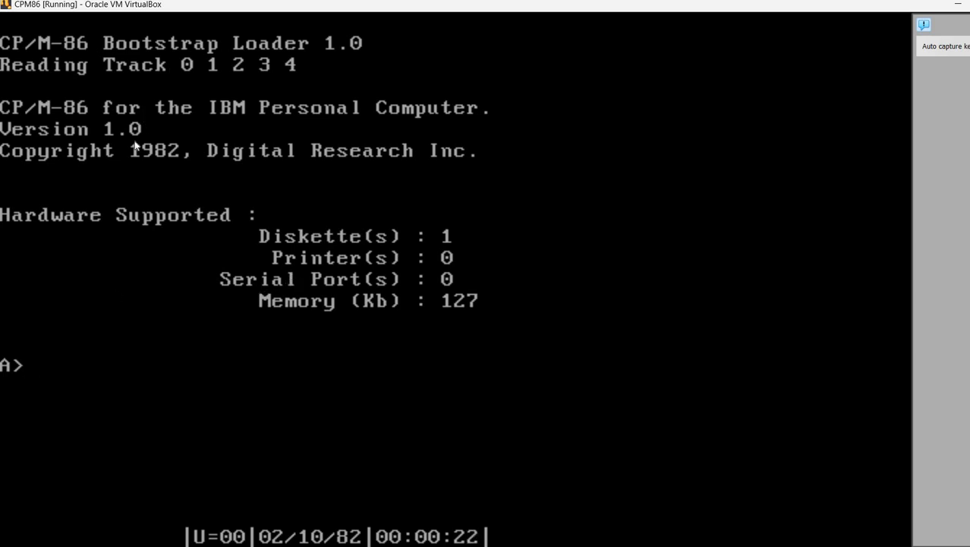
pyautogui.moveTo(90, 30)
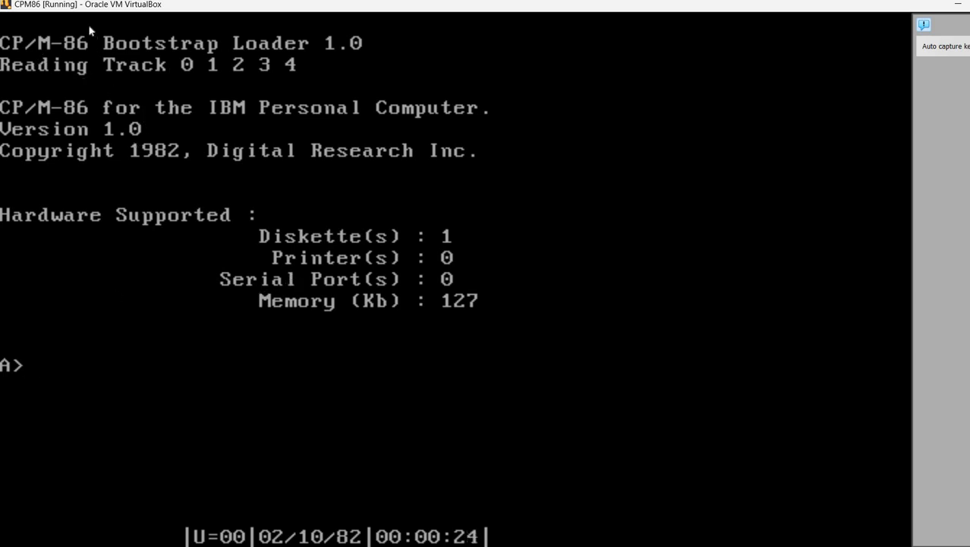
pyautogui.moveTo(93, 148)
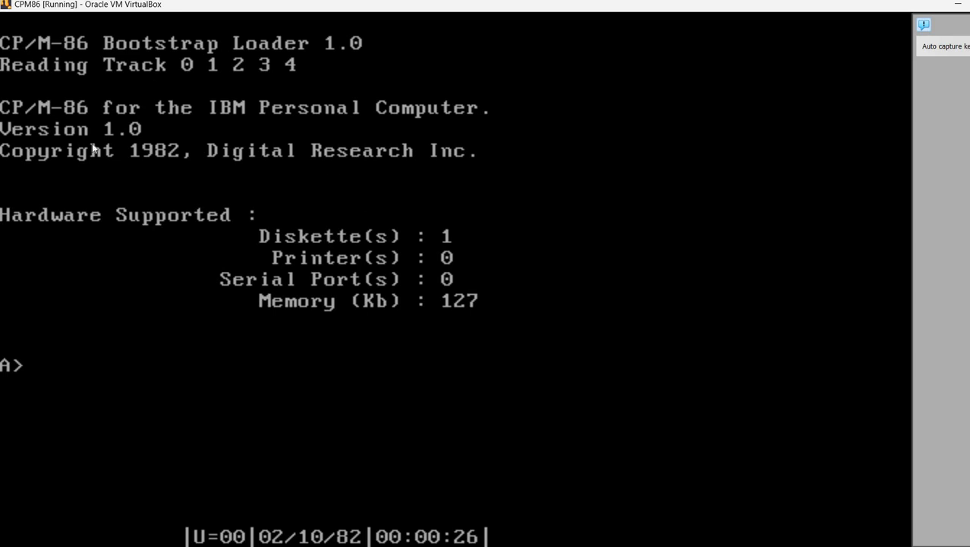
pyautogui.moveTo(336, 129)
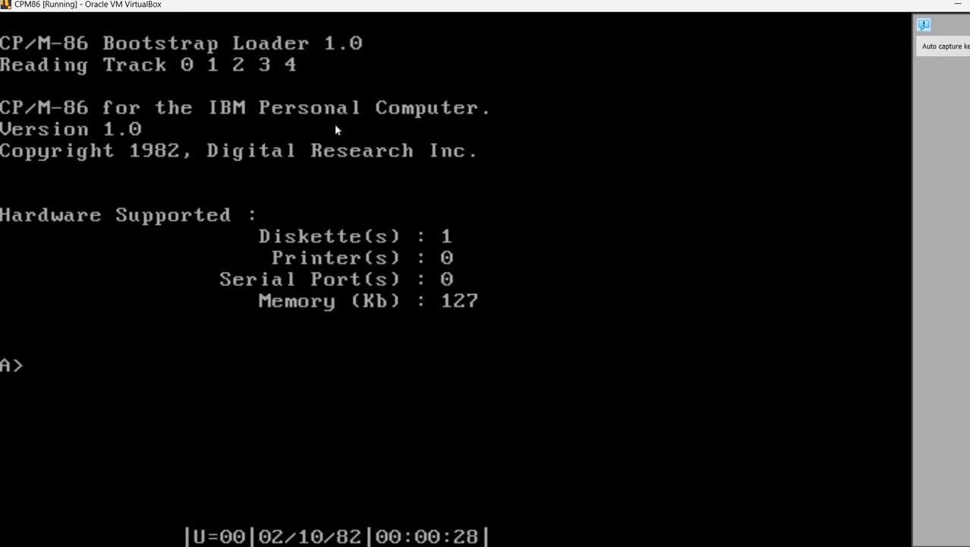
pyautogui.moveTo(170, 121)
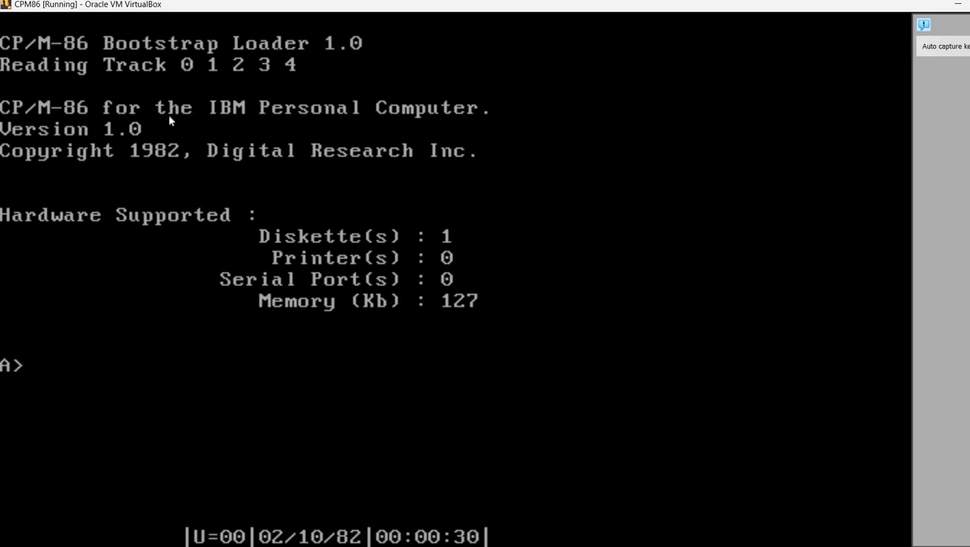
pyautogui.moveTo(160, 168)
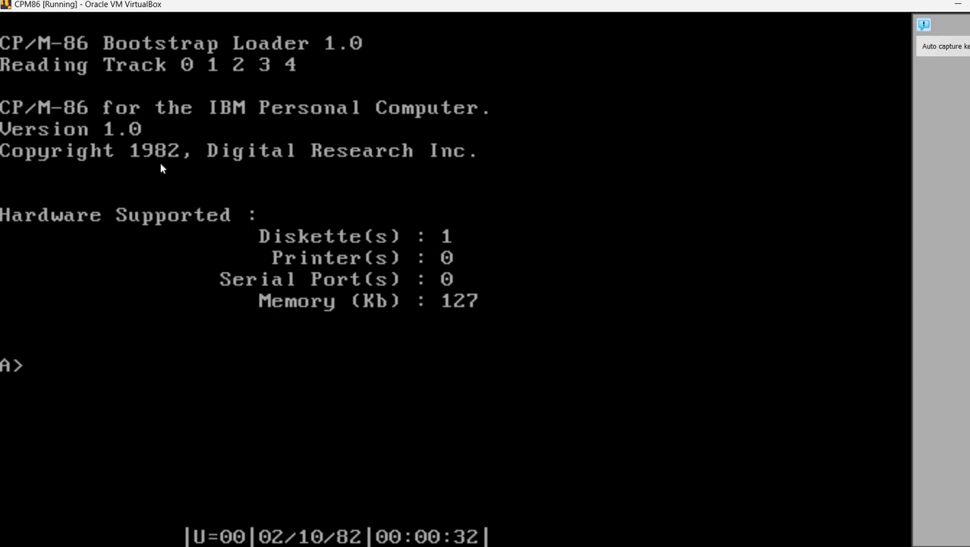
pyautogui.moveTo(357, 195)
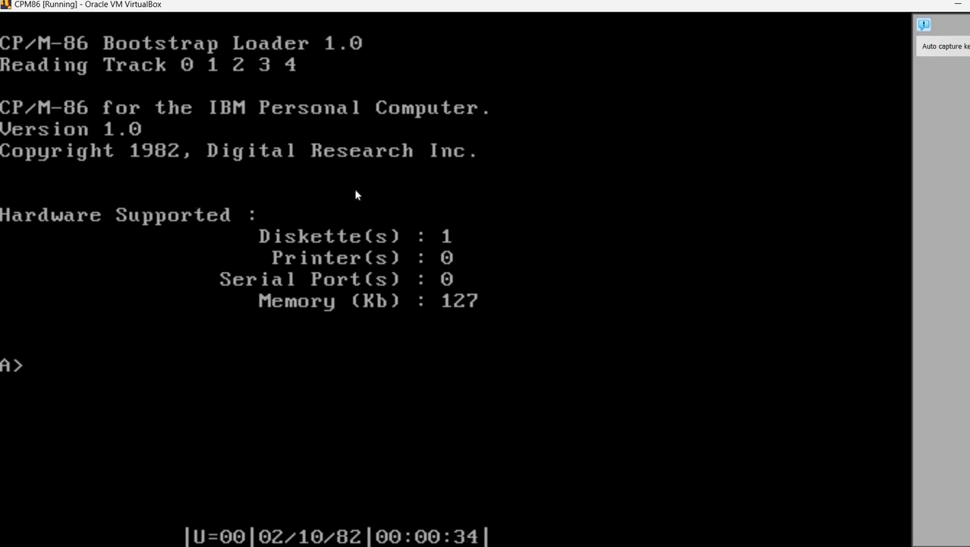
pyautogui.moveTo(299, 318)
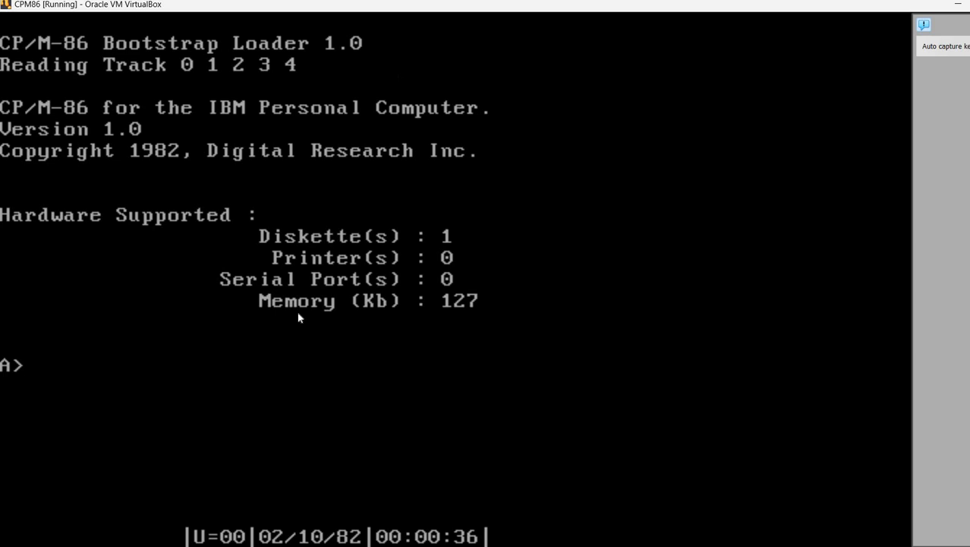
pyautogui.moveTo(598, 346)
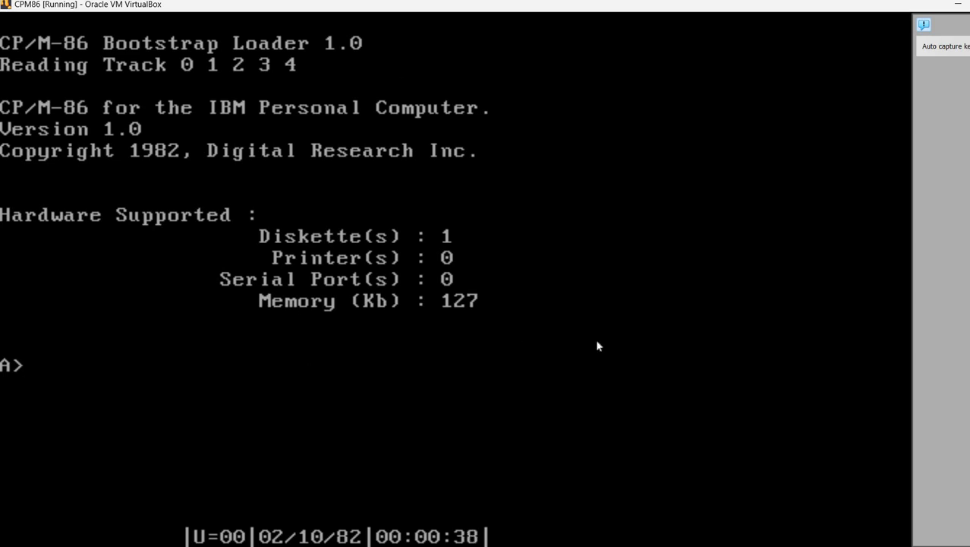
pyautogui.moveTo(466, 243)
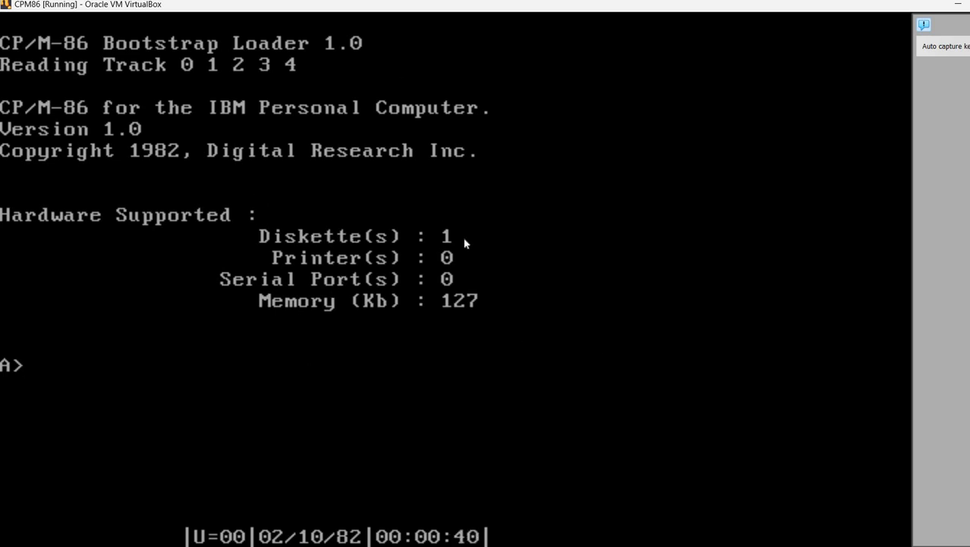
pyautogui.moveTo(289, 293)
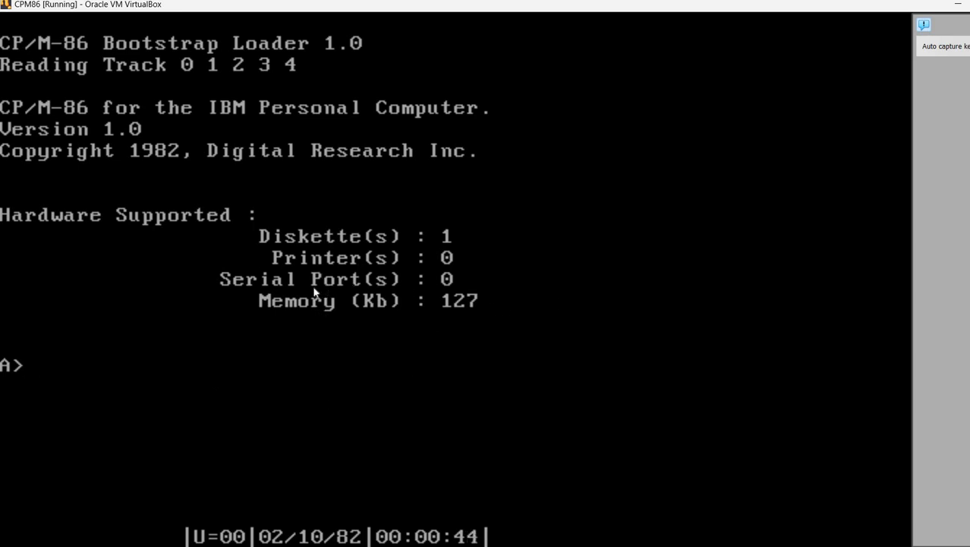
pyautogui.moveTo(571, 335)
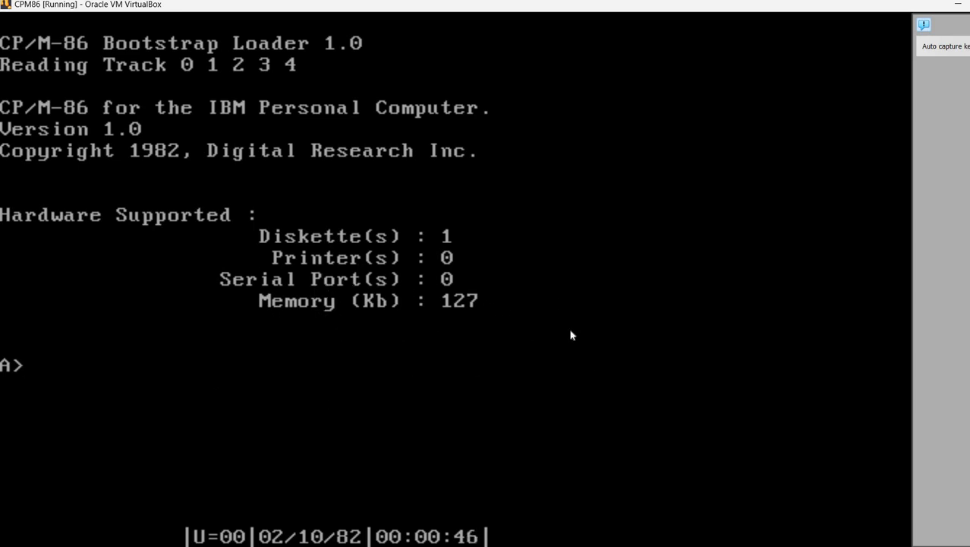
pyautogui.moveTo(325, 327)
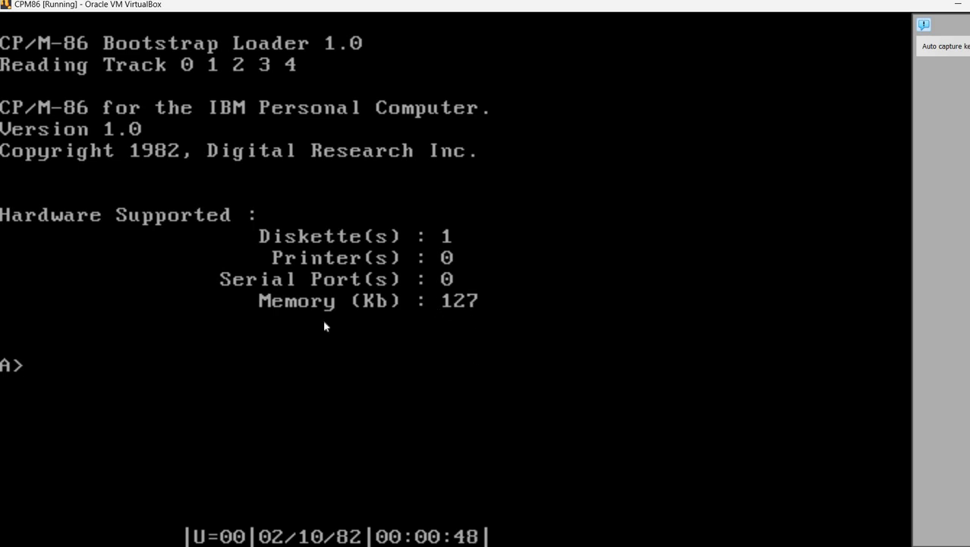
pyautogui.moveTo(128, 331)
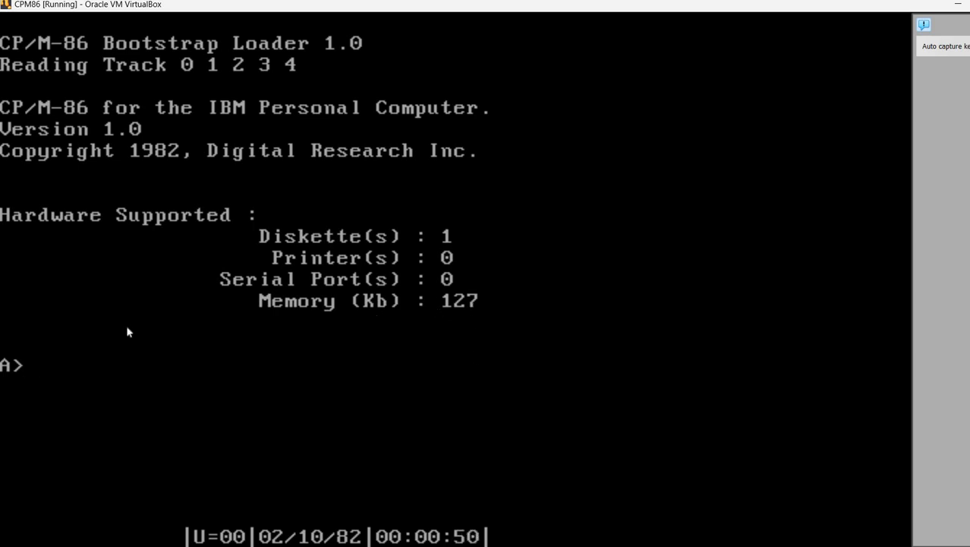
# Click inside the scaled CP/M-86 display to raise the keyboard/mouse capture notice
pyautogui.click(128, 331)
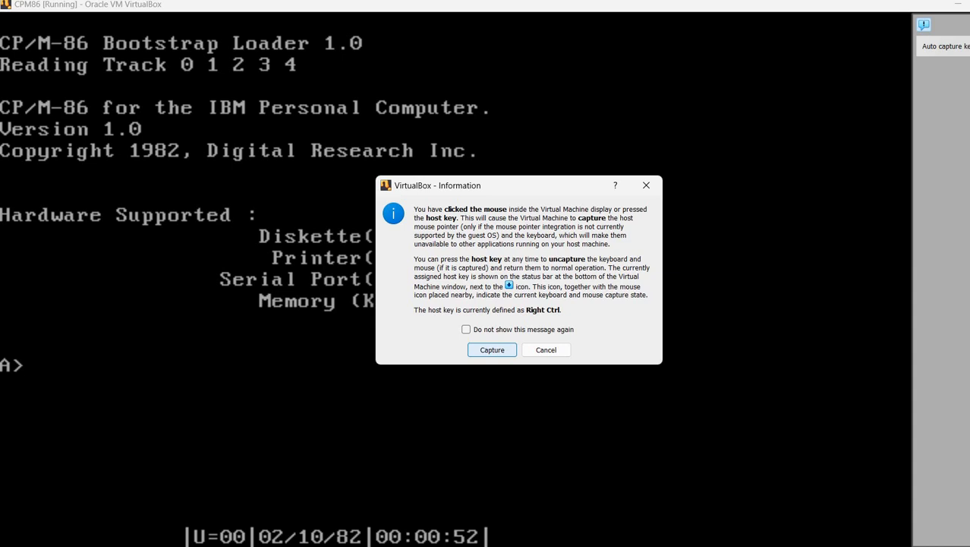